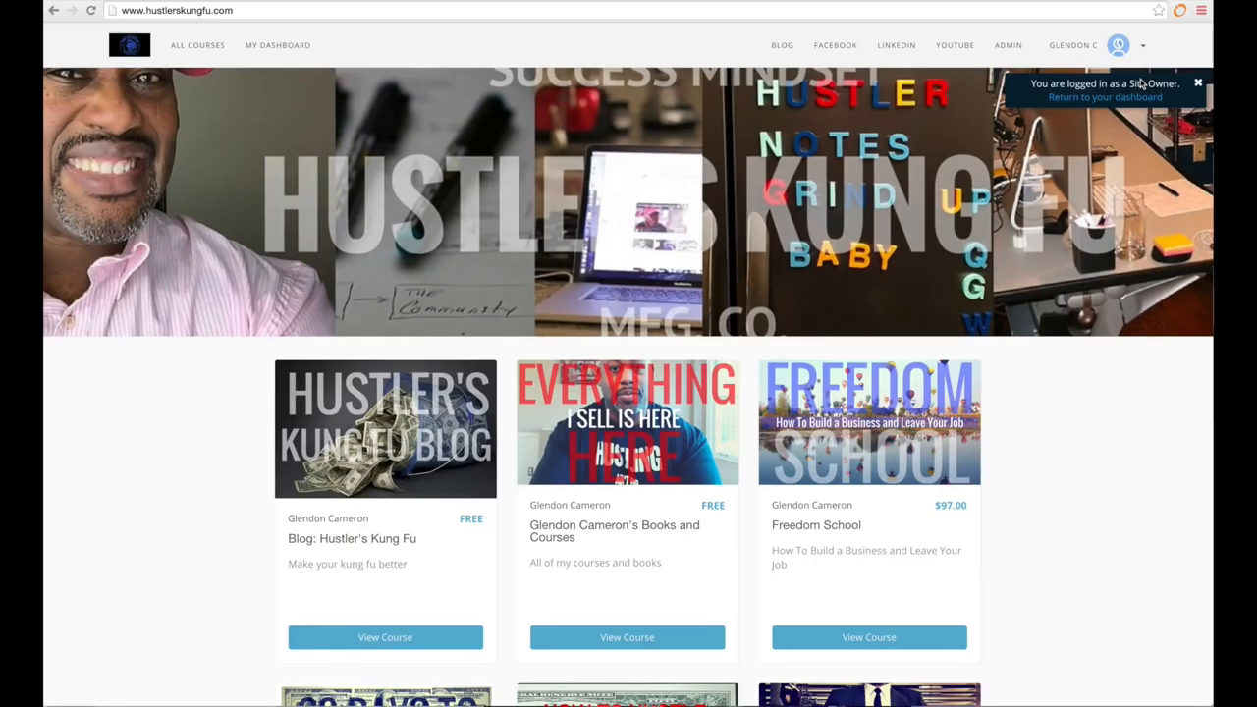
mouse_move(318, 4)
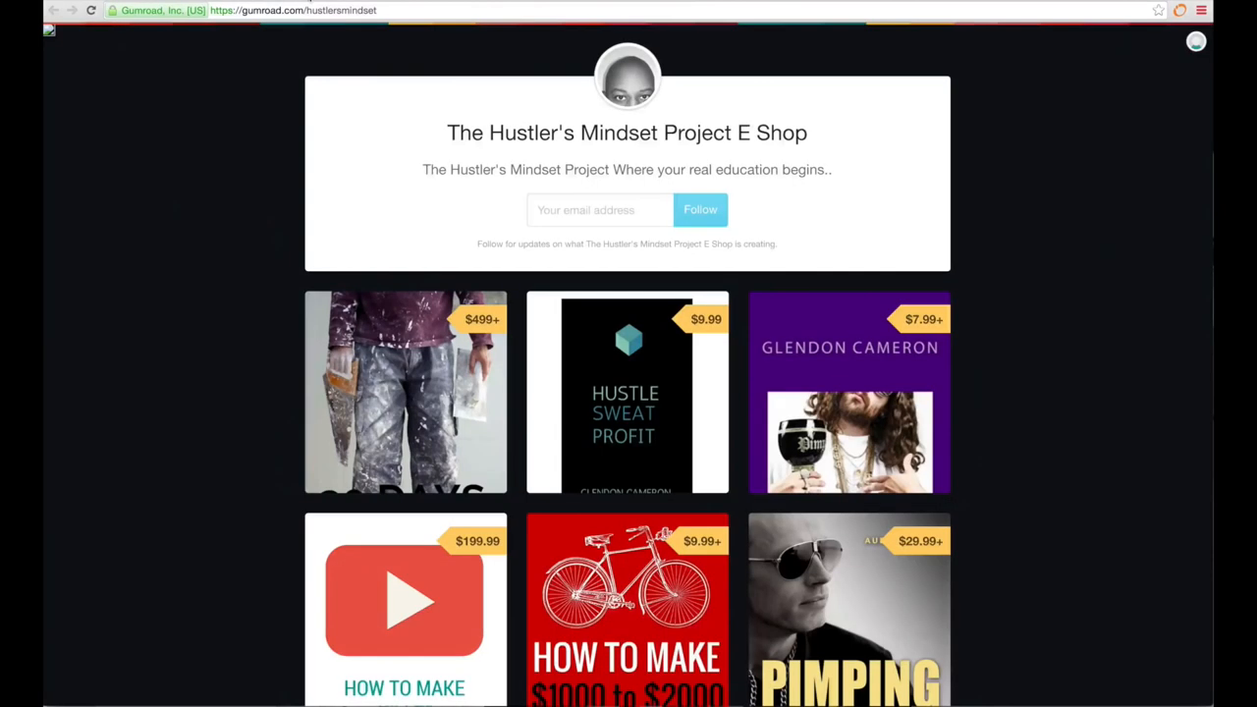
mouse_move(778, 232)
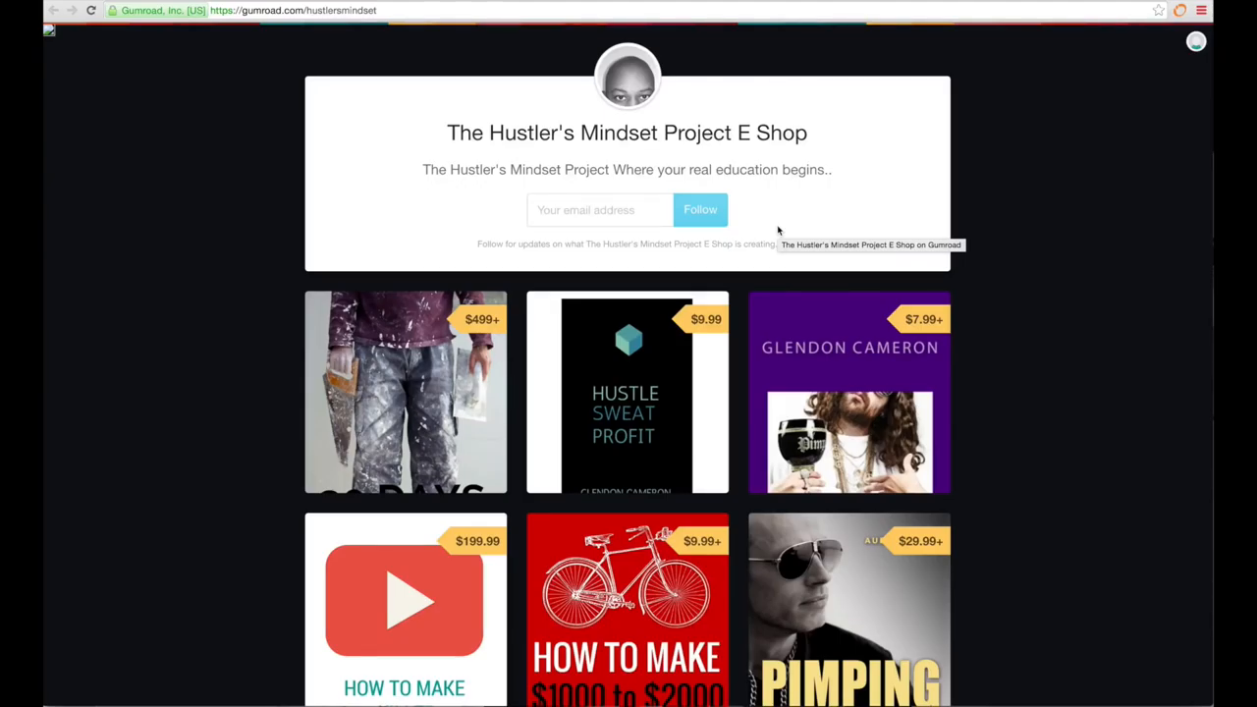
mouse_move(779, 232)
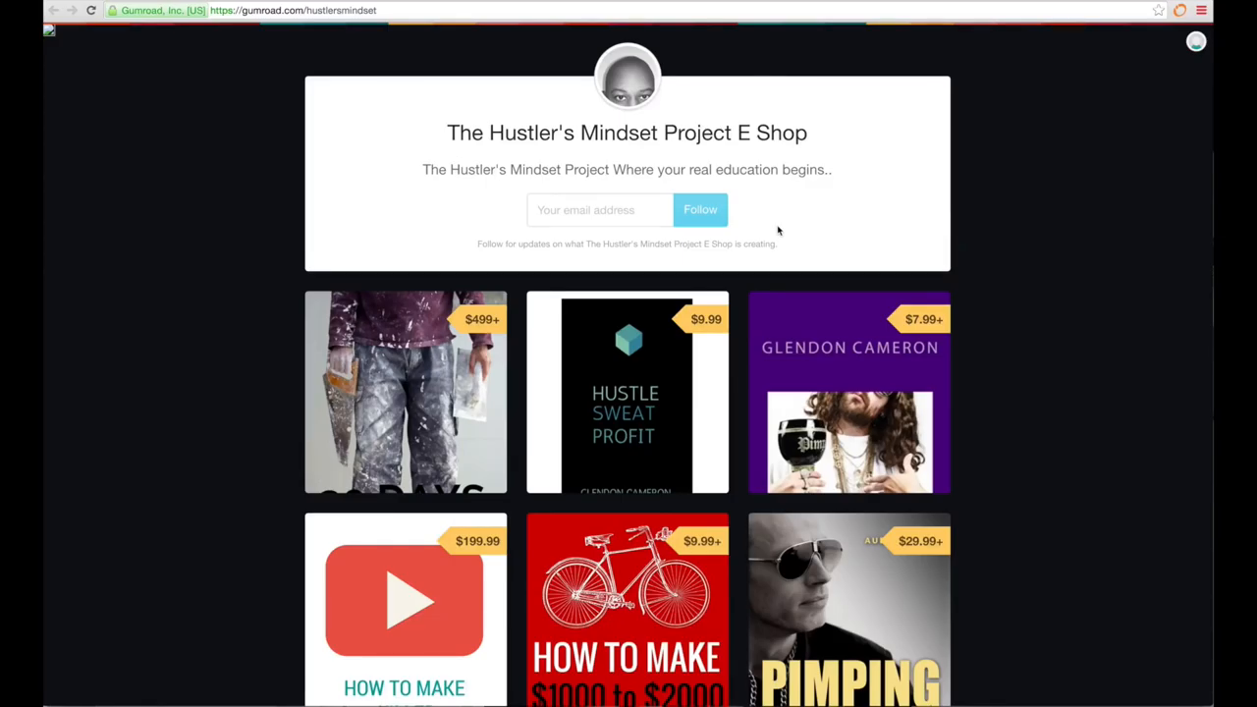
Scroll through the full Gumroad catalog of The Hustler's Mindset Project E Shop products.
scroll("down", 3)
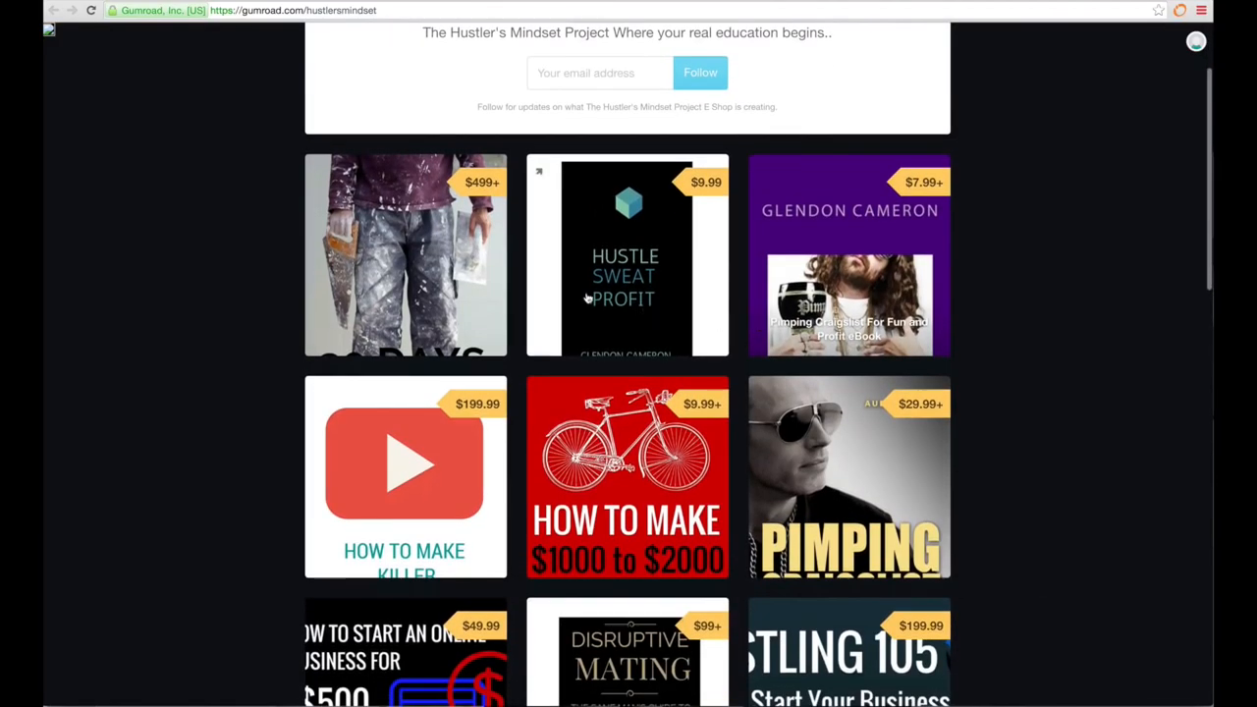
scroll("down", 3)
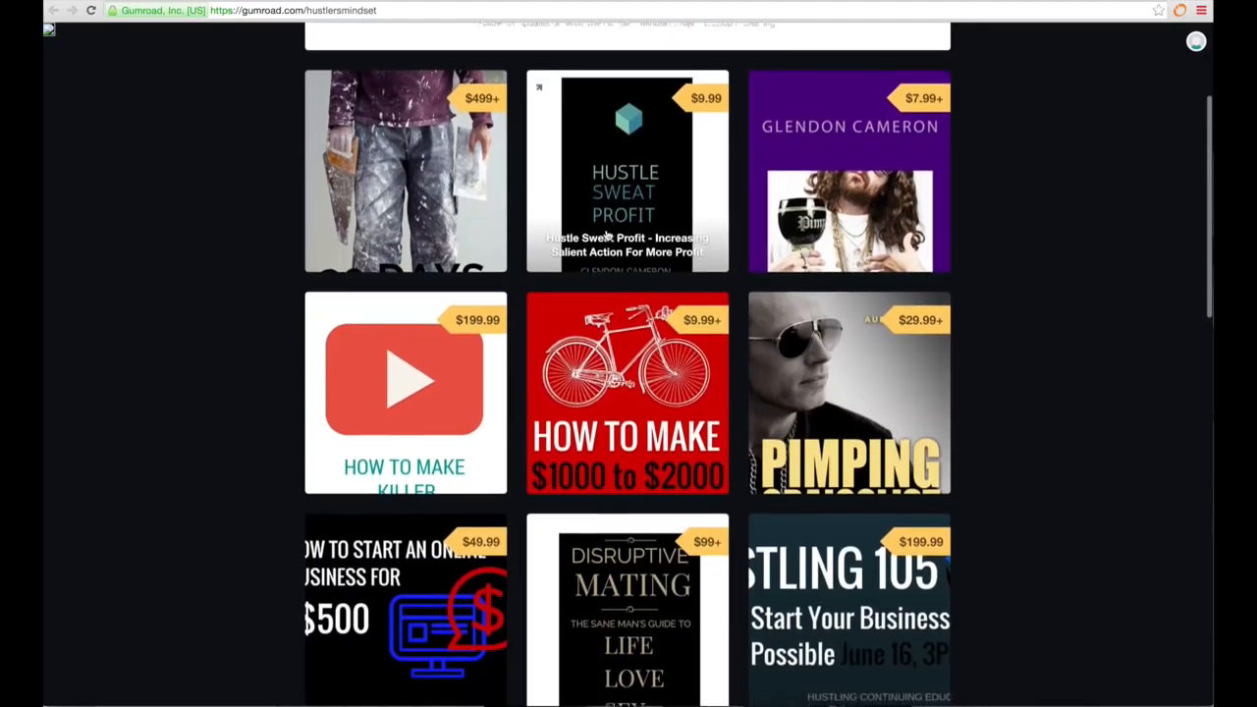
scroll("down", 3)
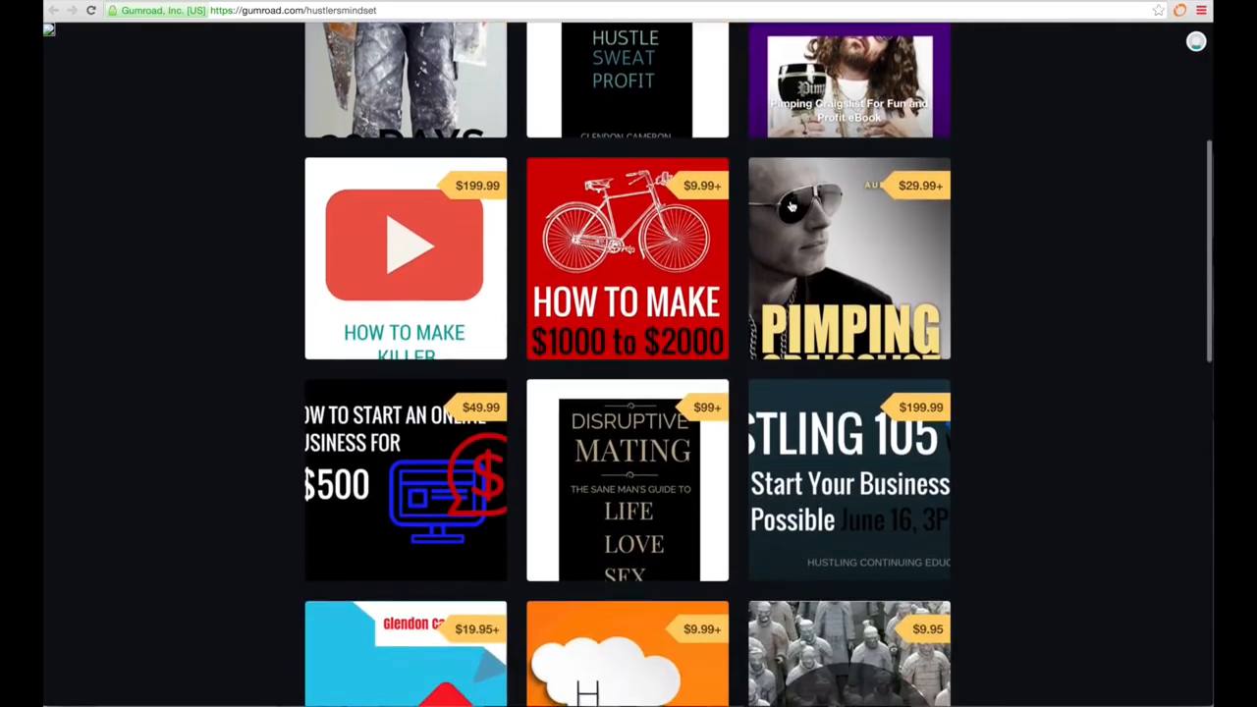
scroll("down", 3)
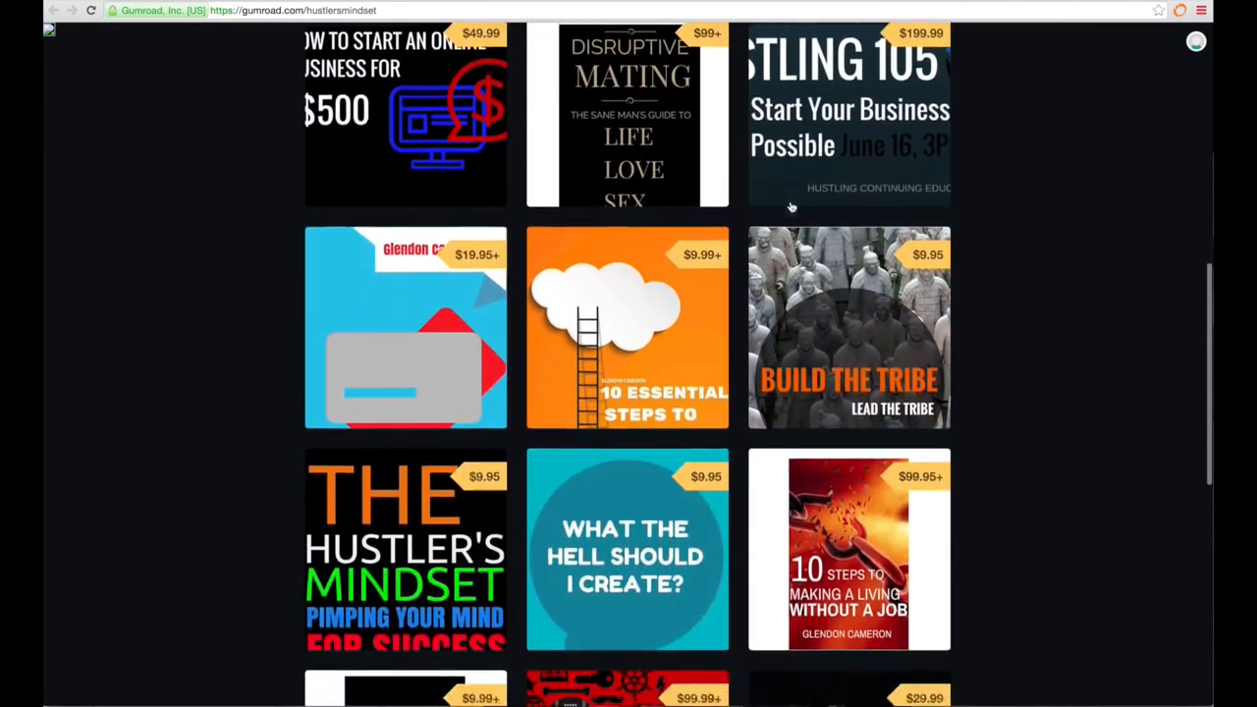
scroll("down", 3)
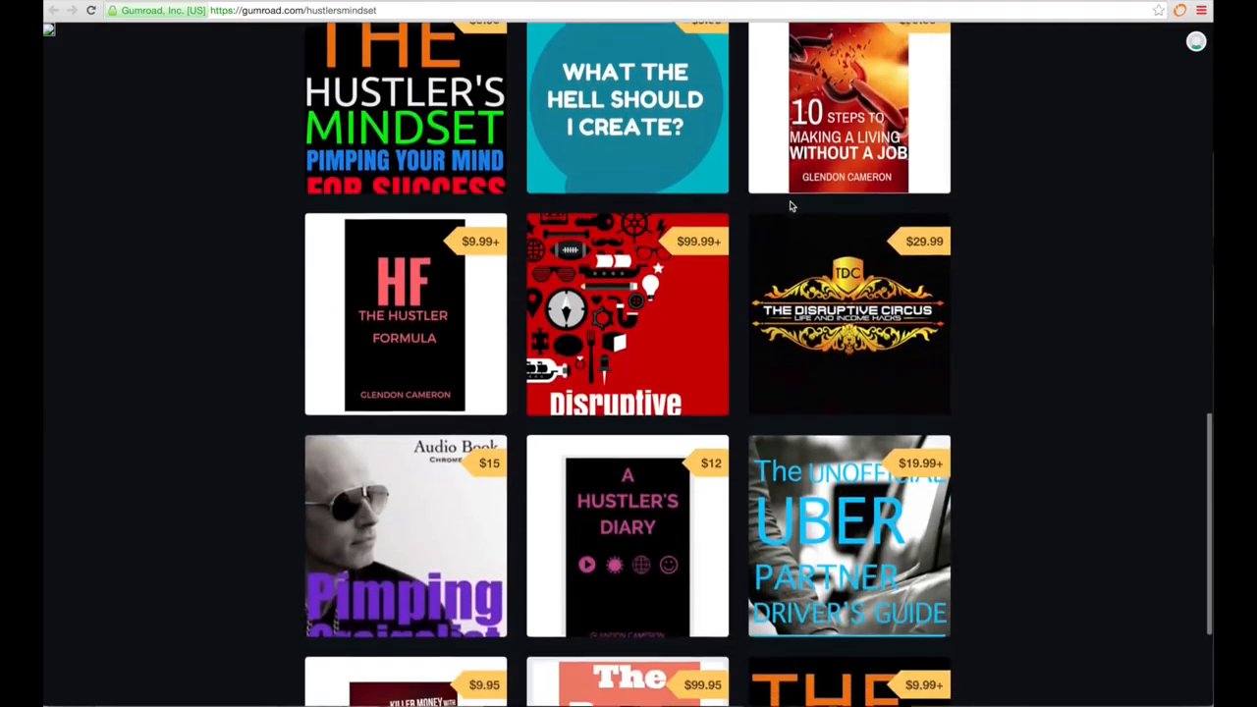
scroll("down", 3)
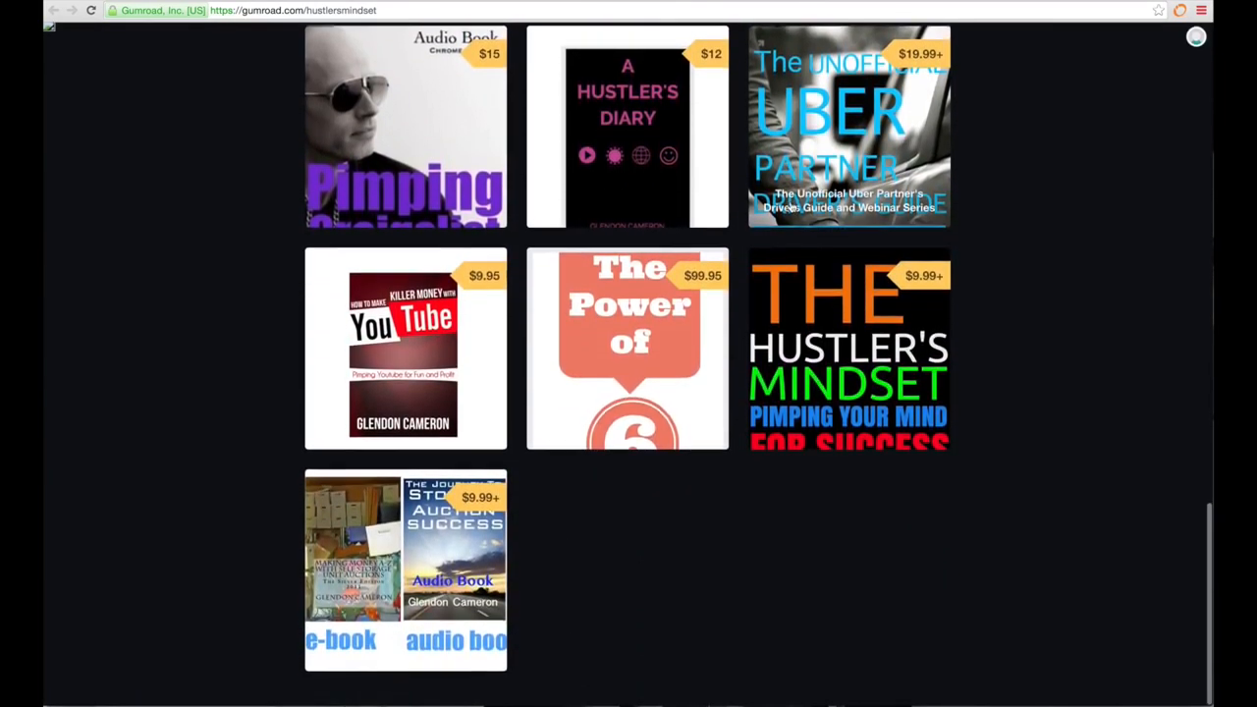
scroll("down", 3)
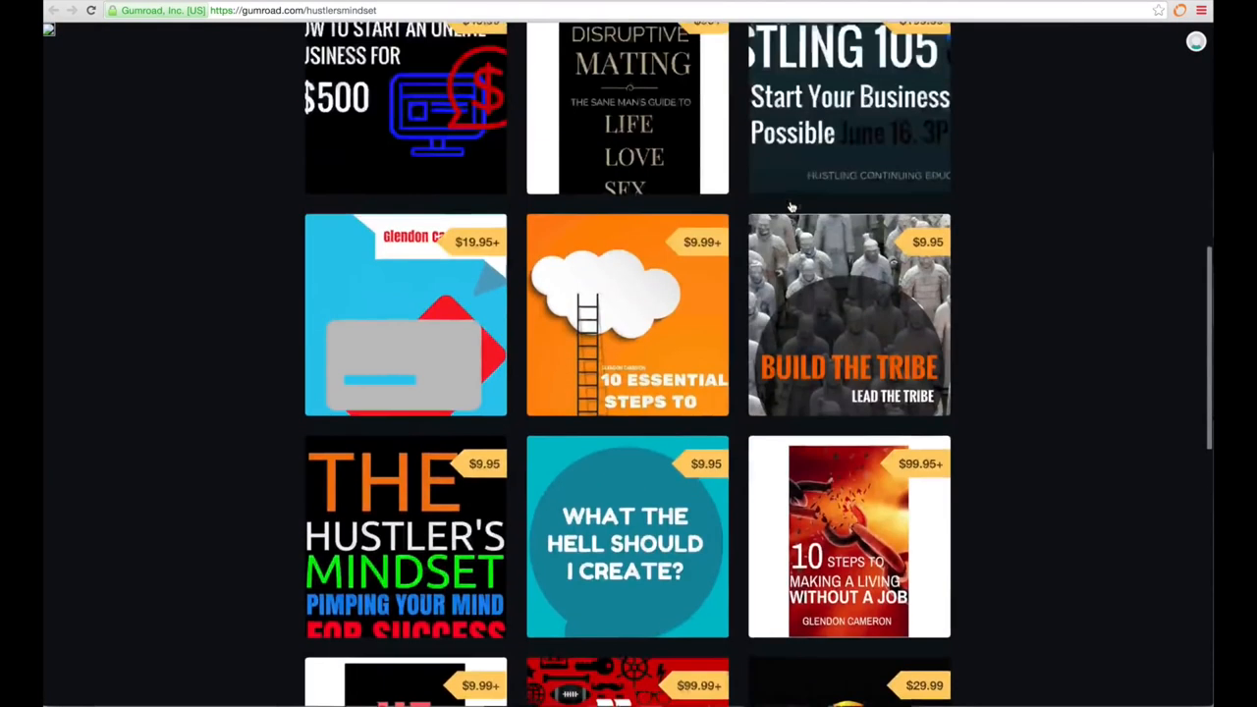
scroll("up", 3)
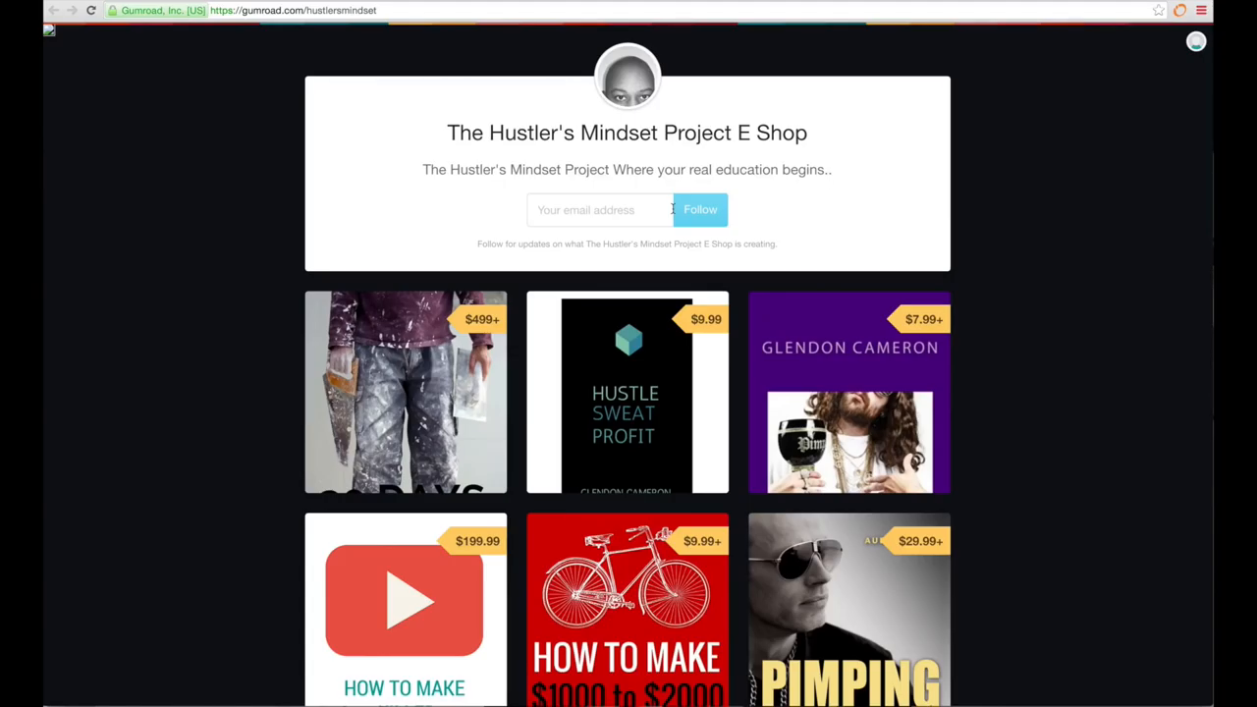
mouse_move(658, 256)
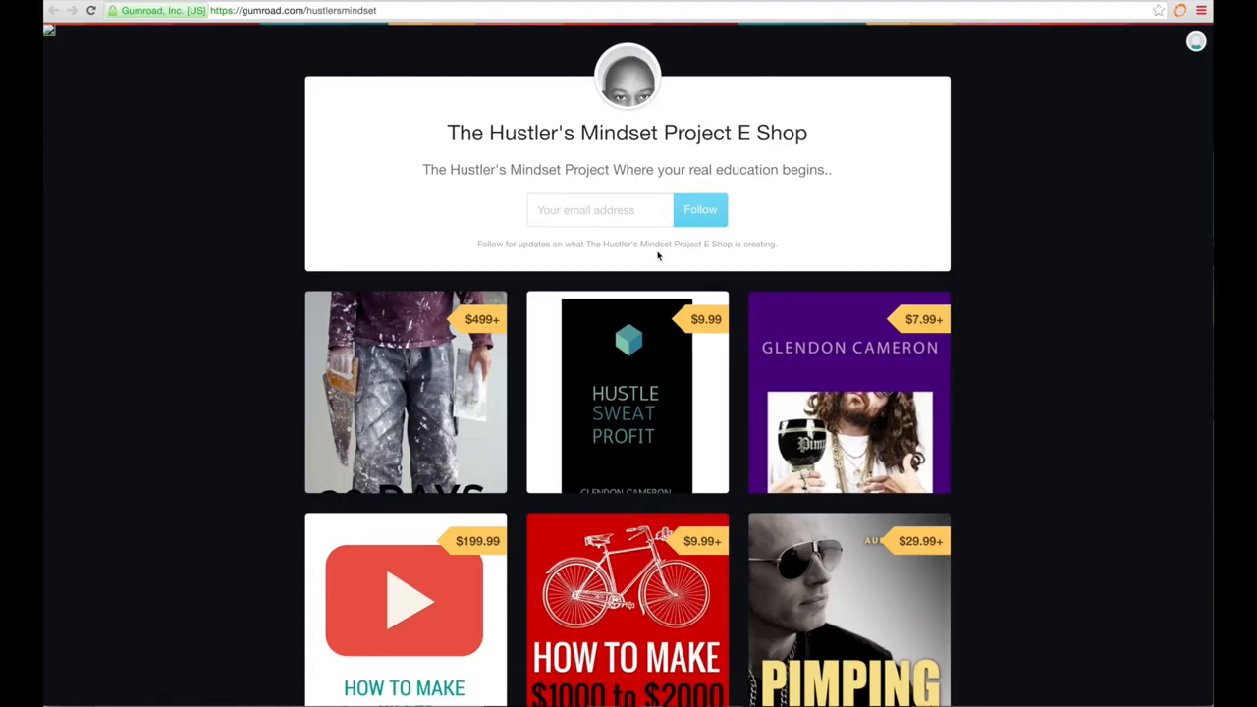
Take another pass down the shop listings before returning to the hustlerskungfu.com home page.
scroll("down", 3)
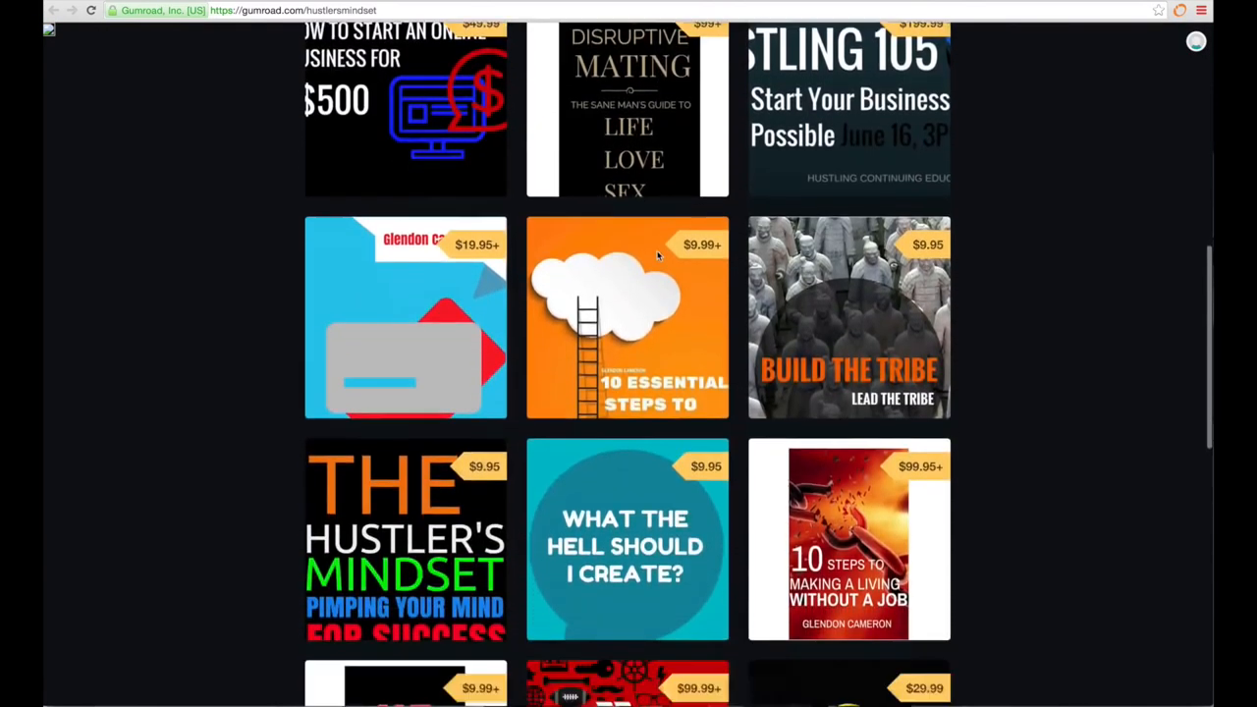
scroll("down", 3)
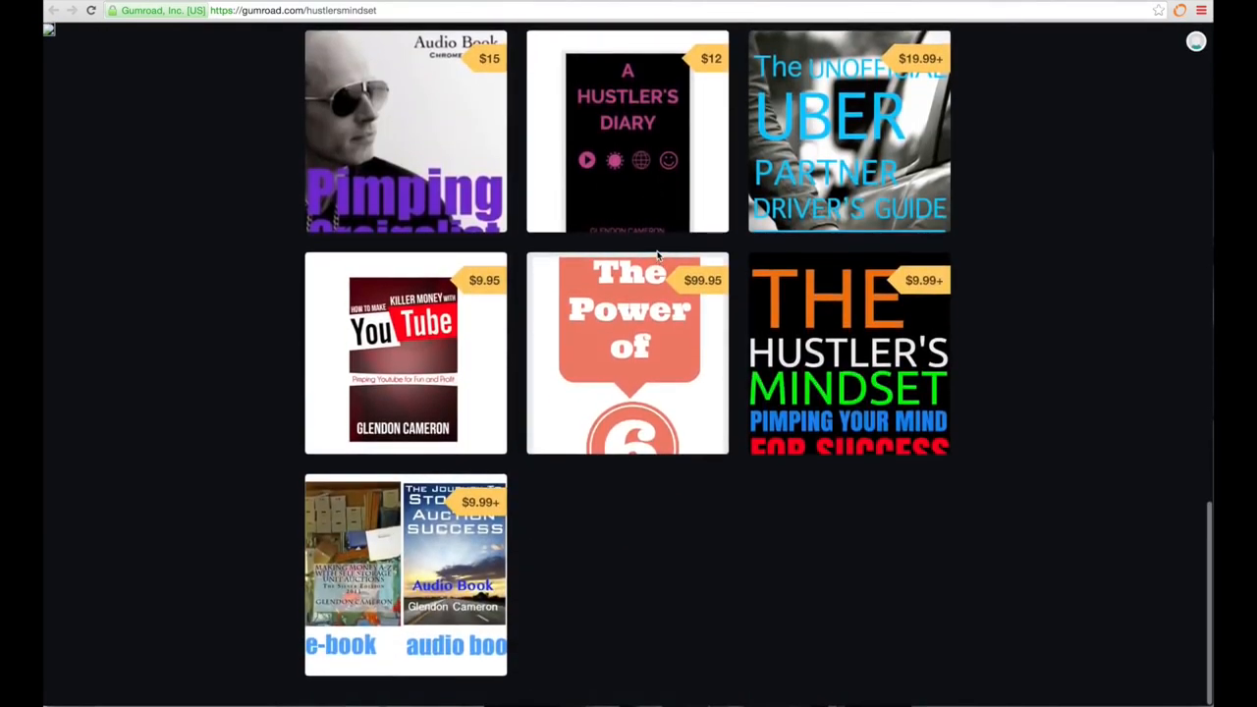
scroll("up", 3)
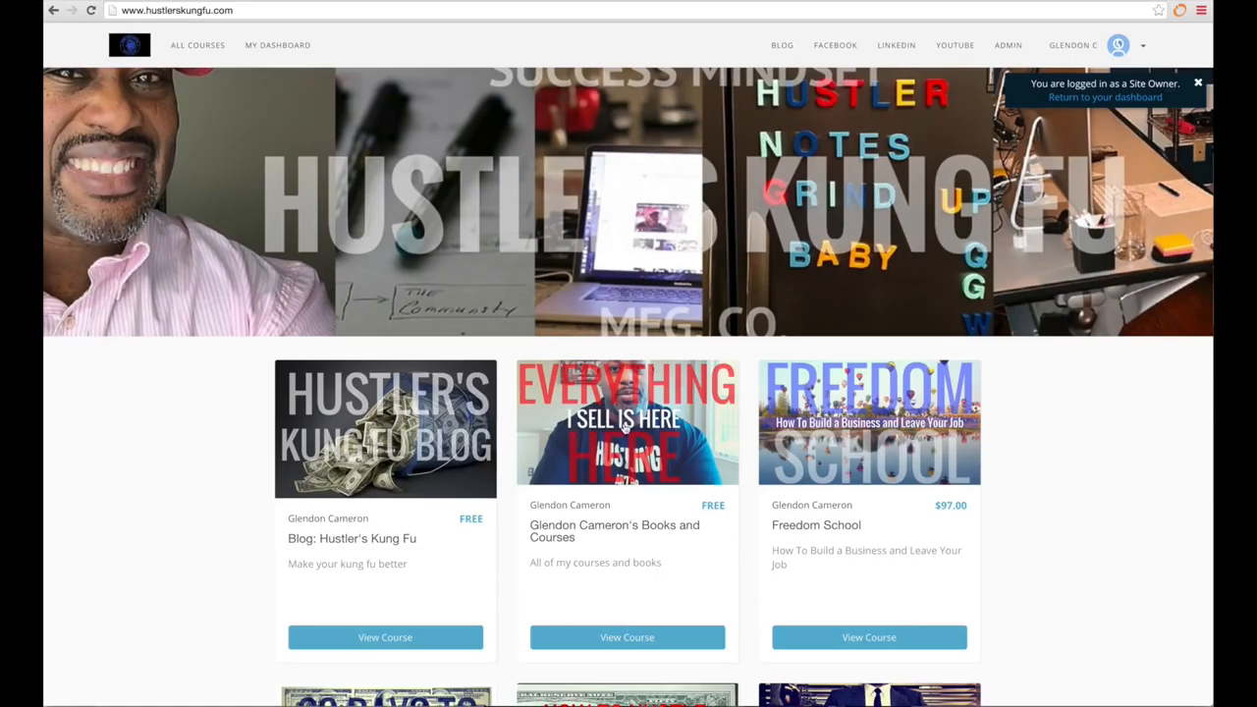
View the Glendon Cameron's Books and Courses page and read its description and Gumroad book links.
left_click(627, 422)
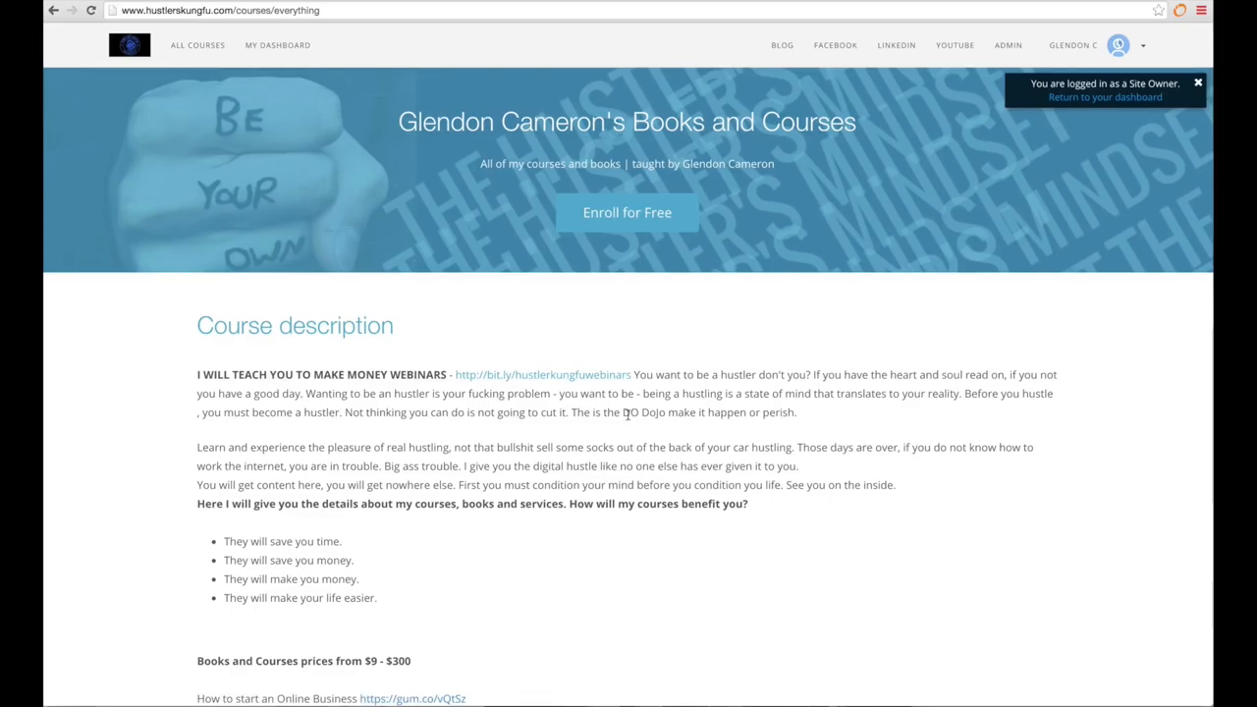
scroll("down", 3)
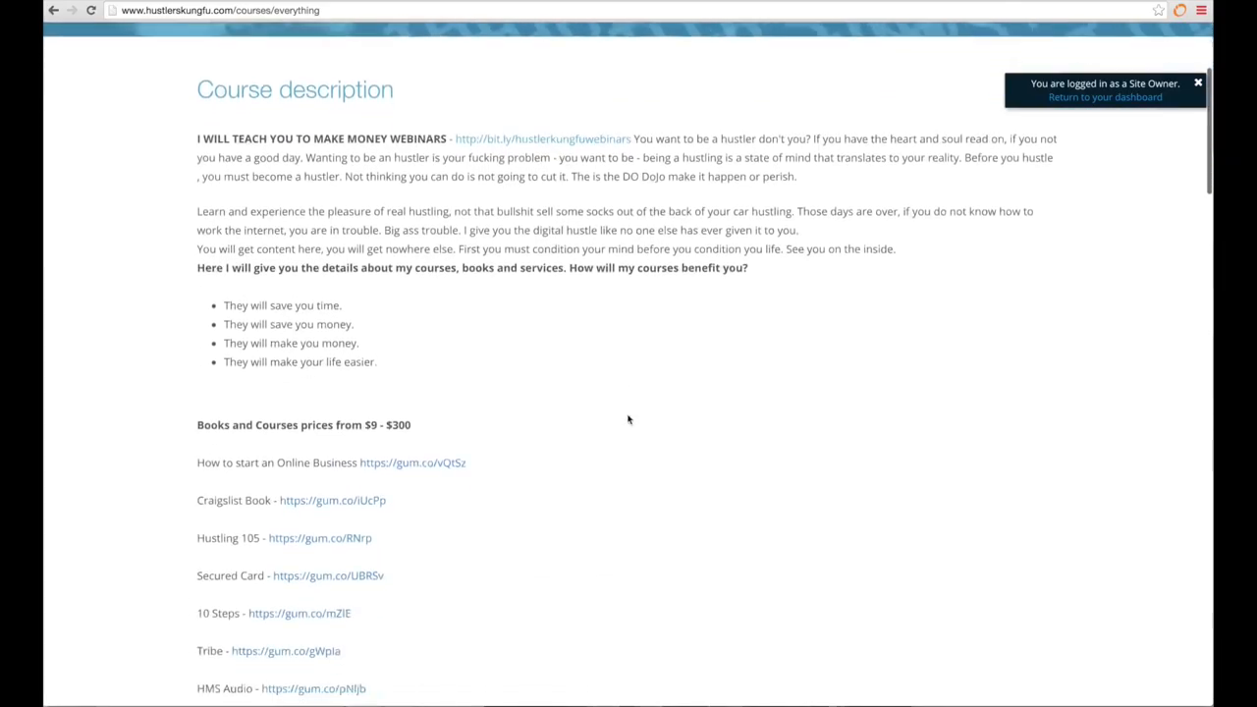
scroll("down", 3)
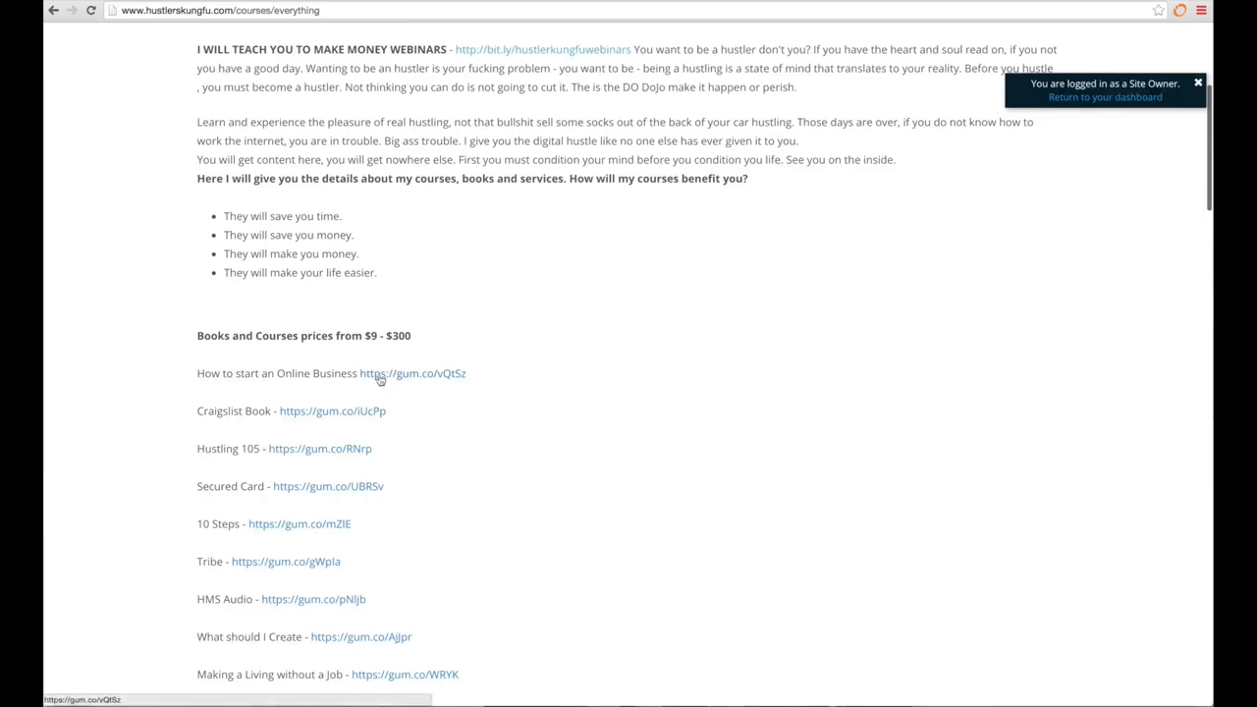
scroll("down", 3)
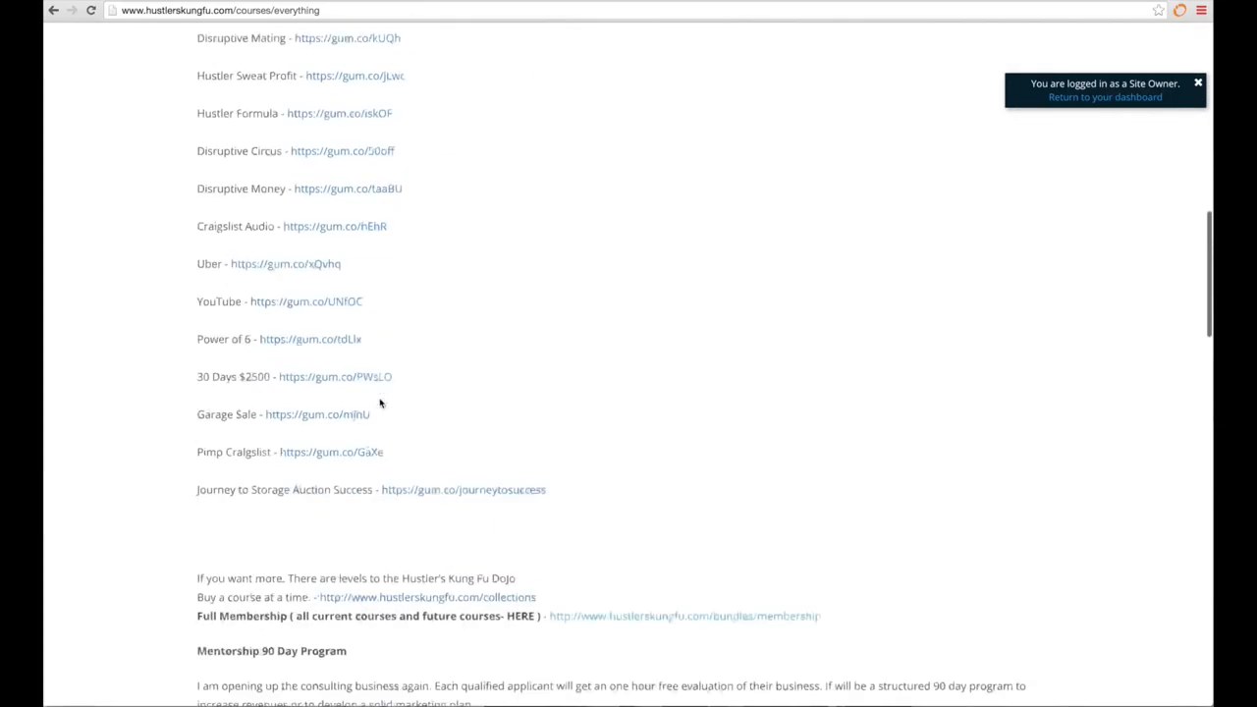
scroll("down", 3)
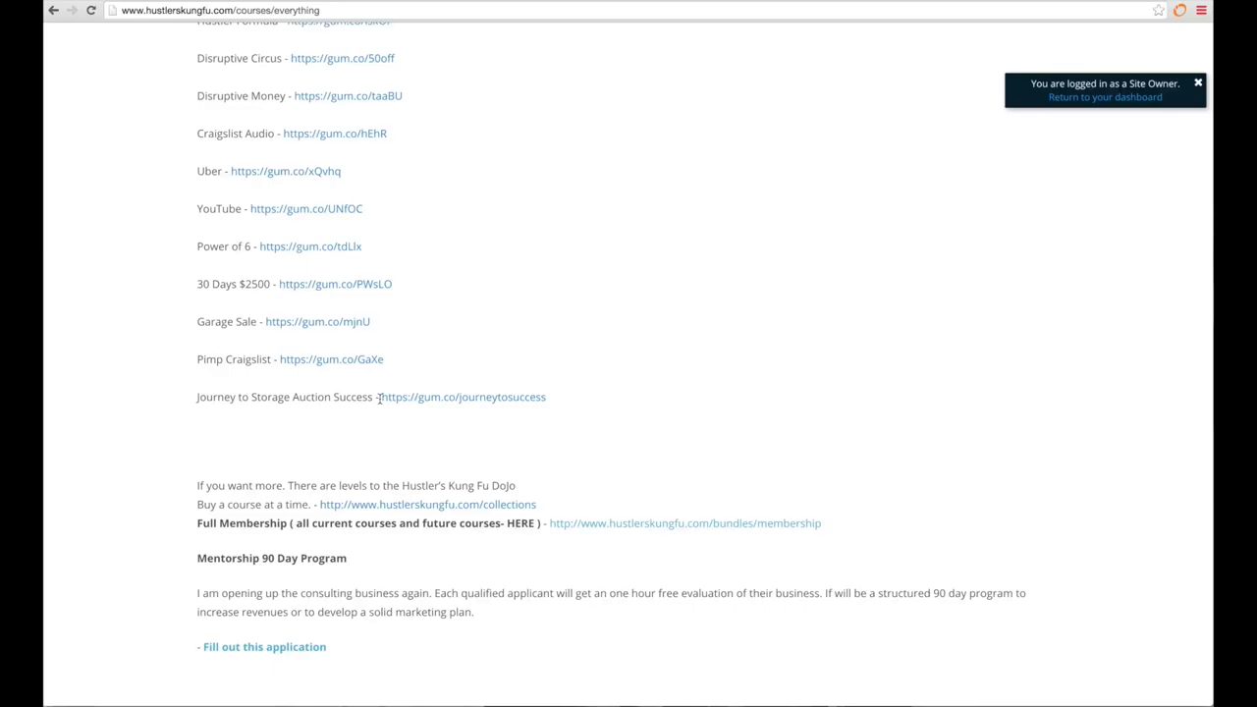
mouse_move(482, 377)
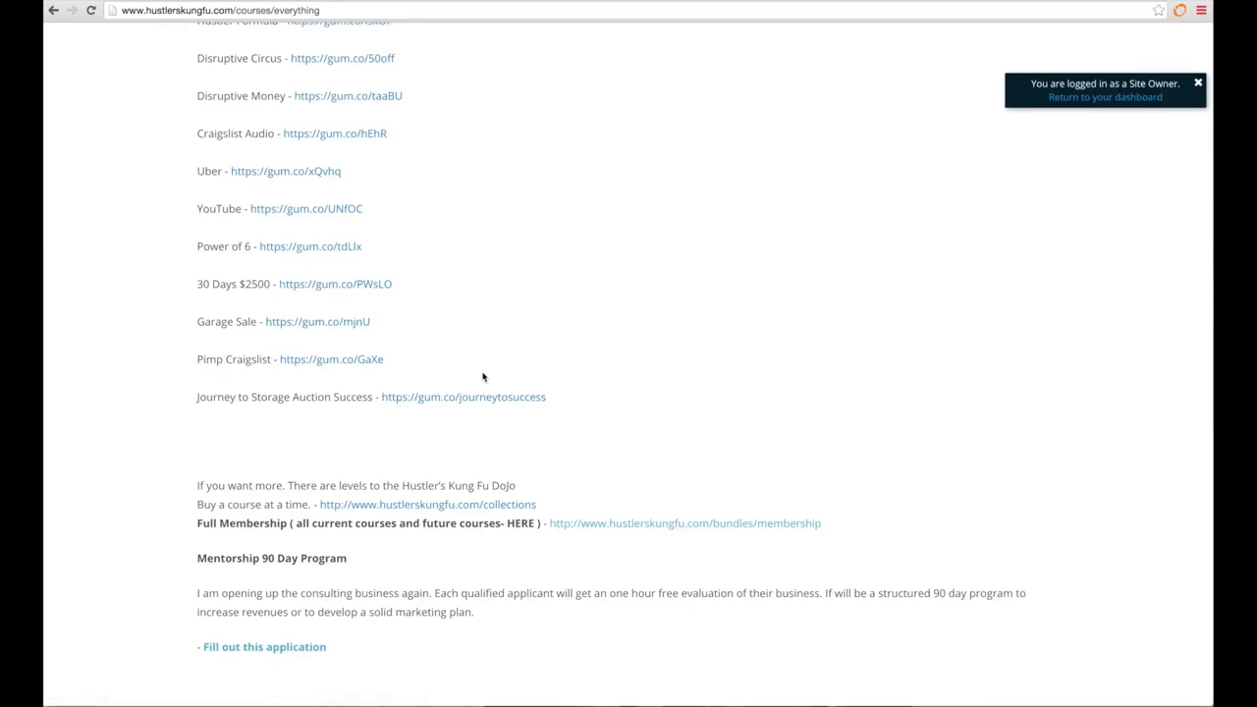
scroll("up", 3)
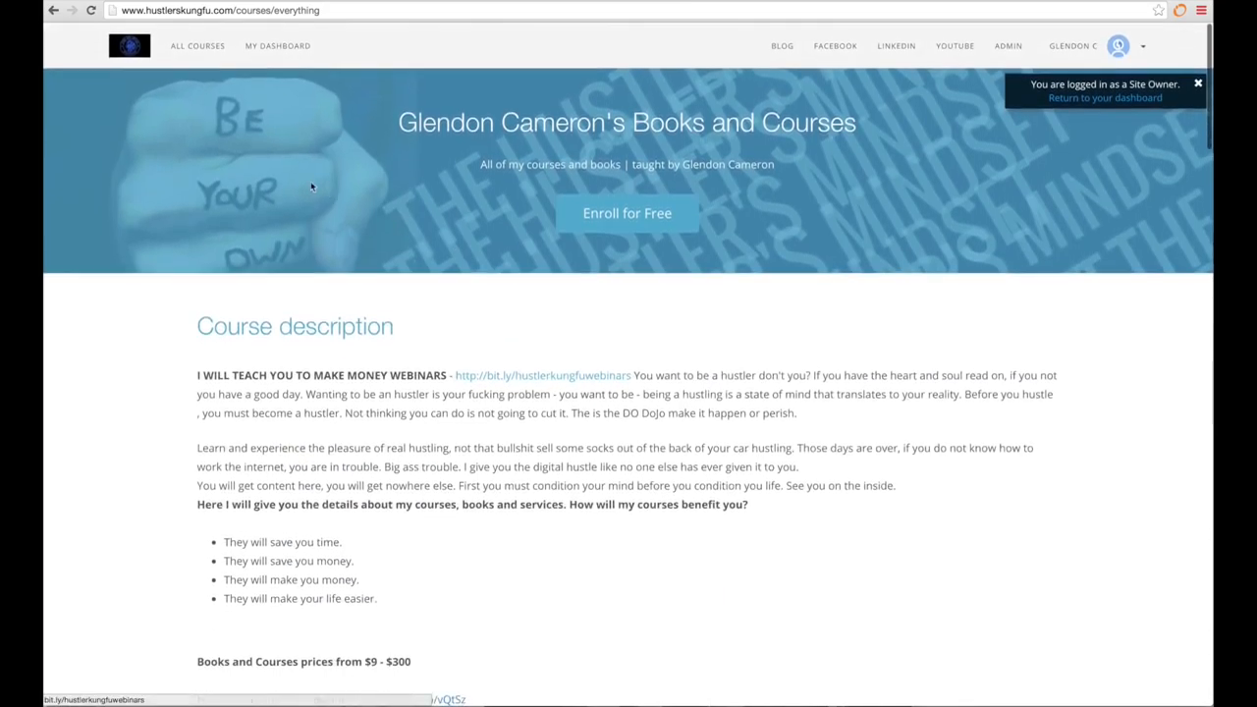
From All Courses, view the Blog: Hustler's Kung Fu page and read its description and vlog/blog curriculum.
left_click(197, 45)
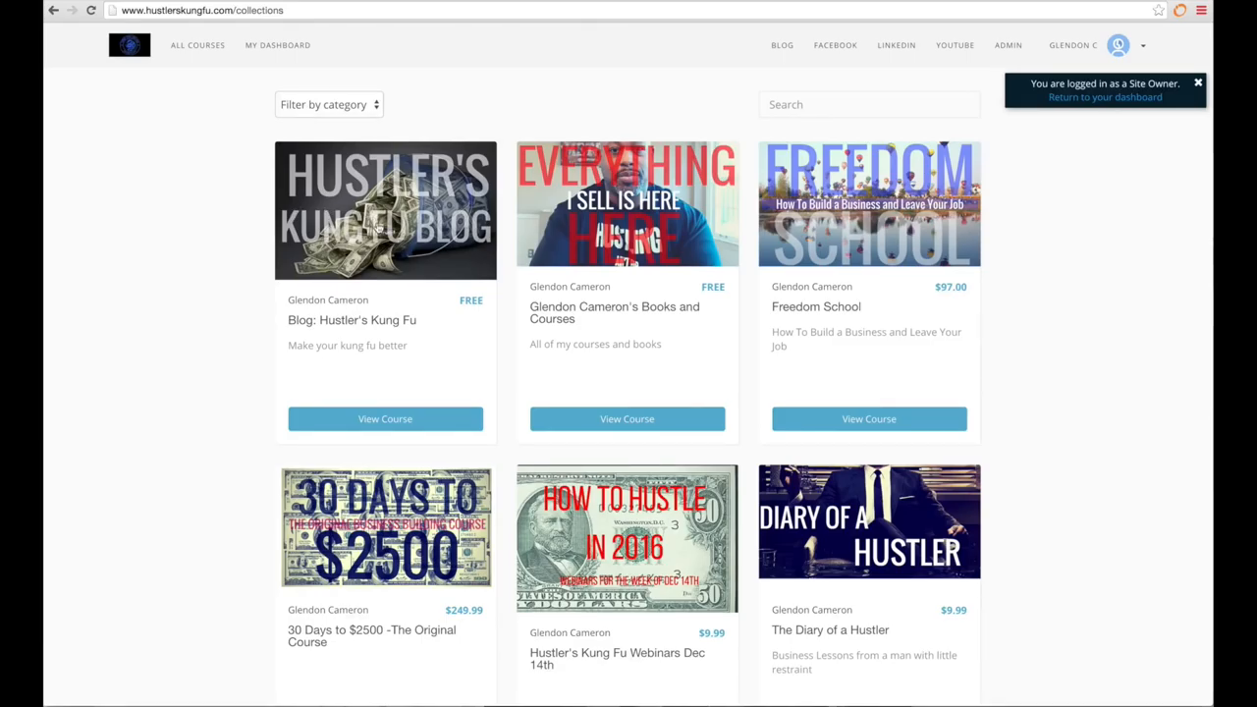
left_click(385, 419)
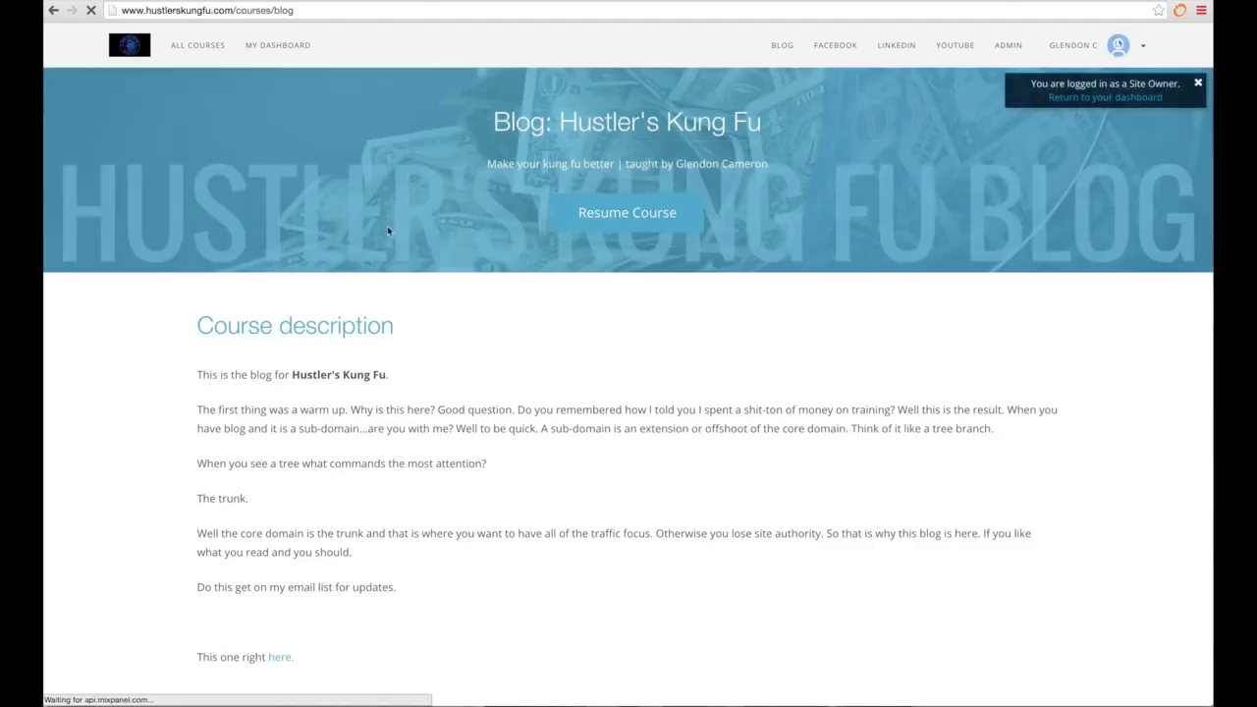
scroll("down", 3)
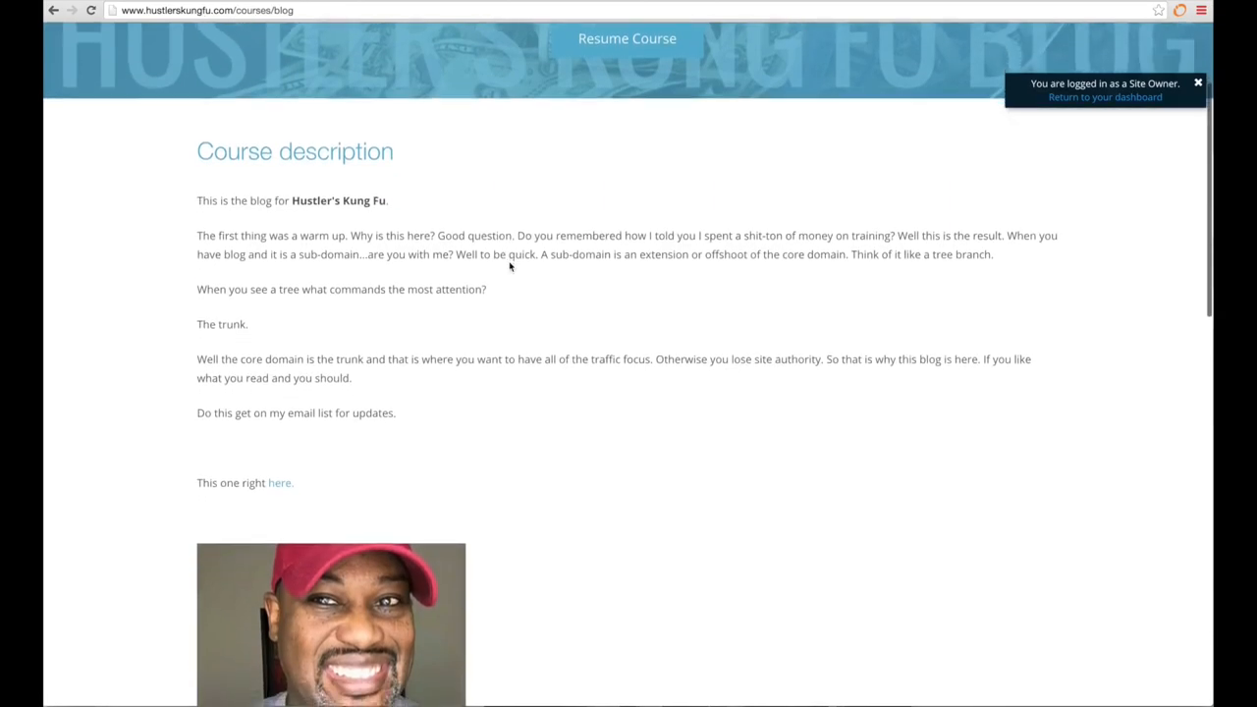
scroll("down", 3)
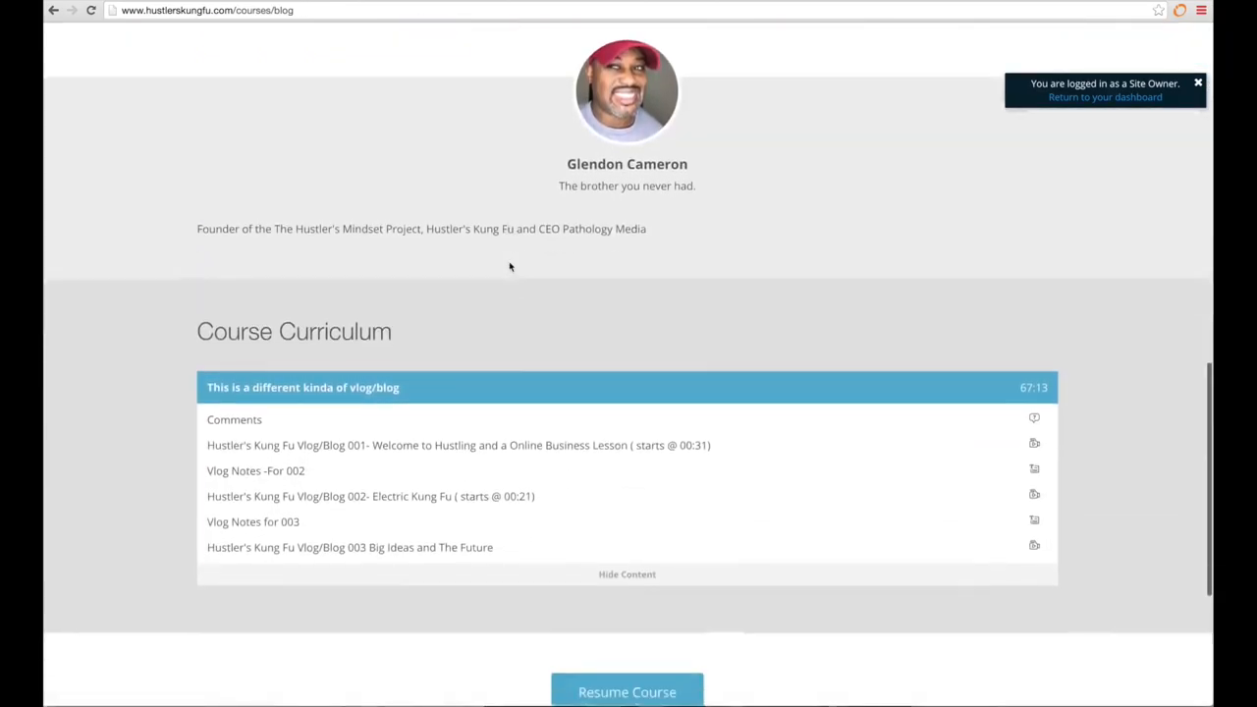
scroll("down", 3)
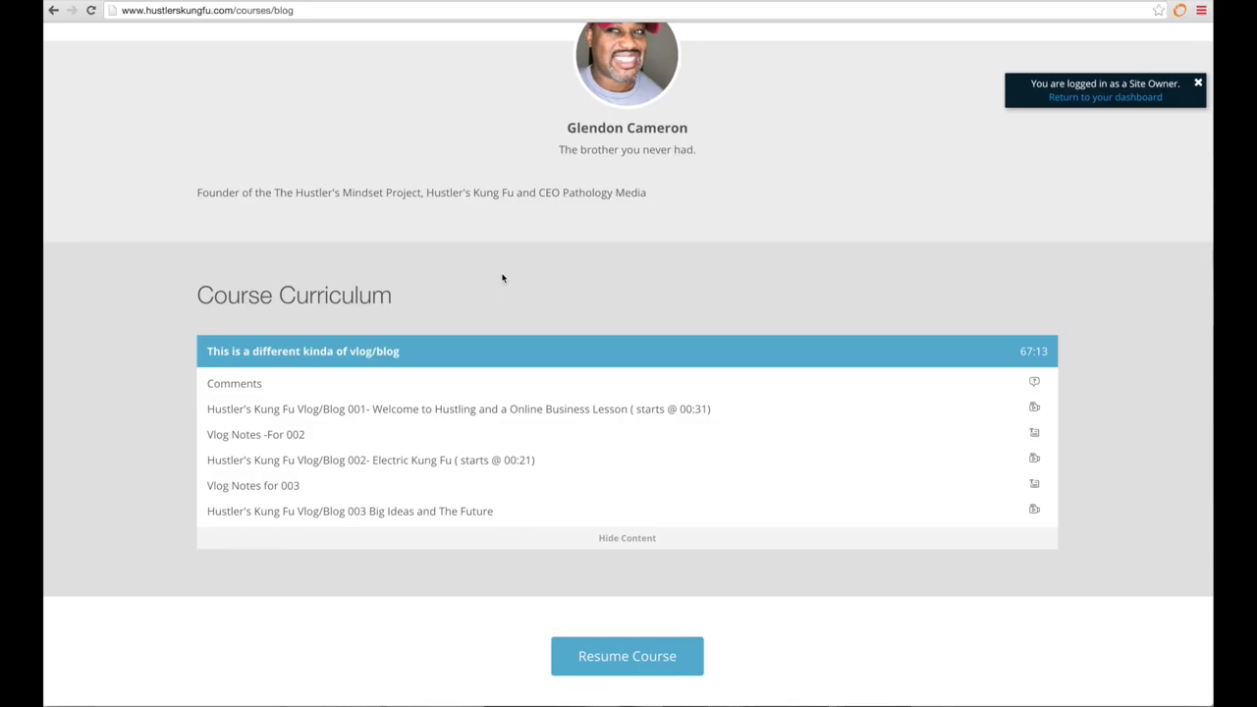
scroll("up", 3)
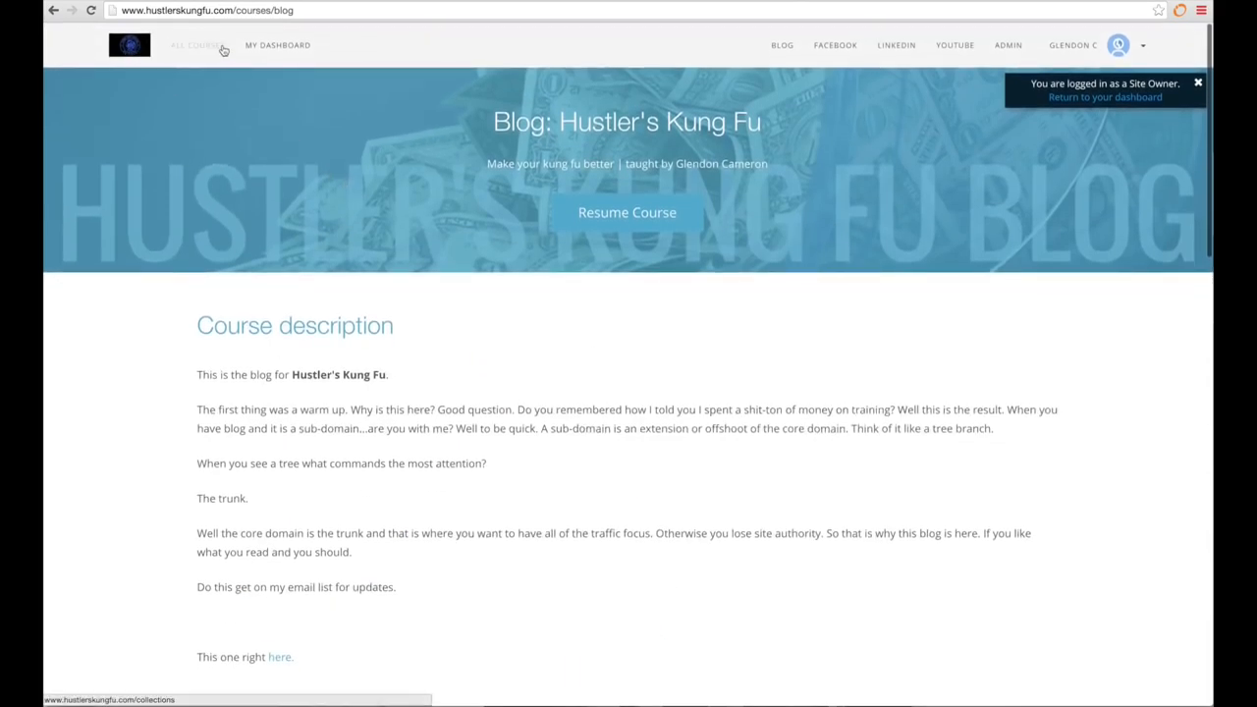
From All Courses, view Glendon Cameron's Books and Courses and read its description and price list.
left_click(197, 46)
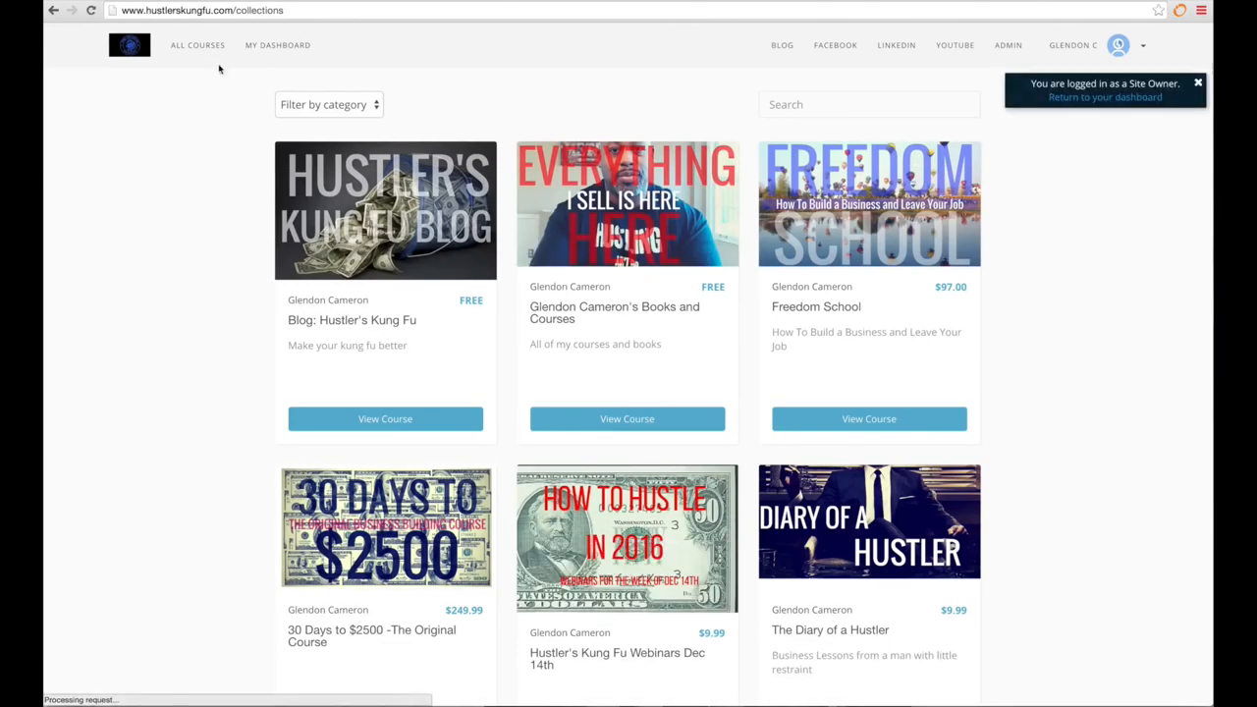
left_click(627, 419)
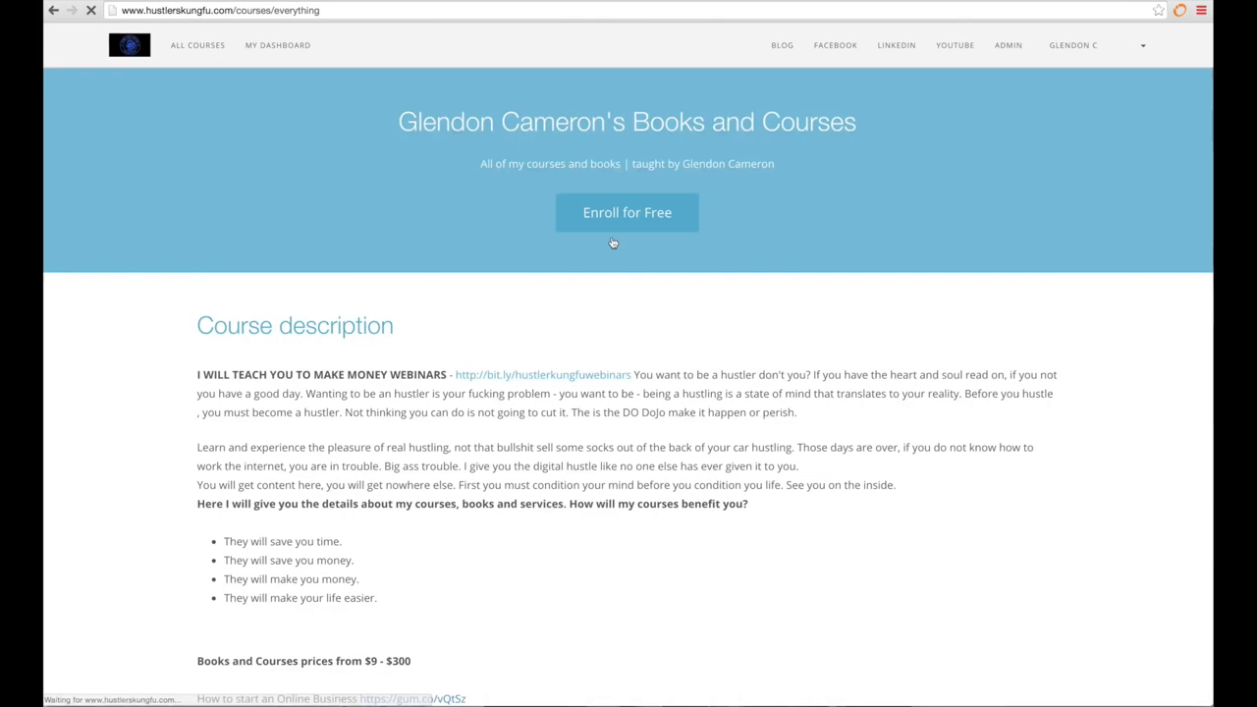
scroll("down", 3)
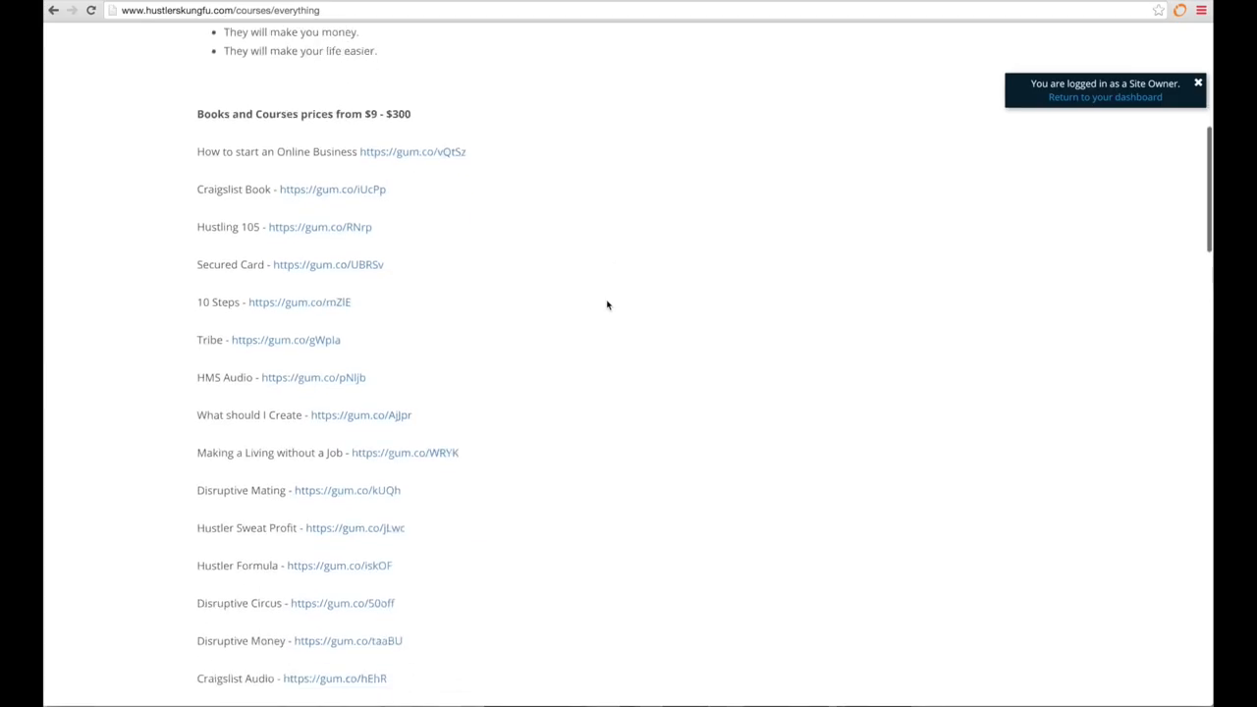
scroll("down", 3)
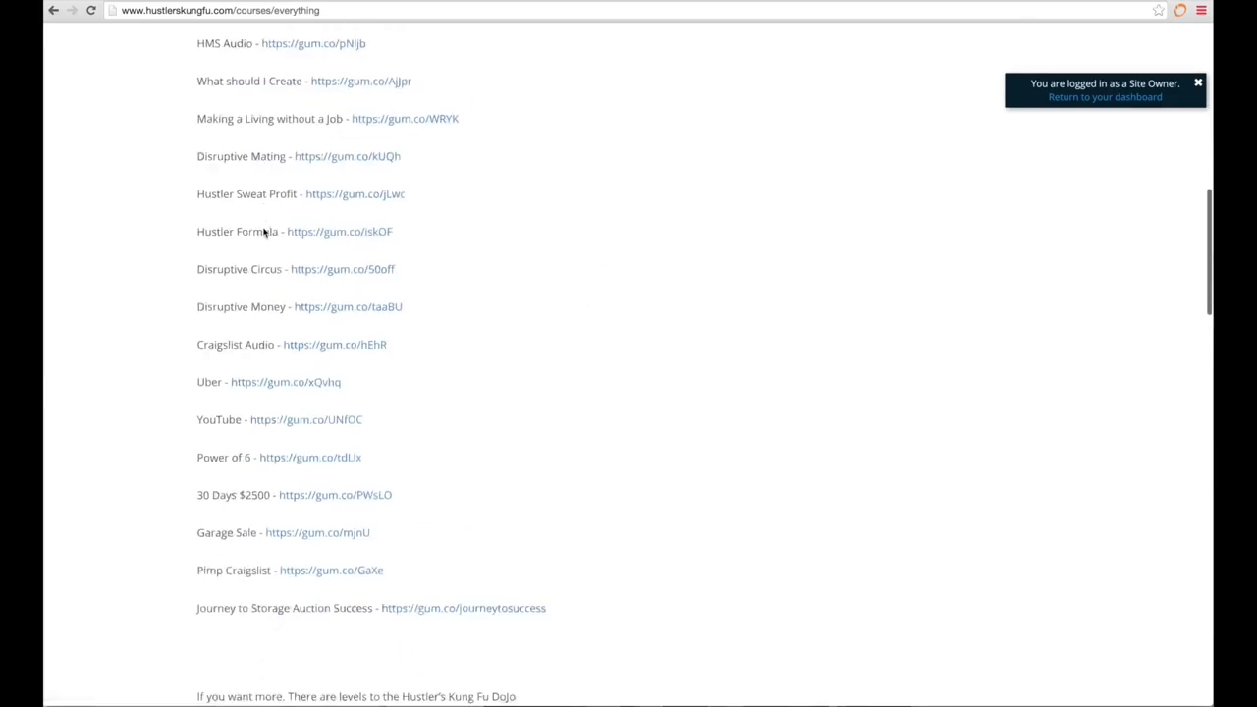
scroll("down", 3)
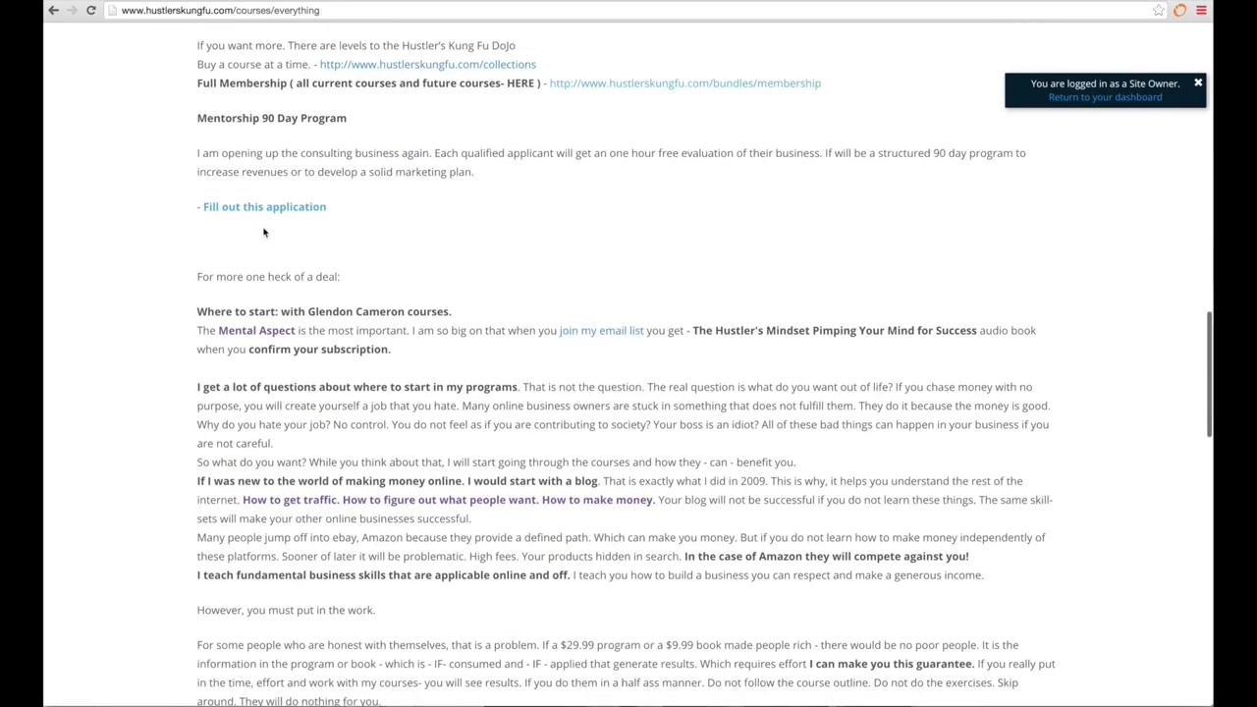
scroll("up", 3)
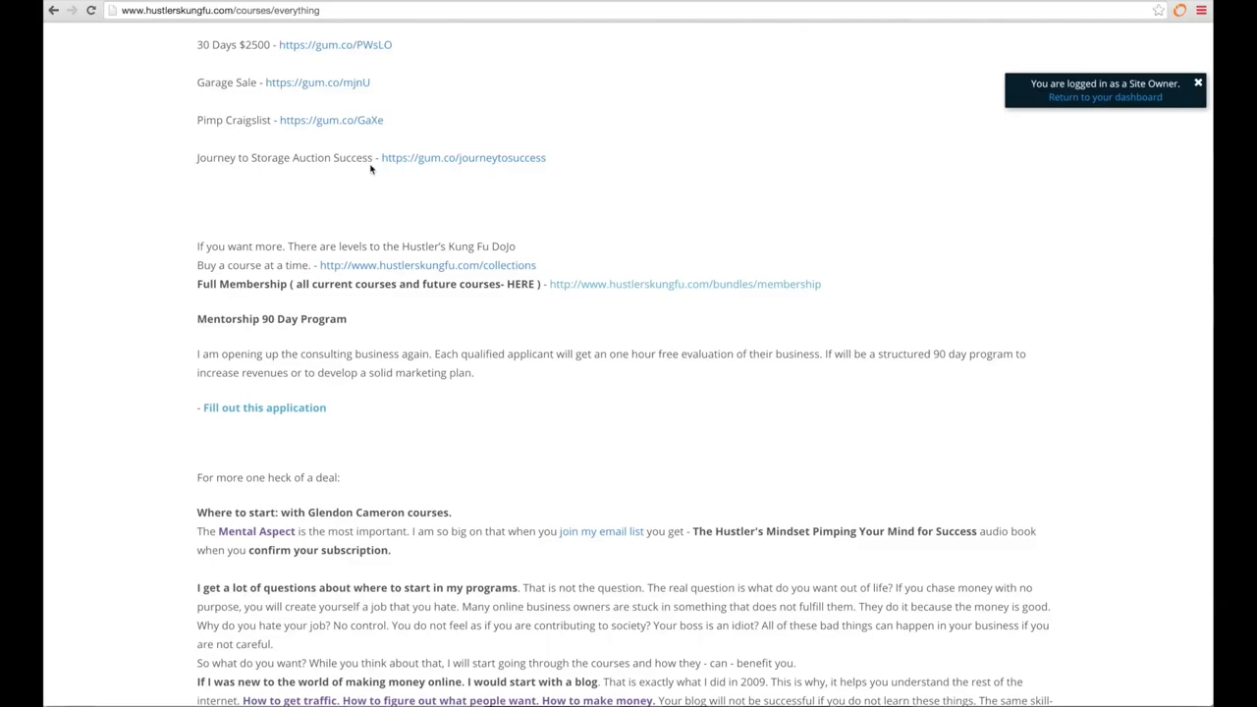
mouse_move(285, 412)
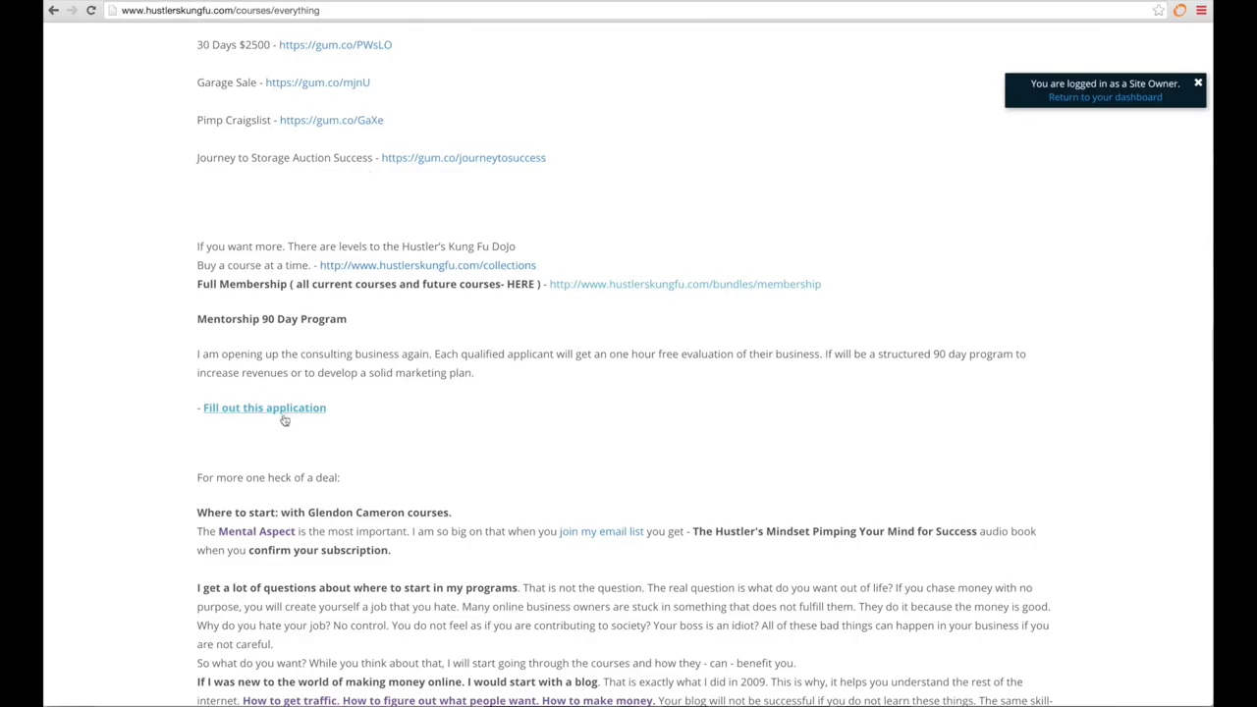
Review the page's Gumroad links, membership and mentorship offers.
left_click(264, 407)
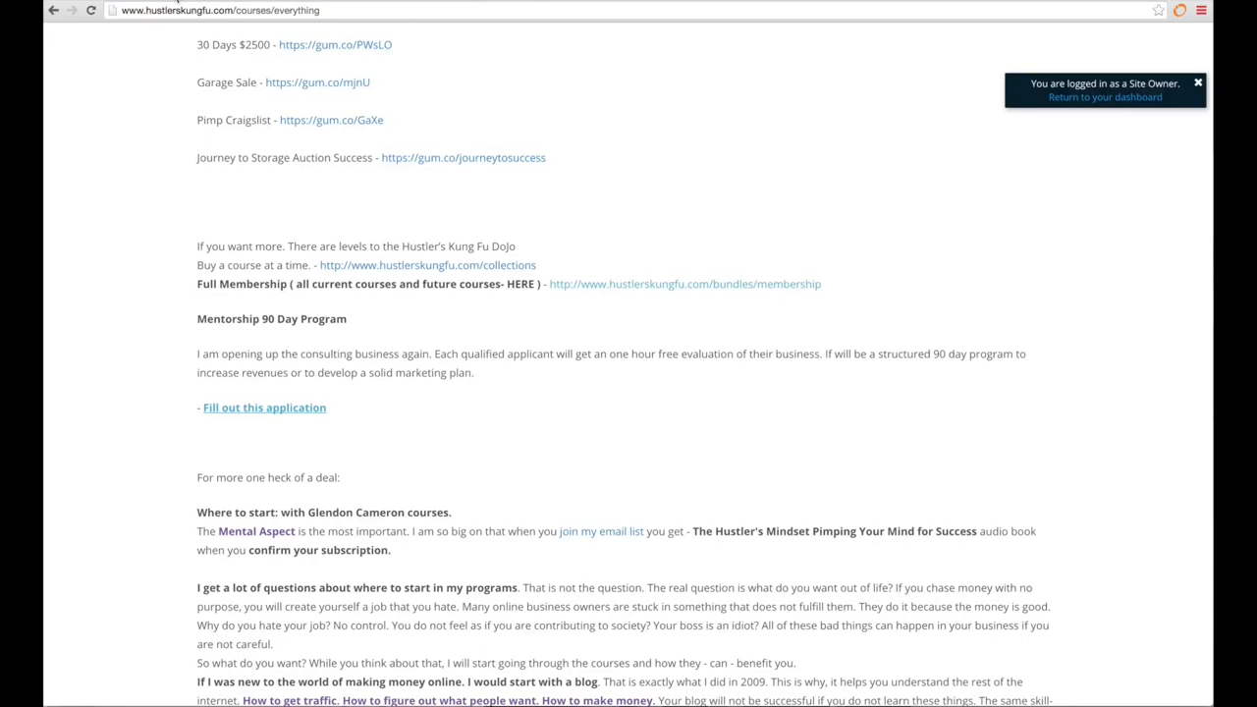
scroll("down", 3)
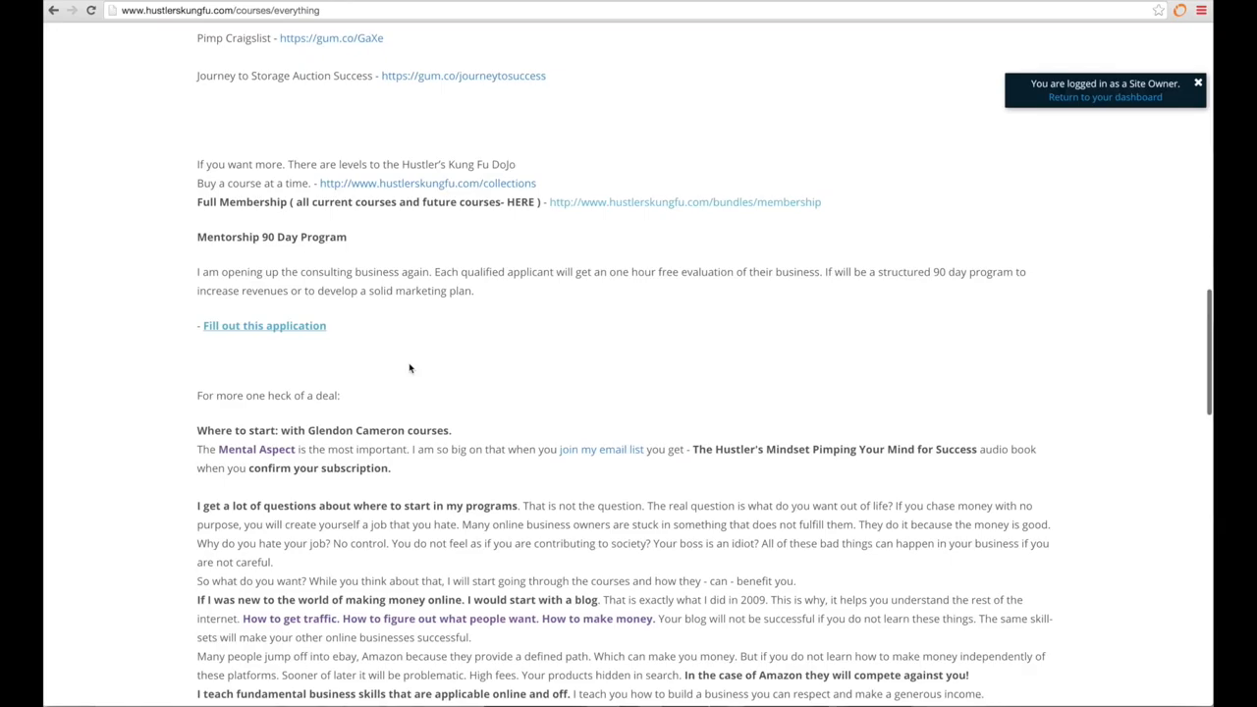
scroll("up", 3)
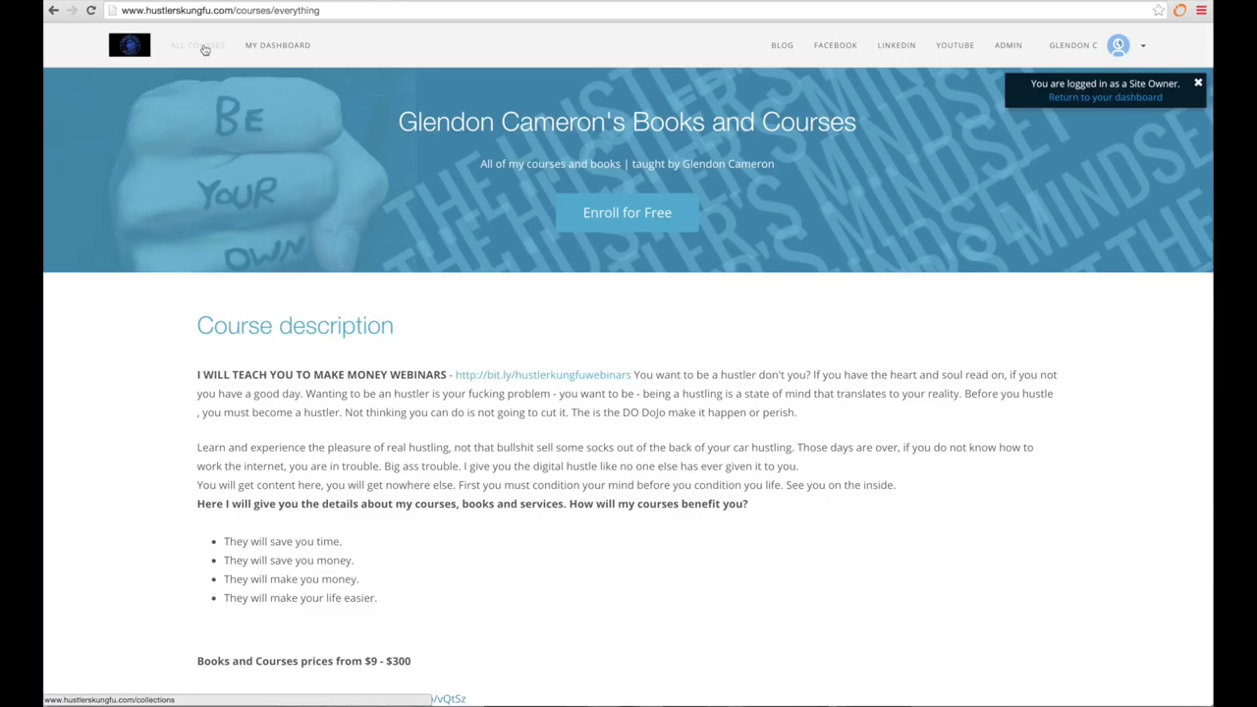
Return to the course catalog and look over its first rows of course cards and prices.
left_click(197, 45)
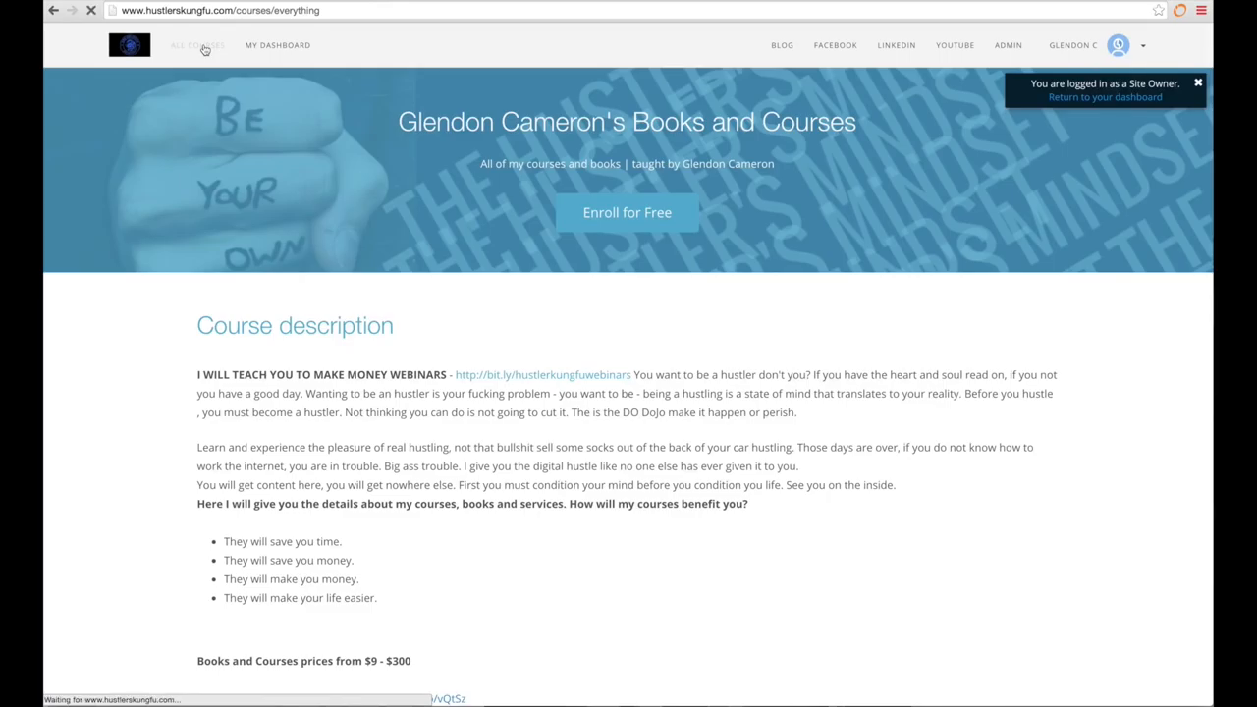
left_click(196, 45)
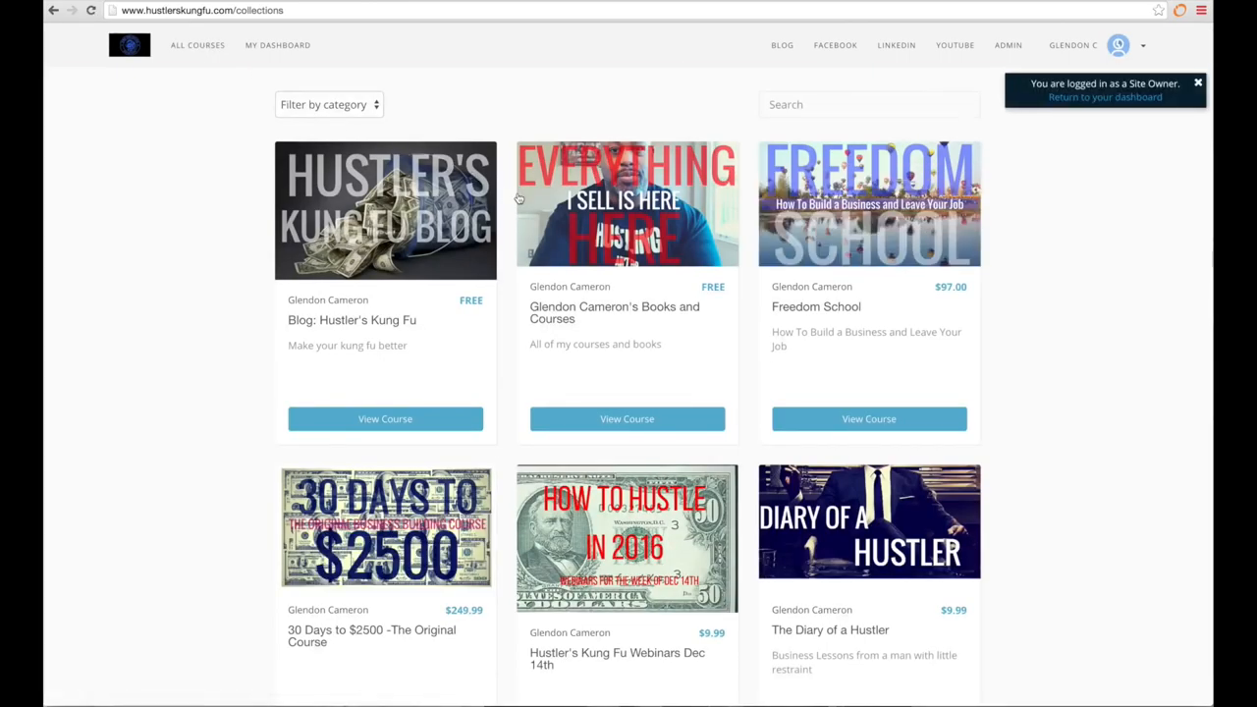
scroll("down", 3)
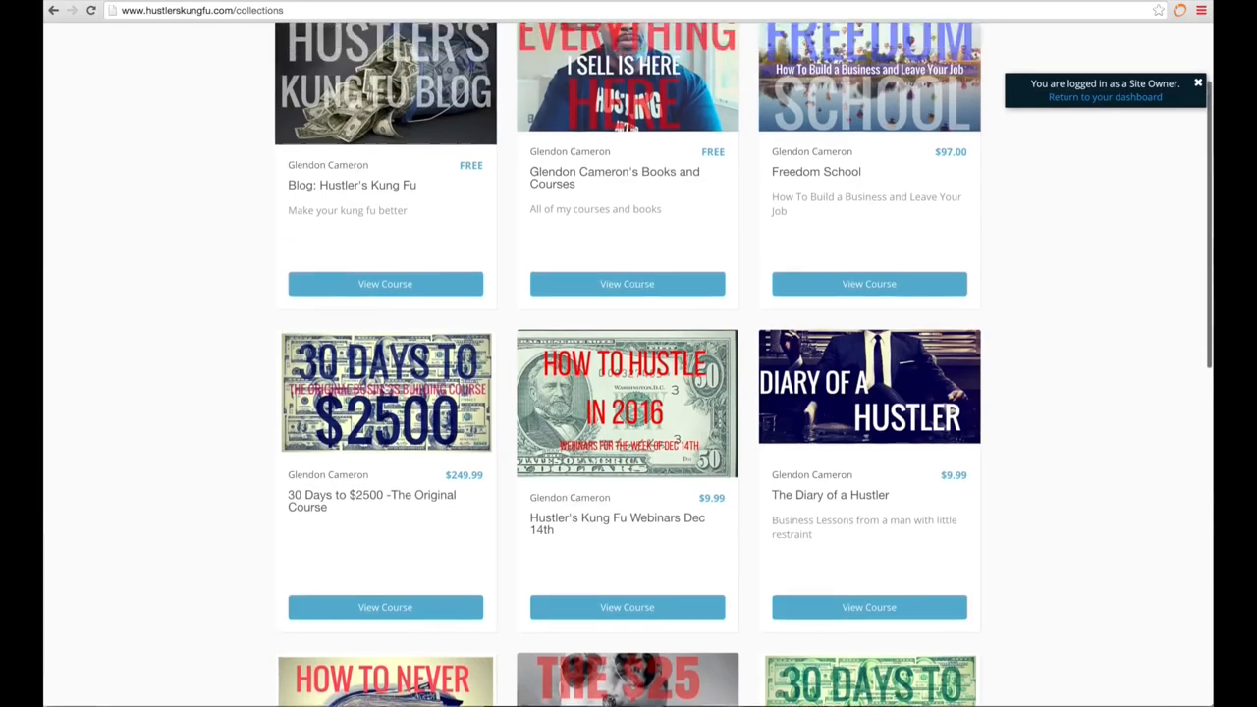
scroll("down", 3)
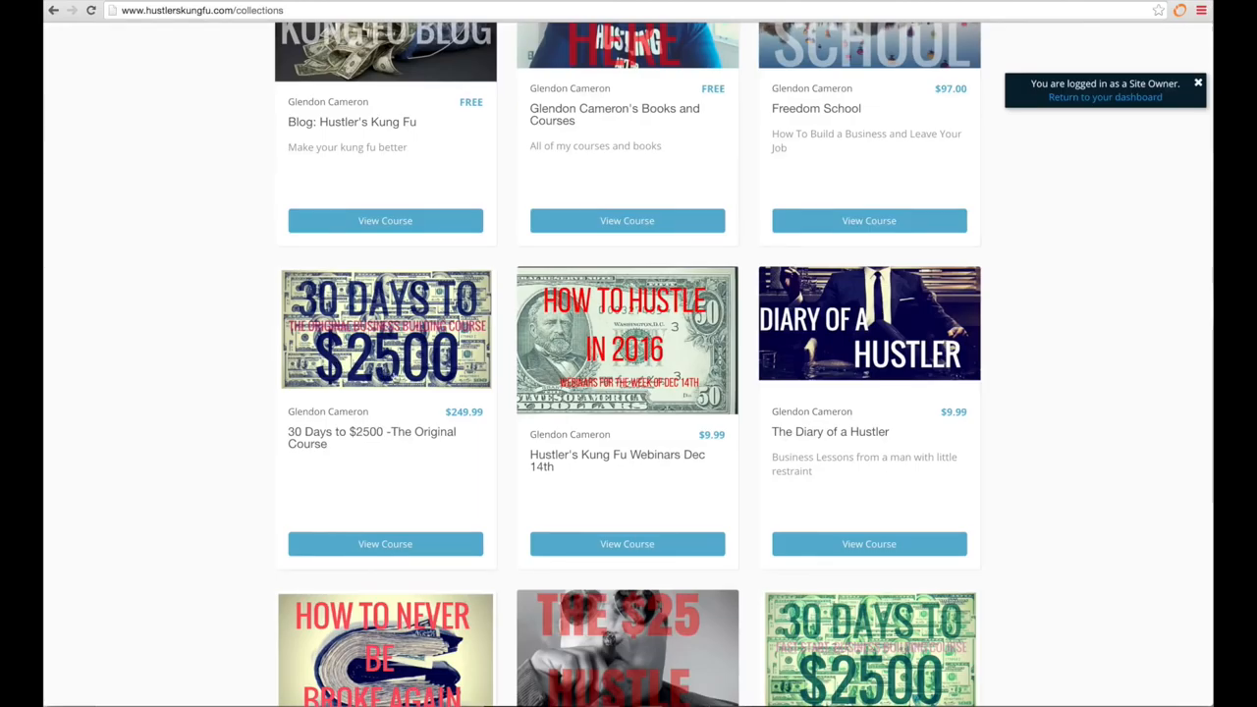
scroll("down", 3)
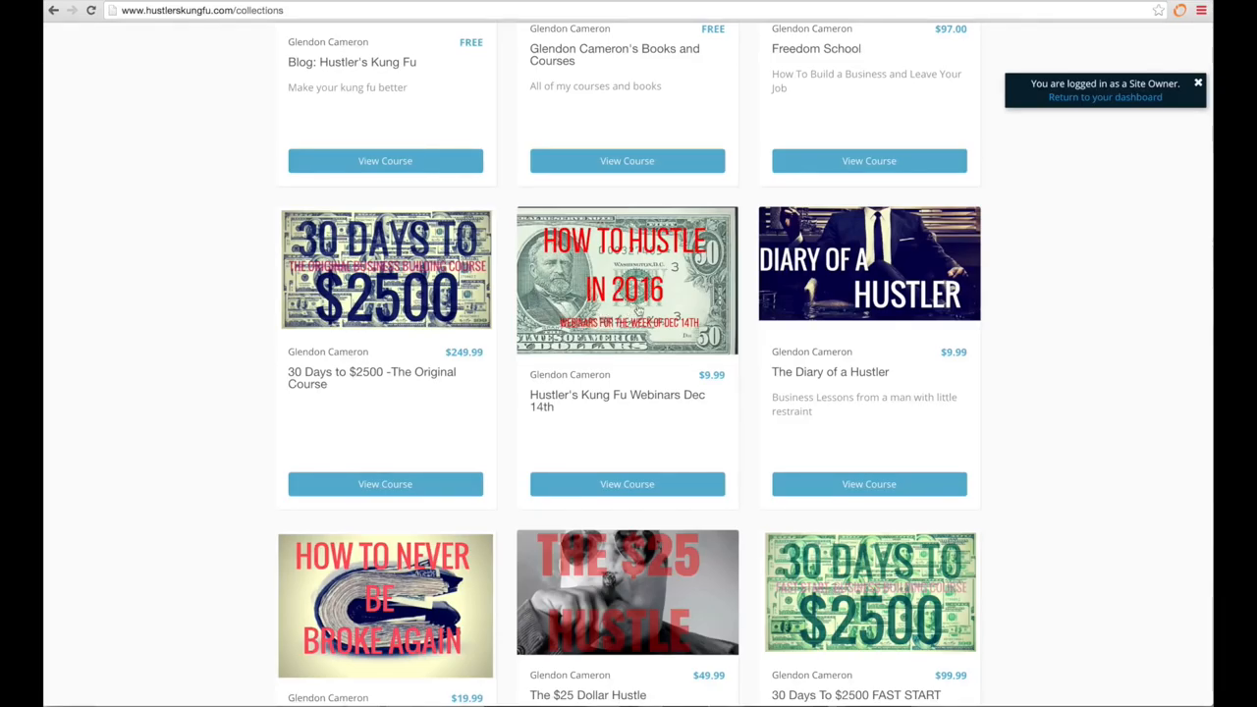
mouse_move(801, 318)
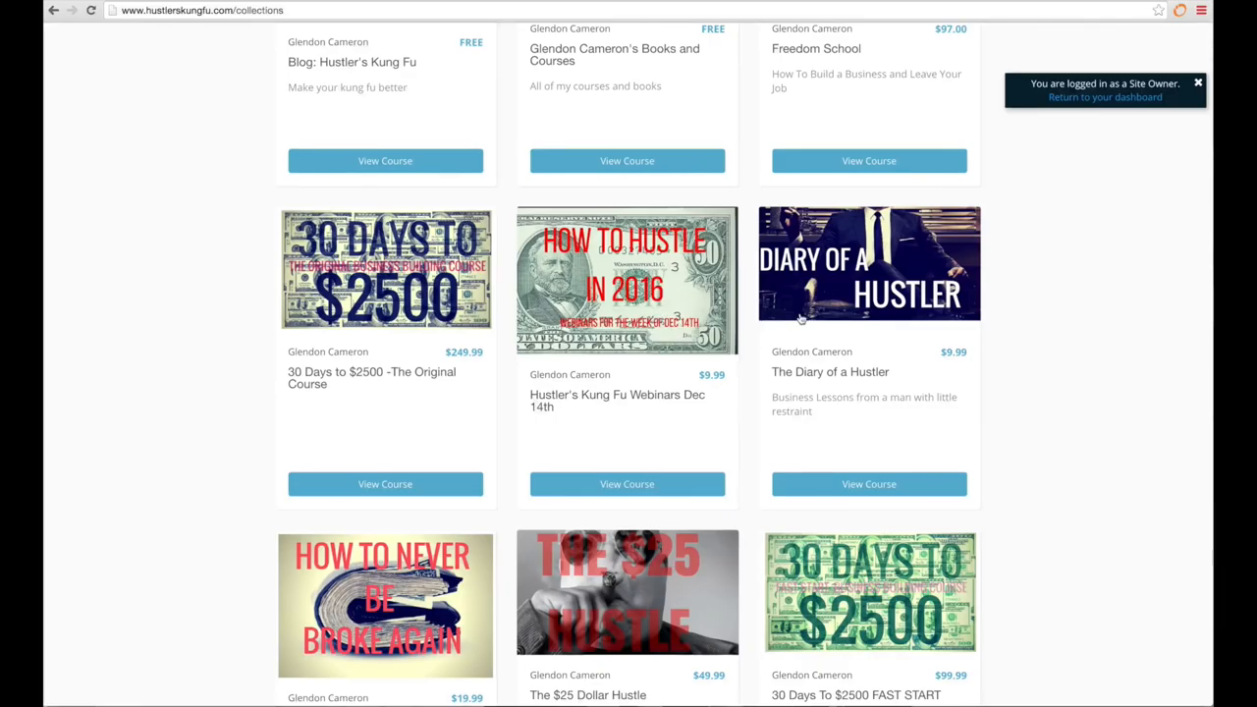
scroll("down", 3)
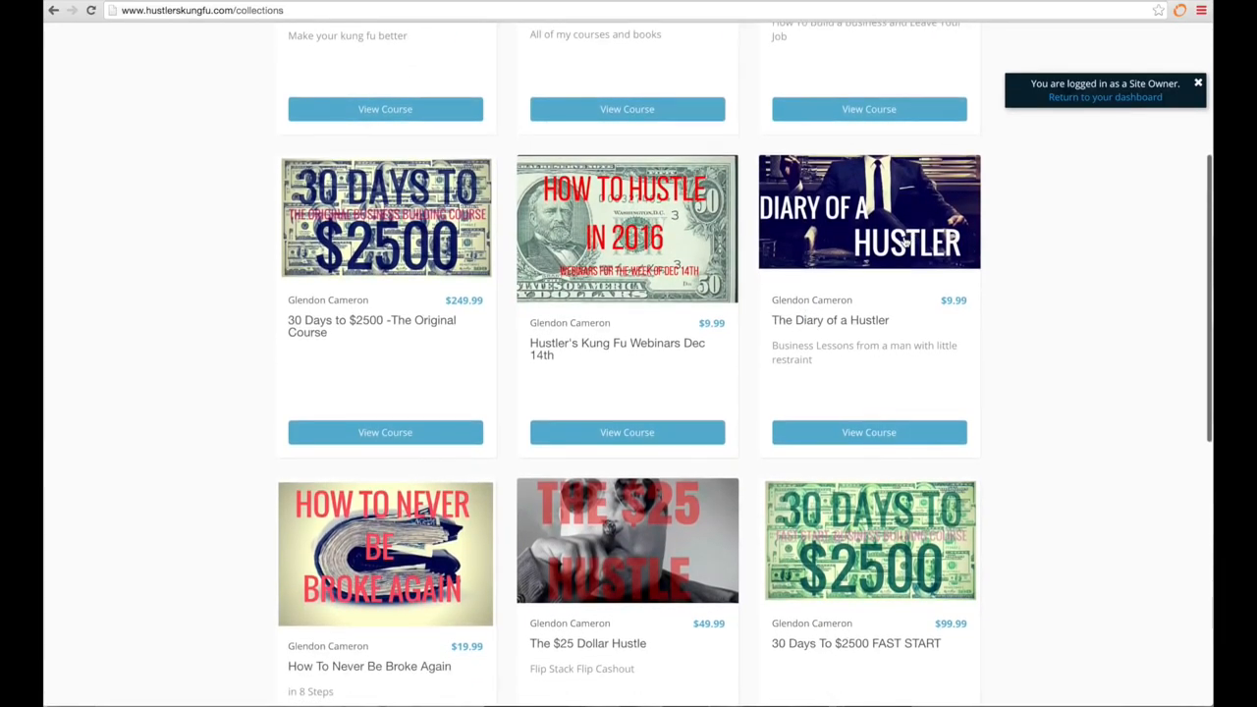
mouse_move(896, 245)
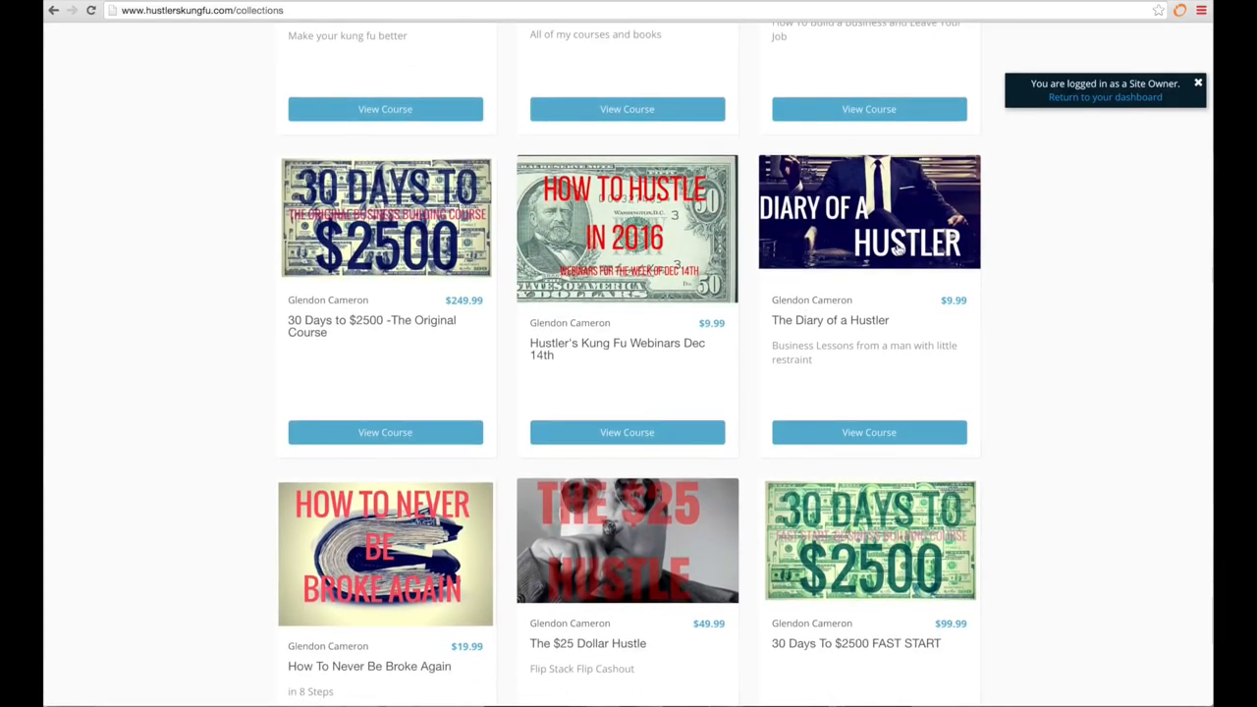
scroll("down", 3)
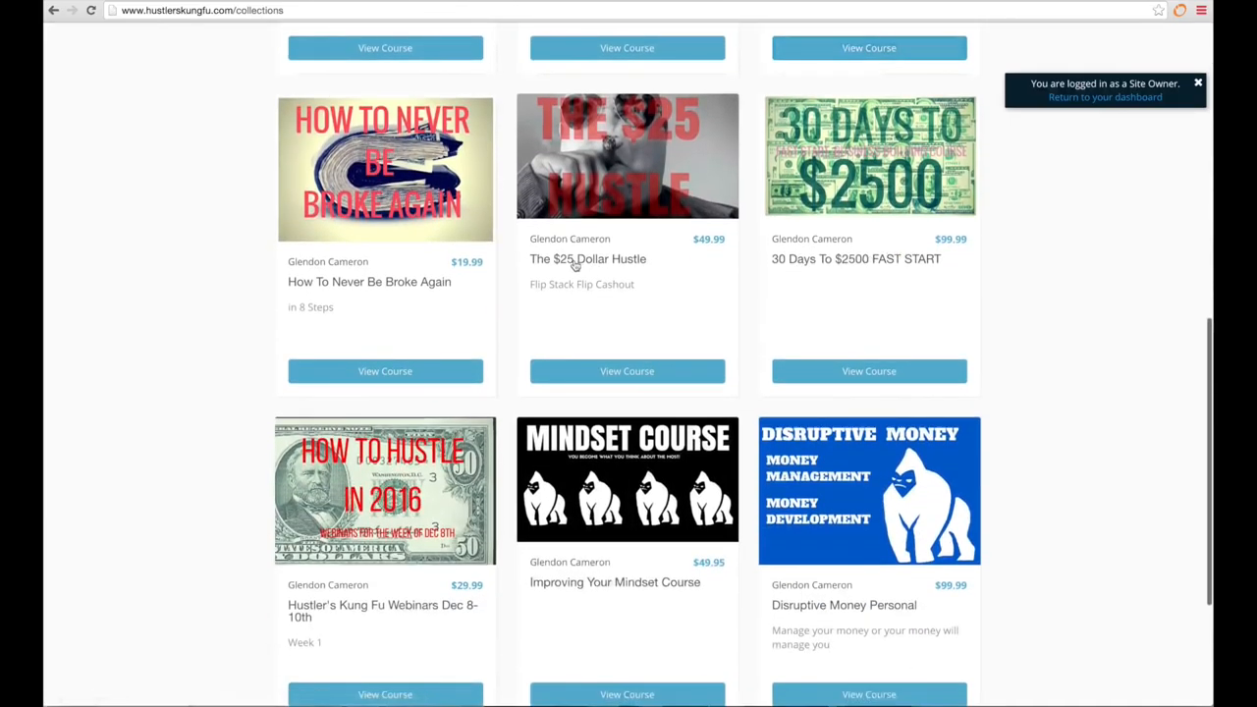
mouse_move(391, 181)
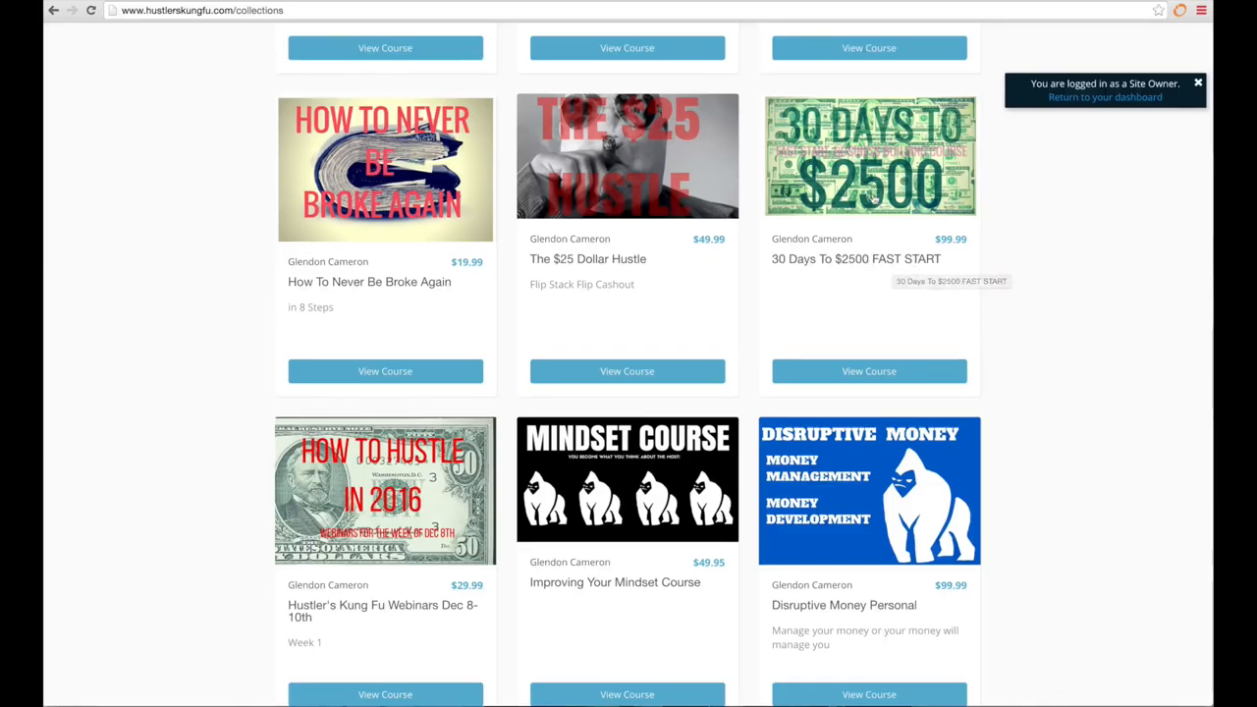
mouse_move(872, 200)
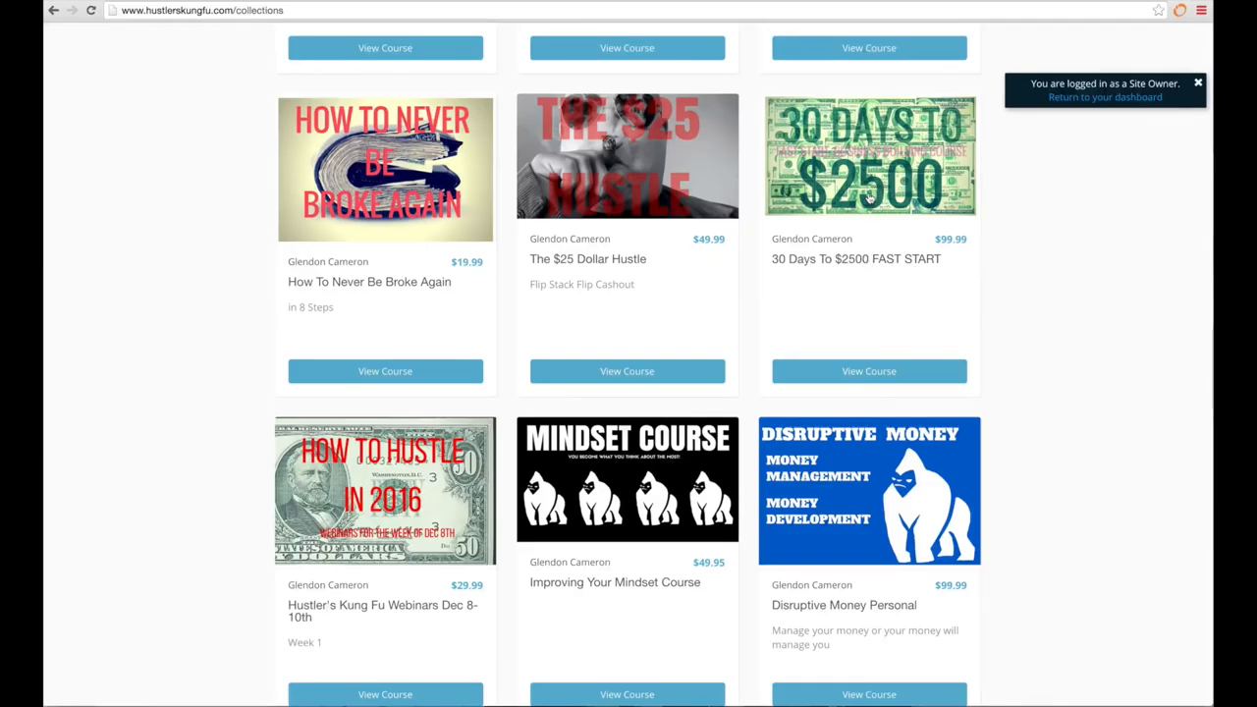
Continue through the remaining course cards down to the pagination controls at the bottom.
scroll("down", 3)
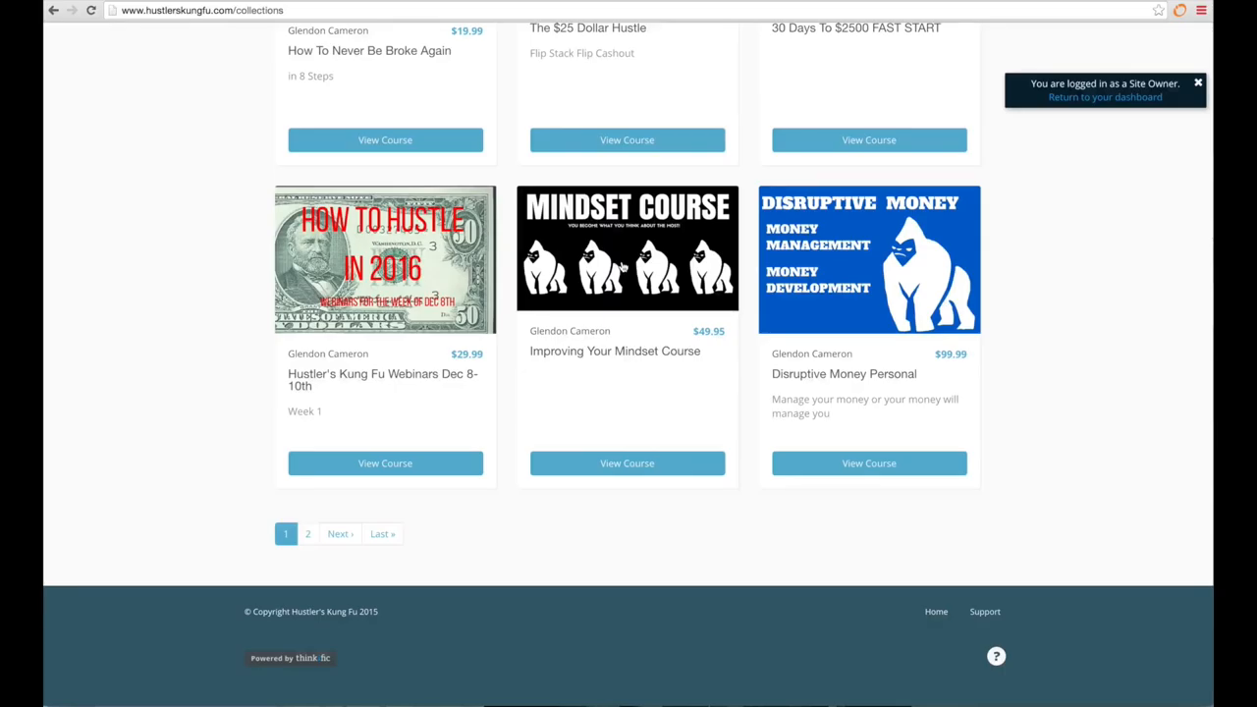
mouse_move(794, 280)
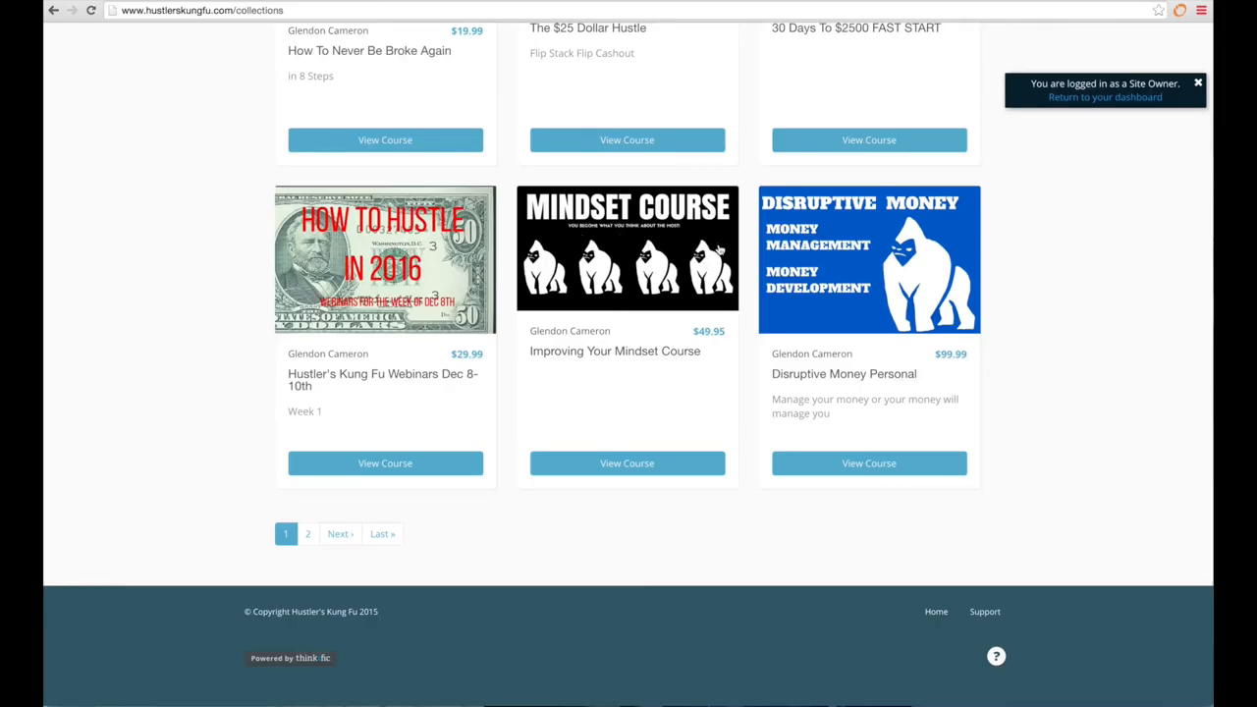
mouse_move(697, 253)
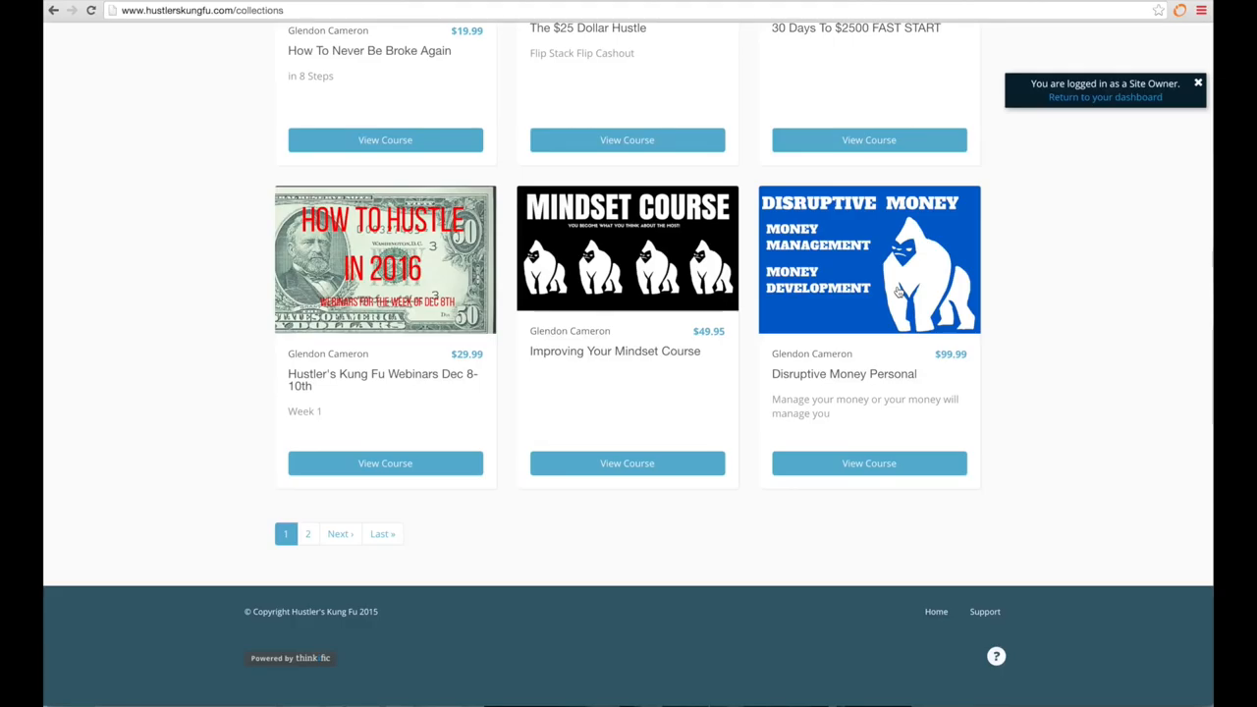
scroll("up", 3)
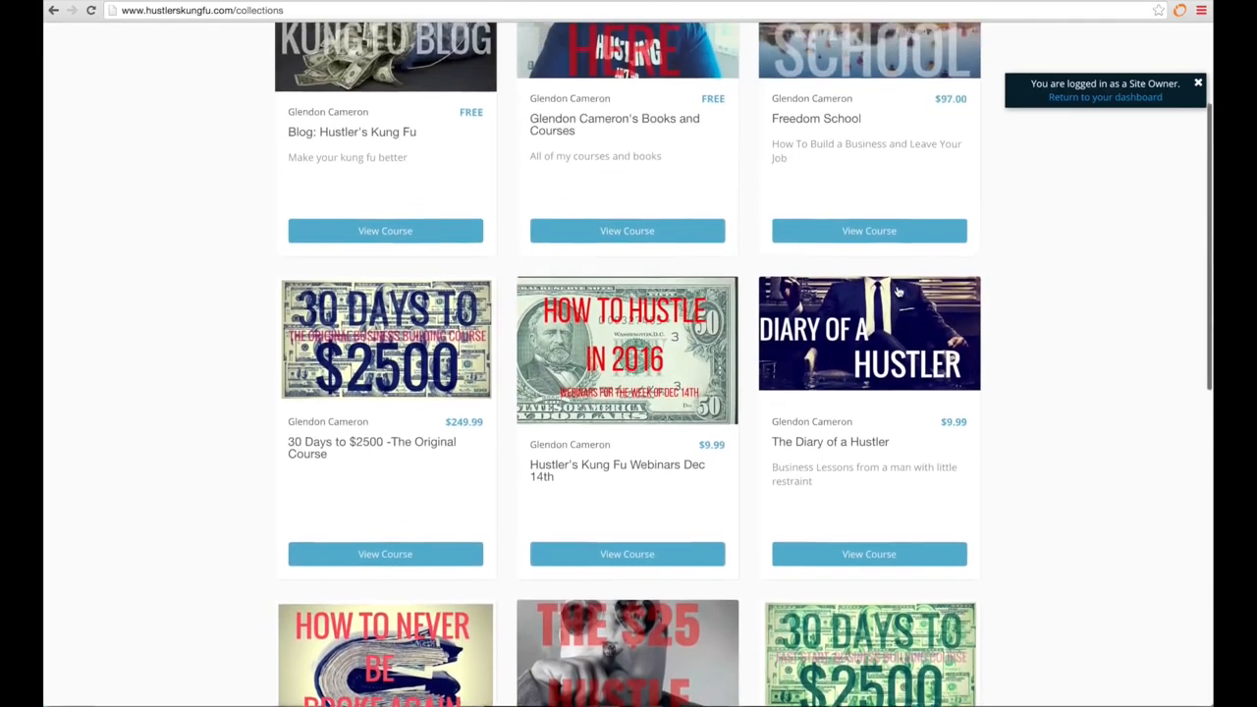
scroll("up", 3)
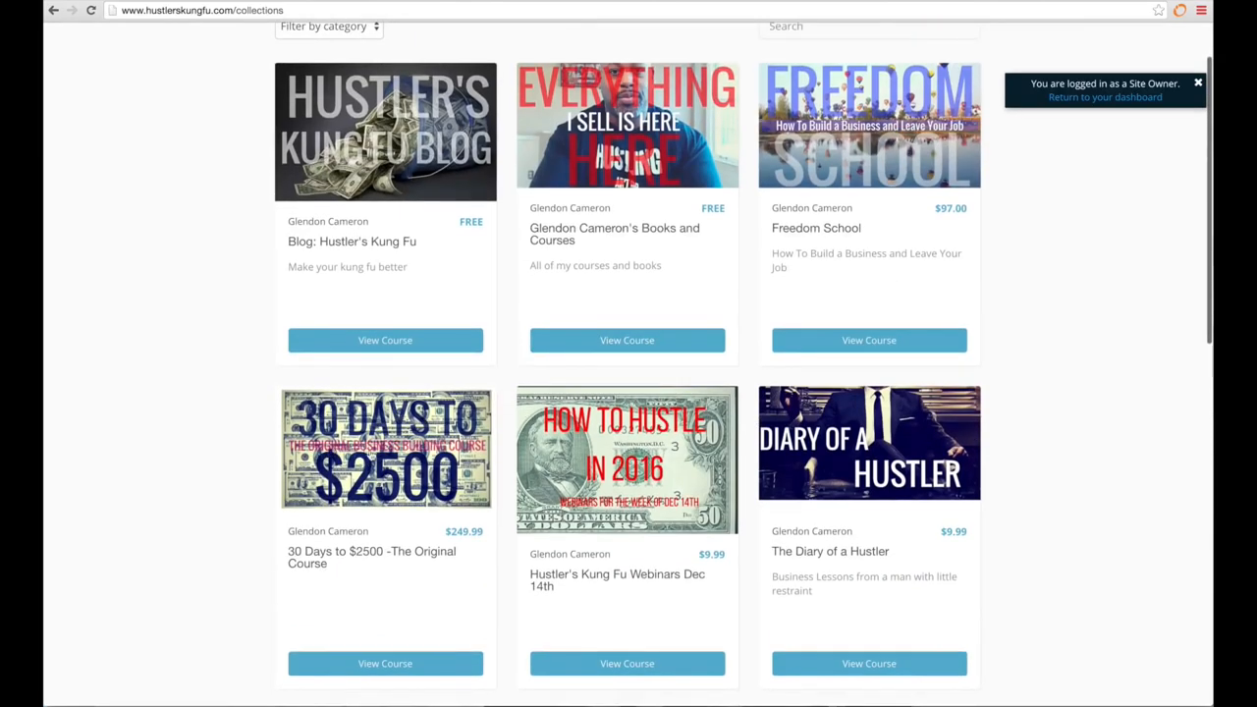
scroll("down", 3)
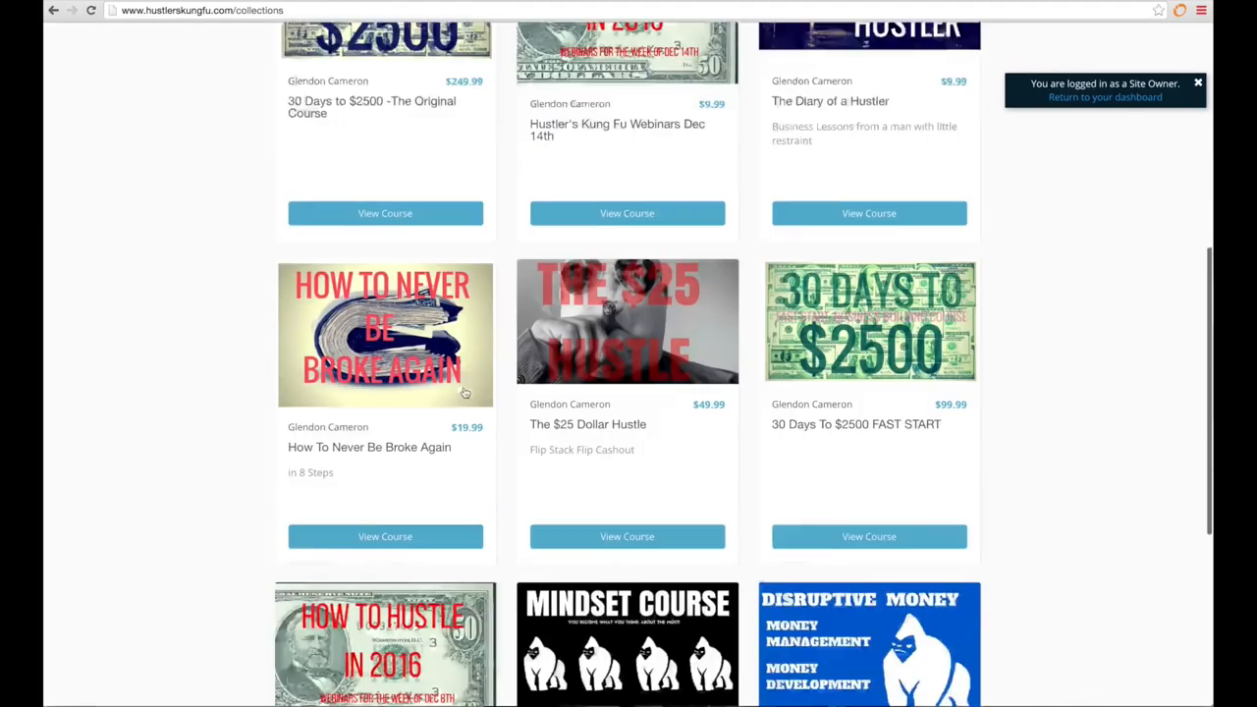
scroll("down", 3)
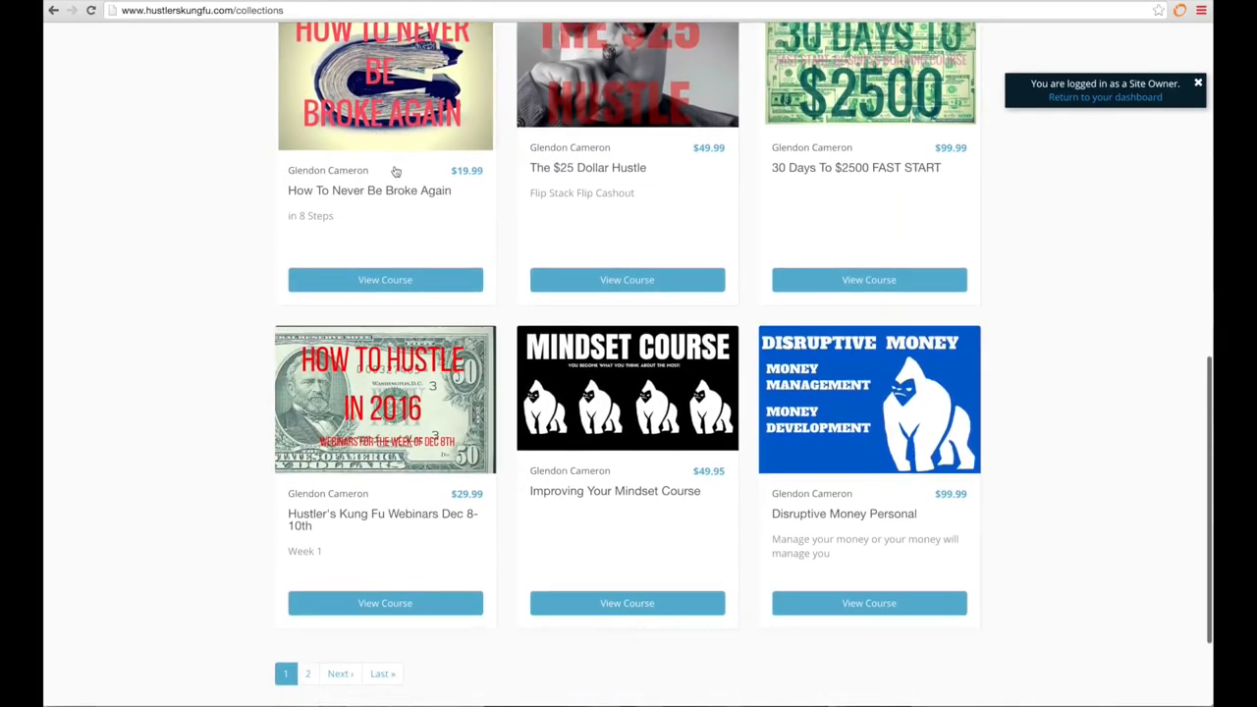
mouse_move(387, 169)
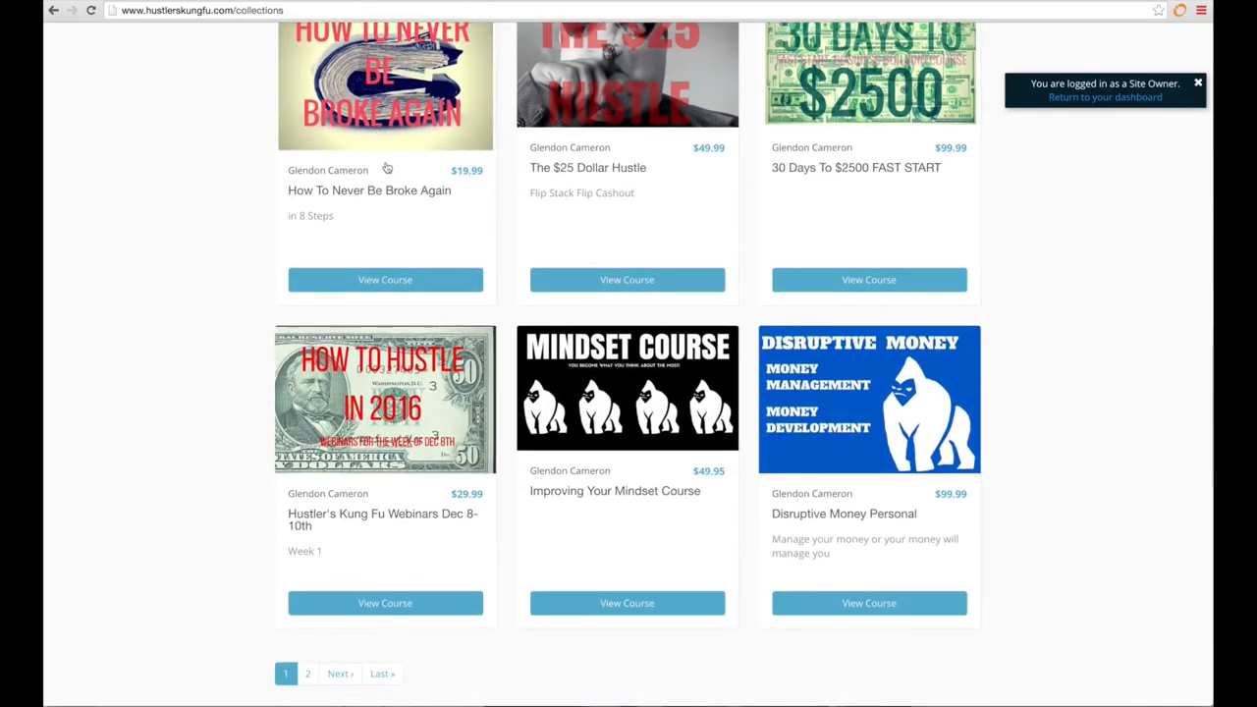
scroll("down", 3)
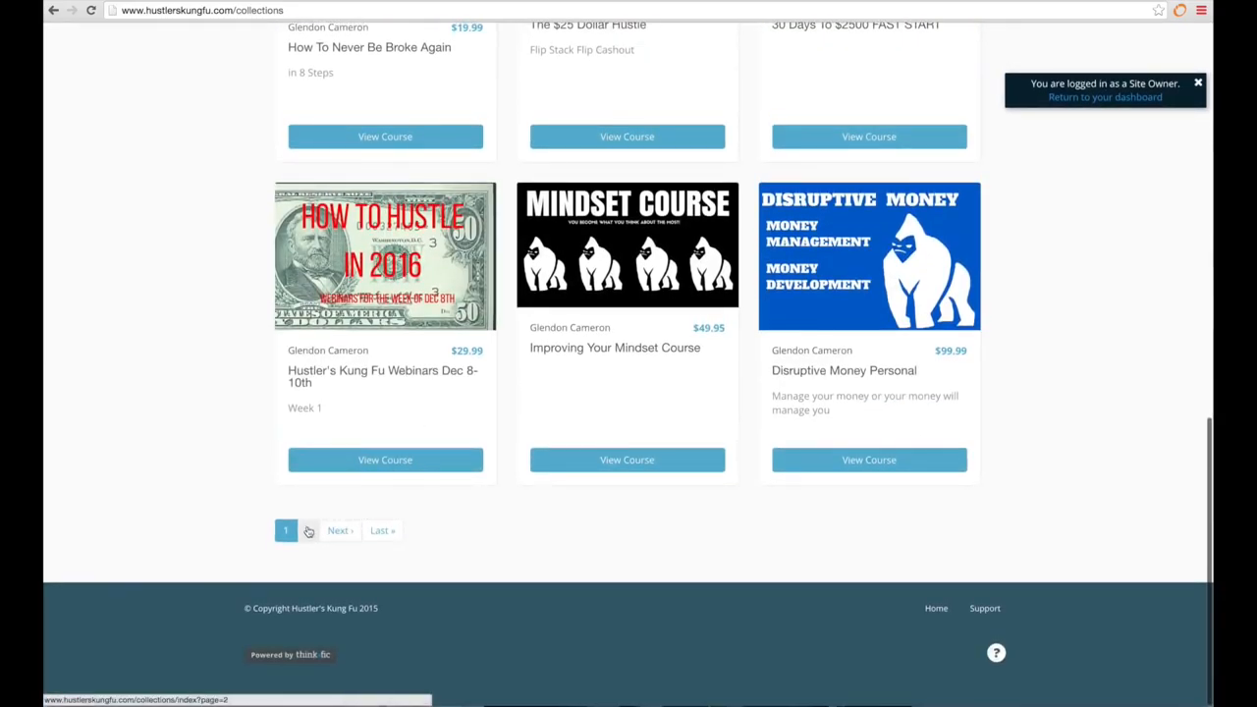
Browse catalog page 2 from Becoming The Boss to the Mindset User's Manual, then return to All Courses.
left_click(307, 531)
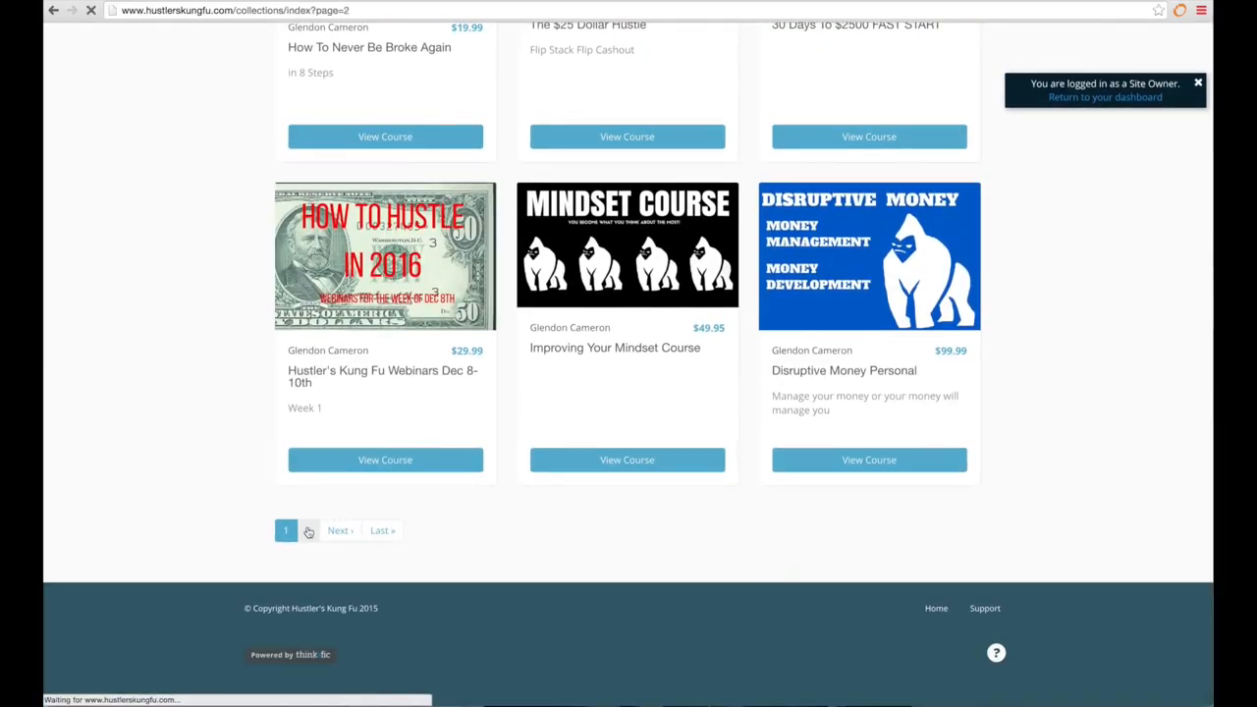
left_click(285, 530)
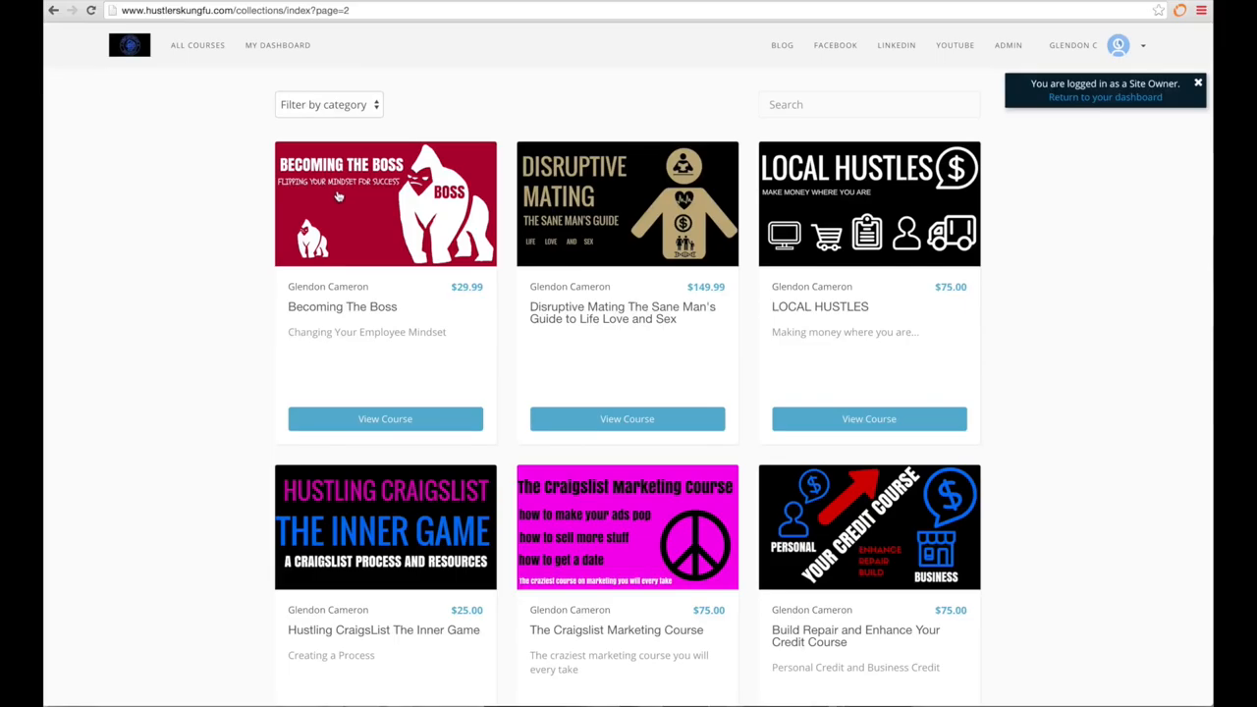
mouse_move(530, 212)
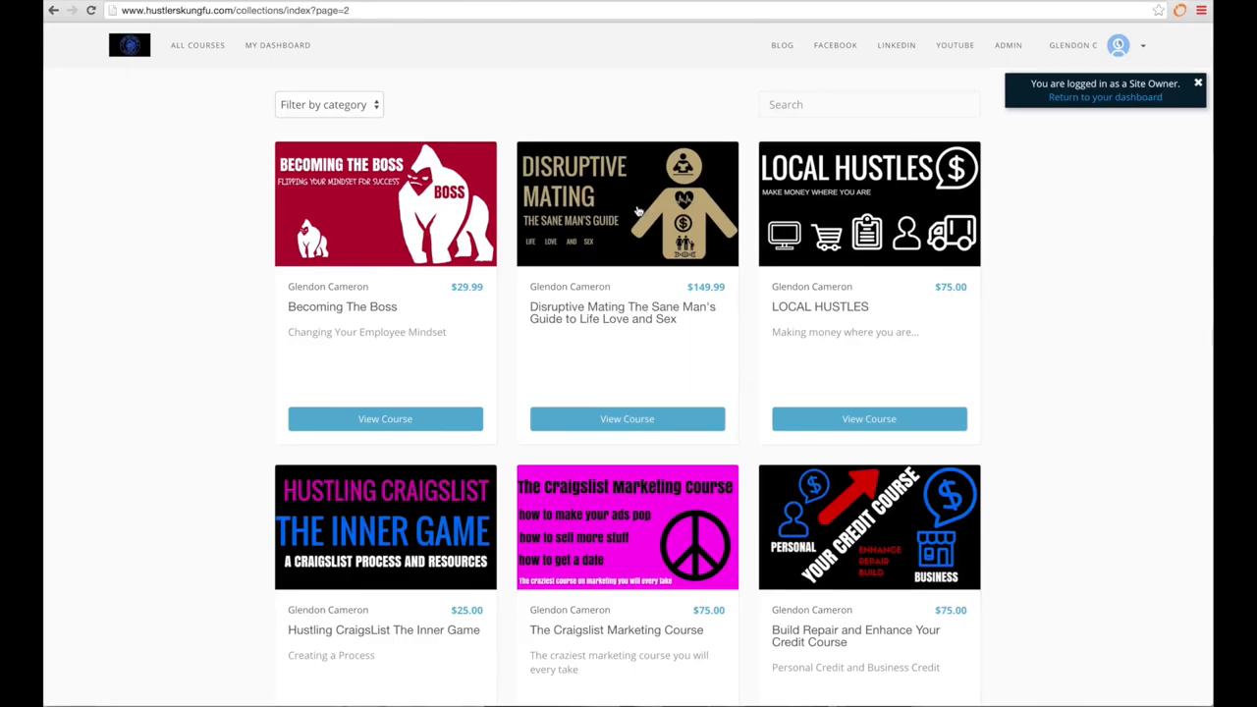
scroll("down", 3)
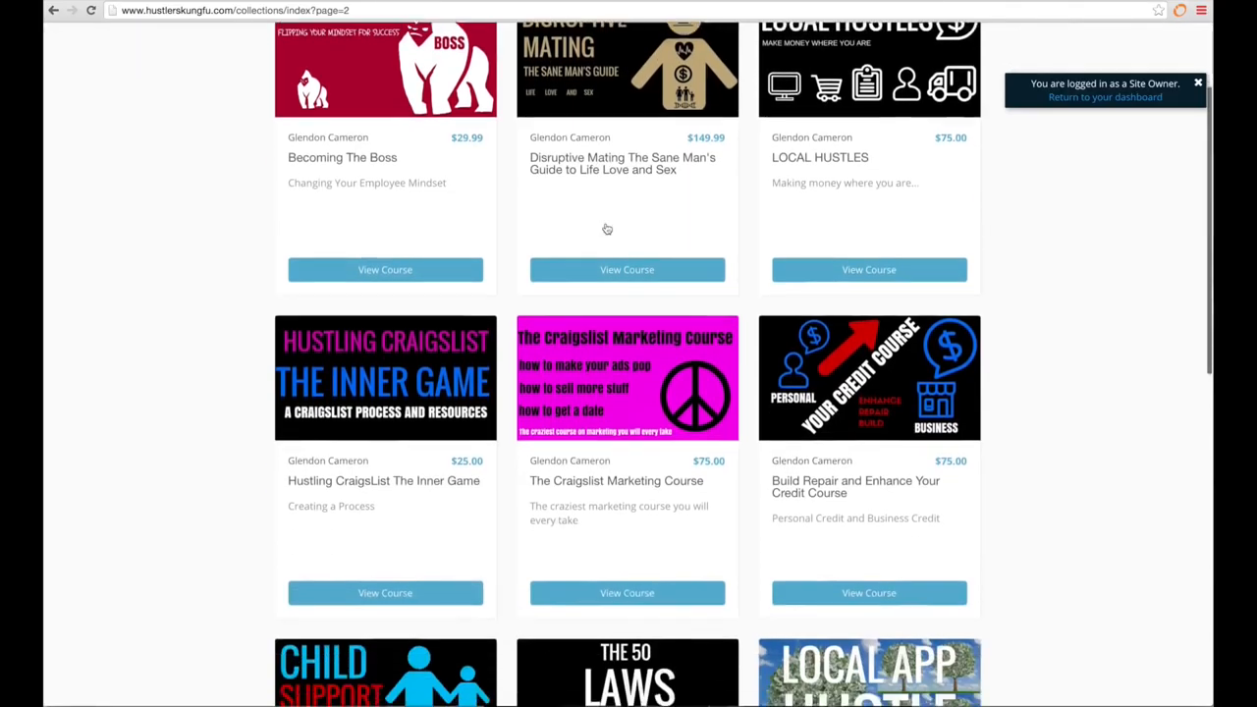
scroll("down", 3)
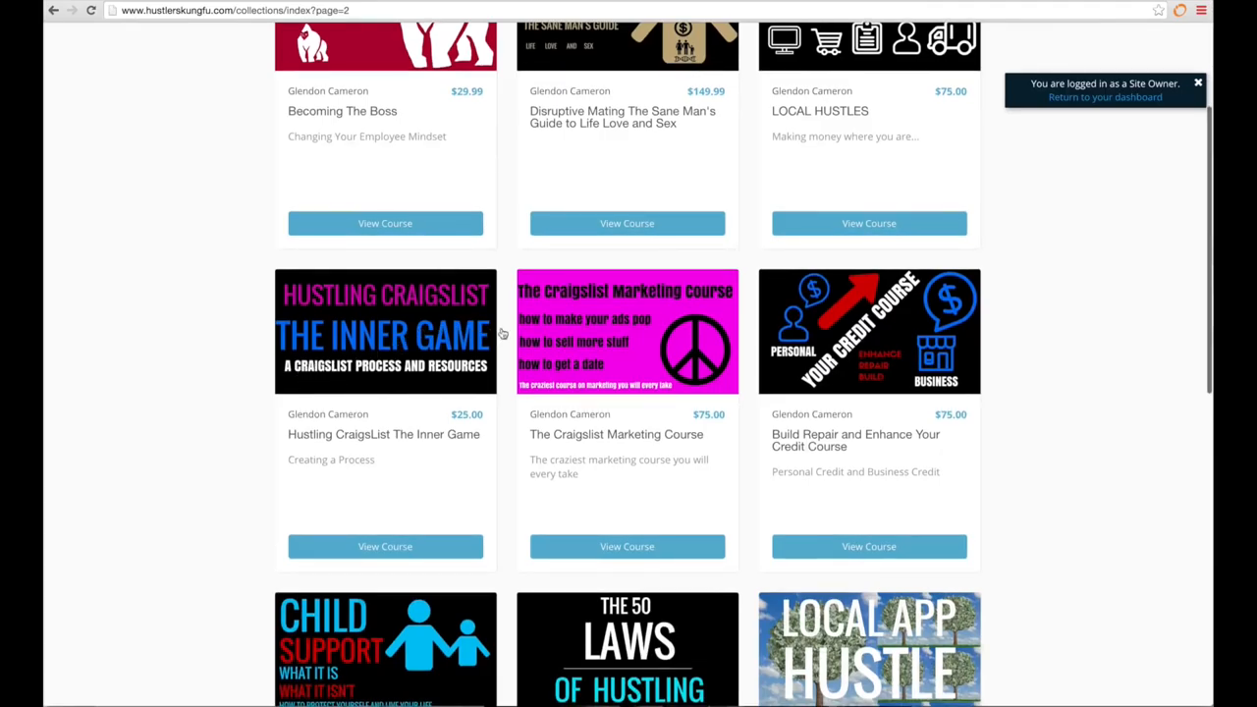
mouse_move(678, 344)
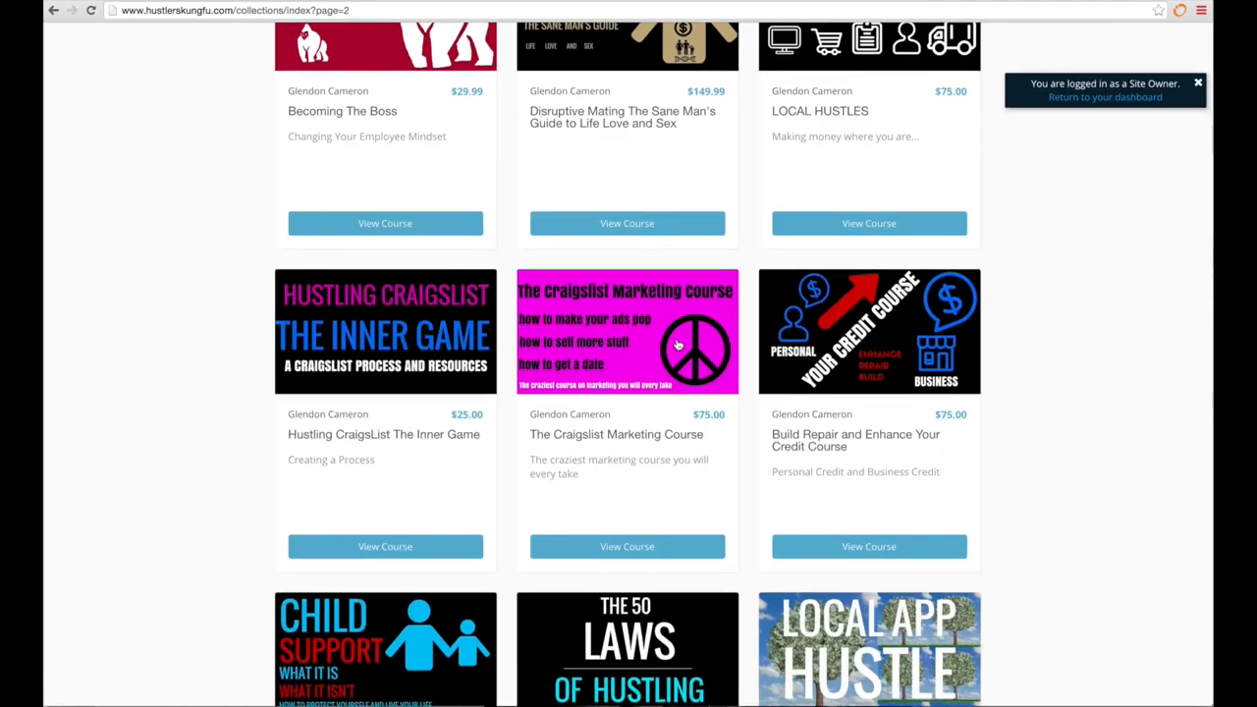
scroll("down", 3)
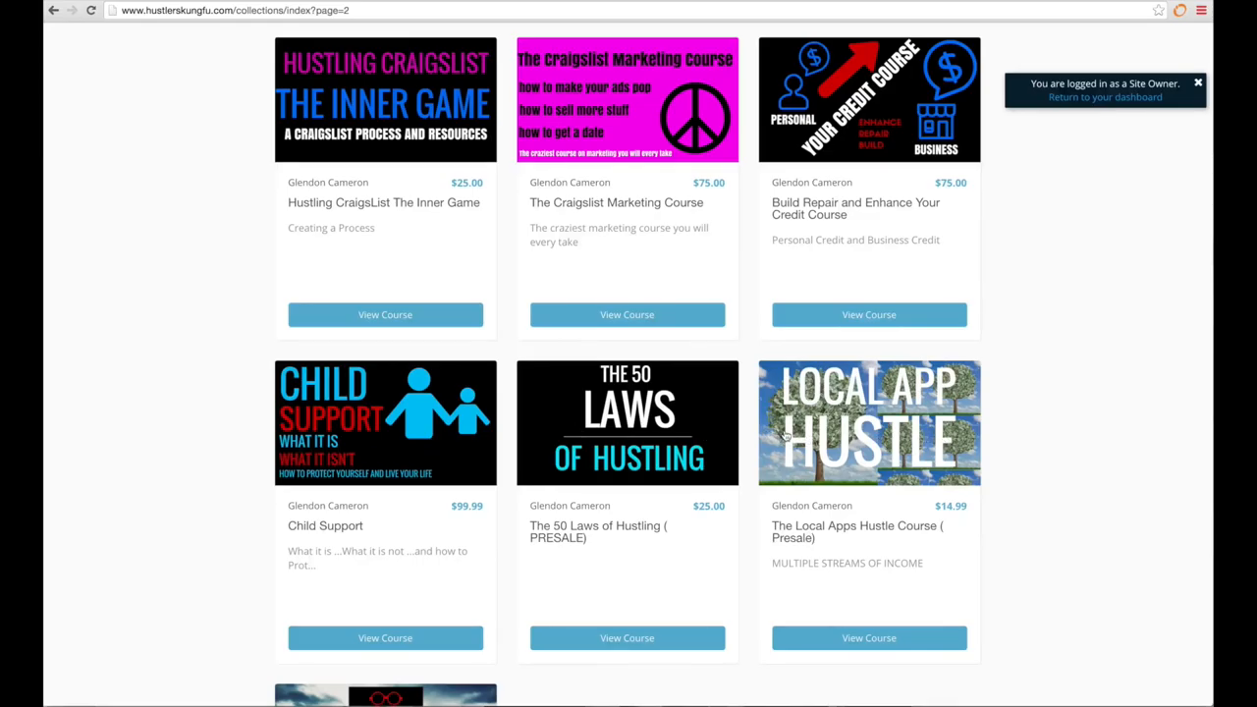
scroll("down", 3)
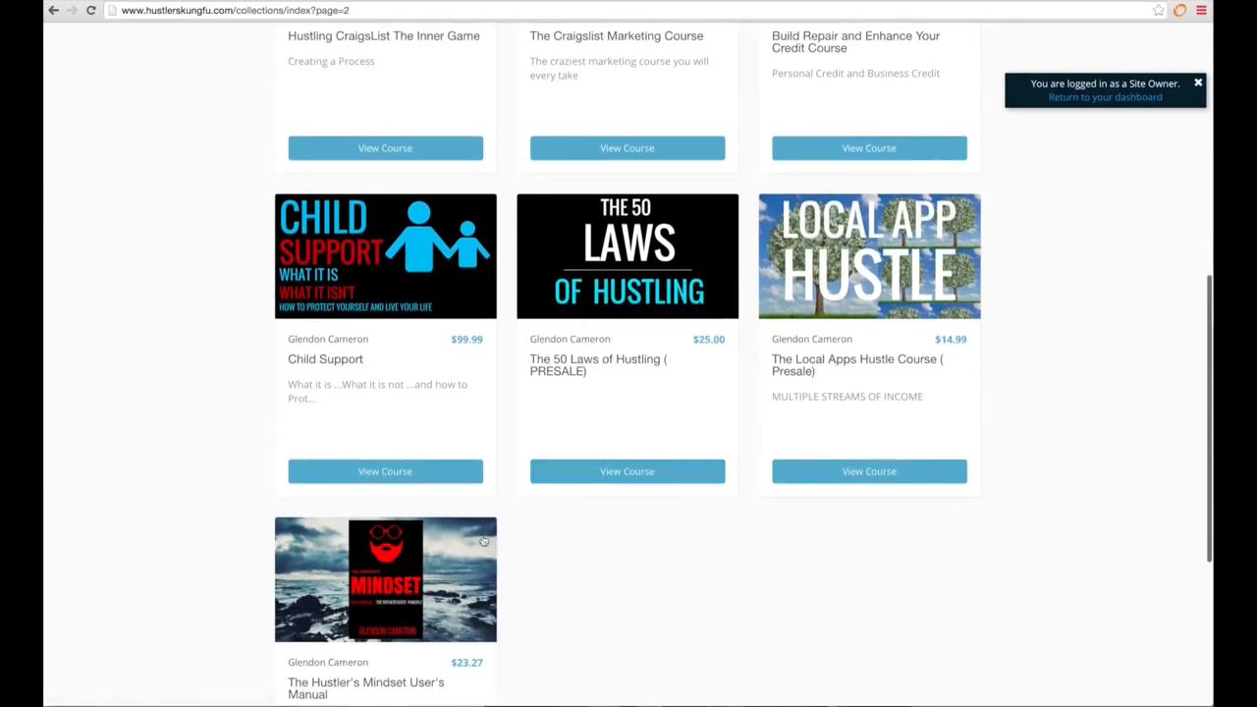
scroll("up", 3)
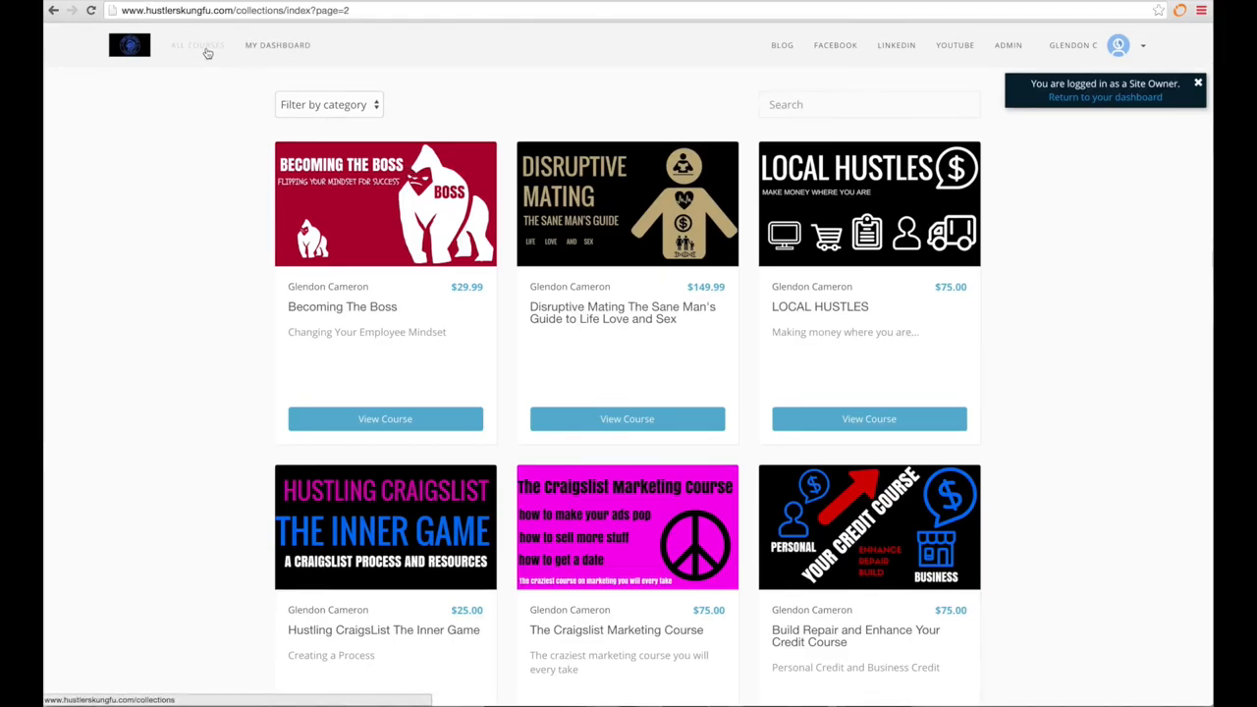
left_click(196, 45)
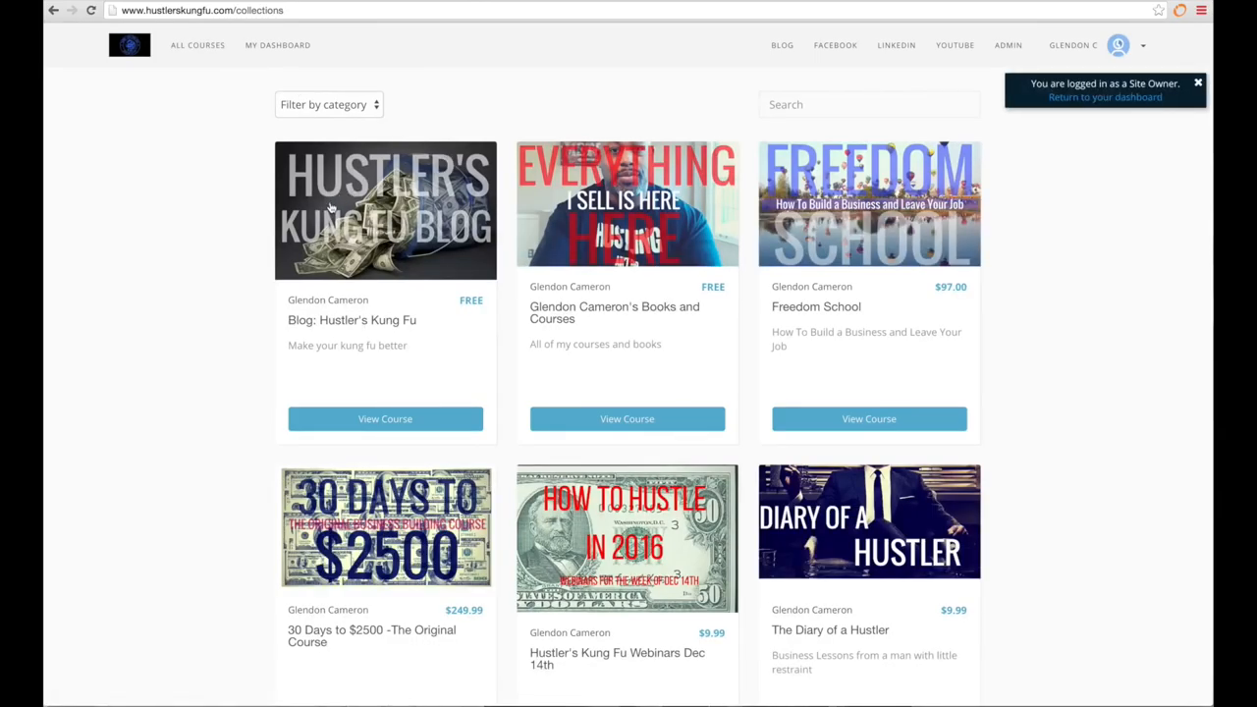
View Glendon Cameron's Books and Courses and follow its Full Membership link to the Hustler's Kung Fu Membership bundle.
scroll("down", 3)
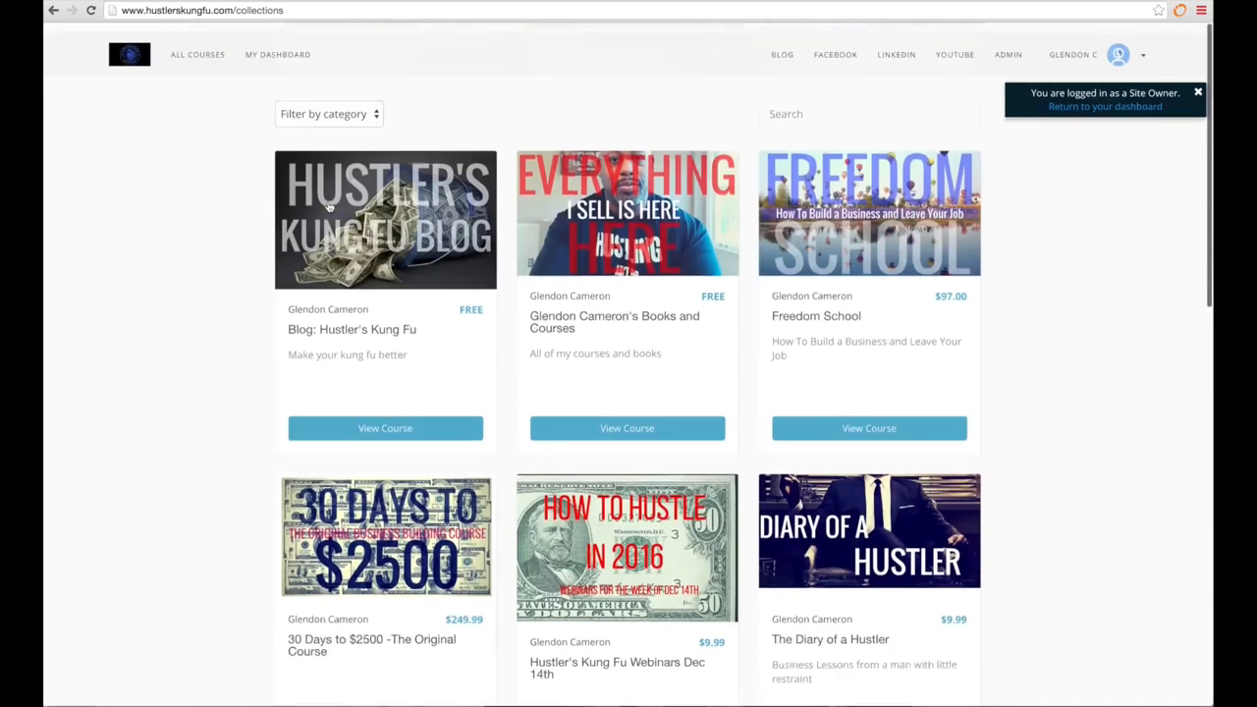
left_click(627, 428)
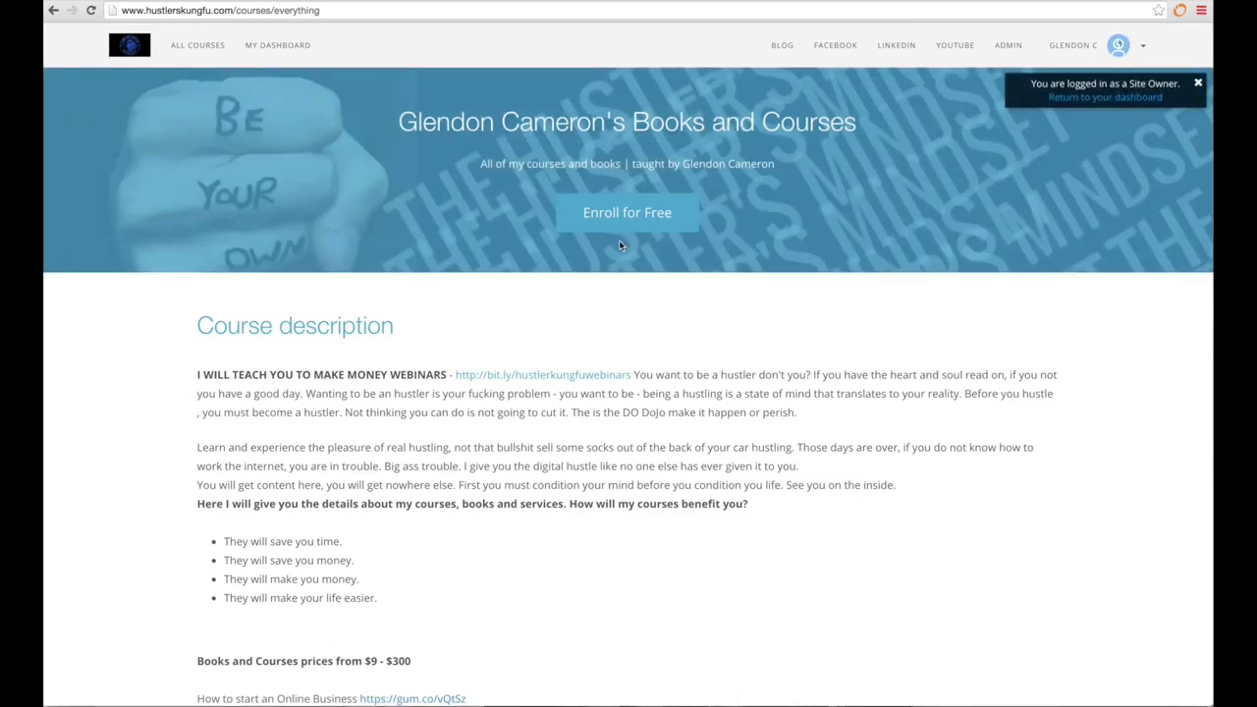
scroll("down", 3)
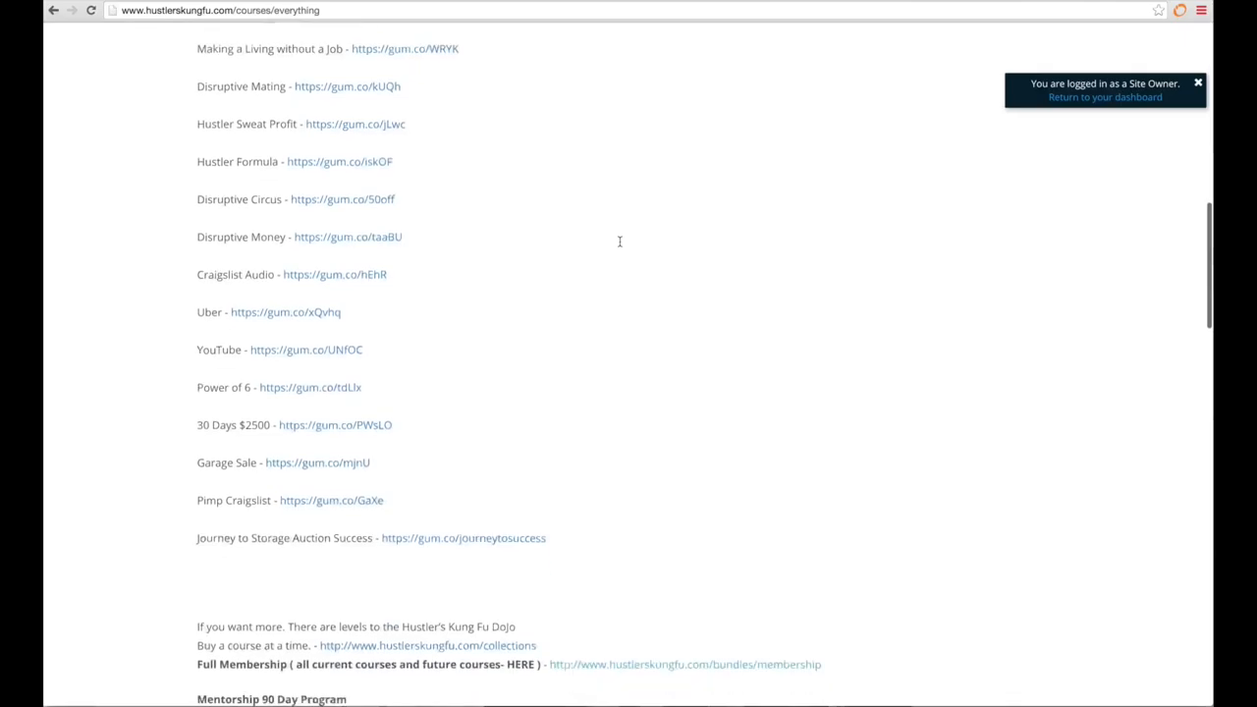
scroll("down", 3)
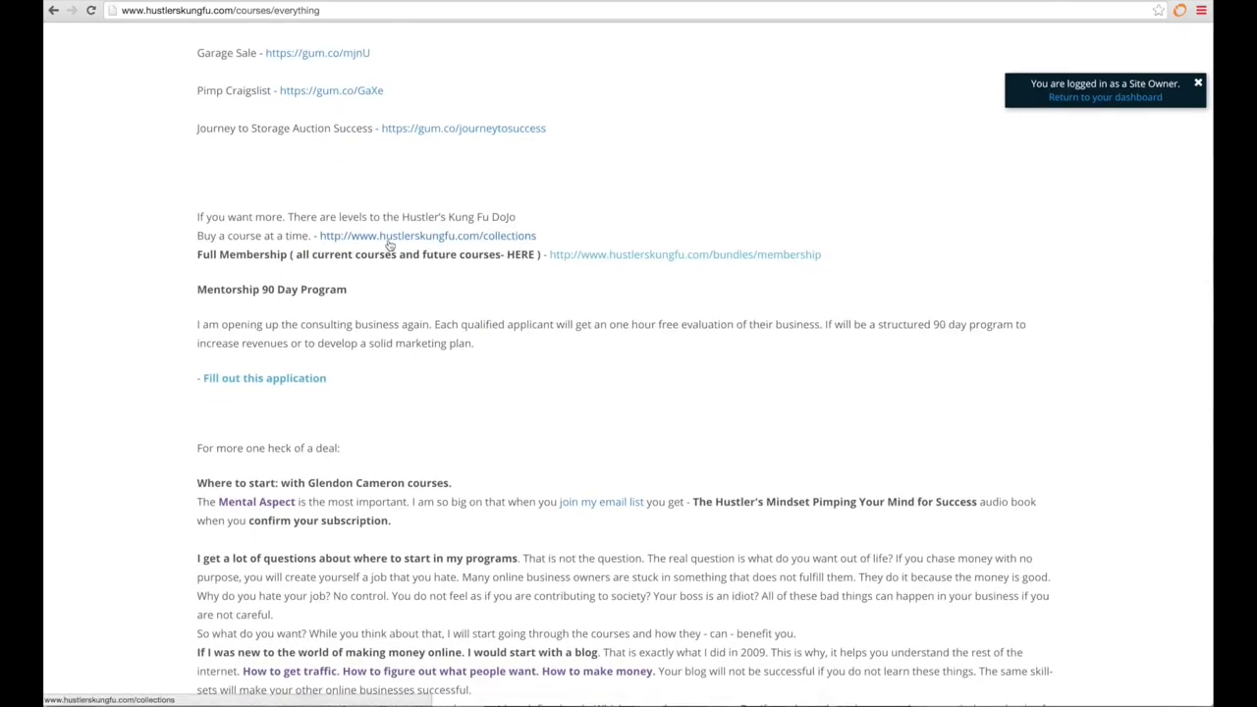
left_click(684, 256)
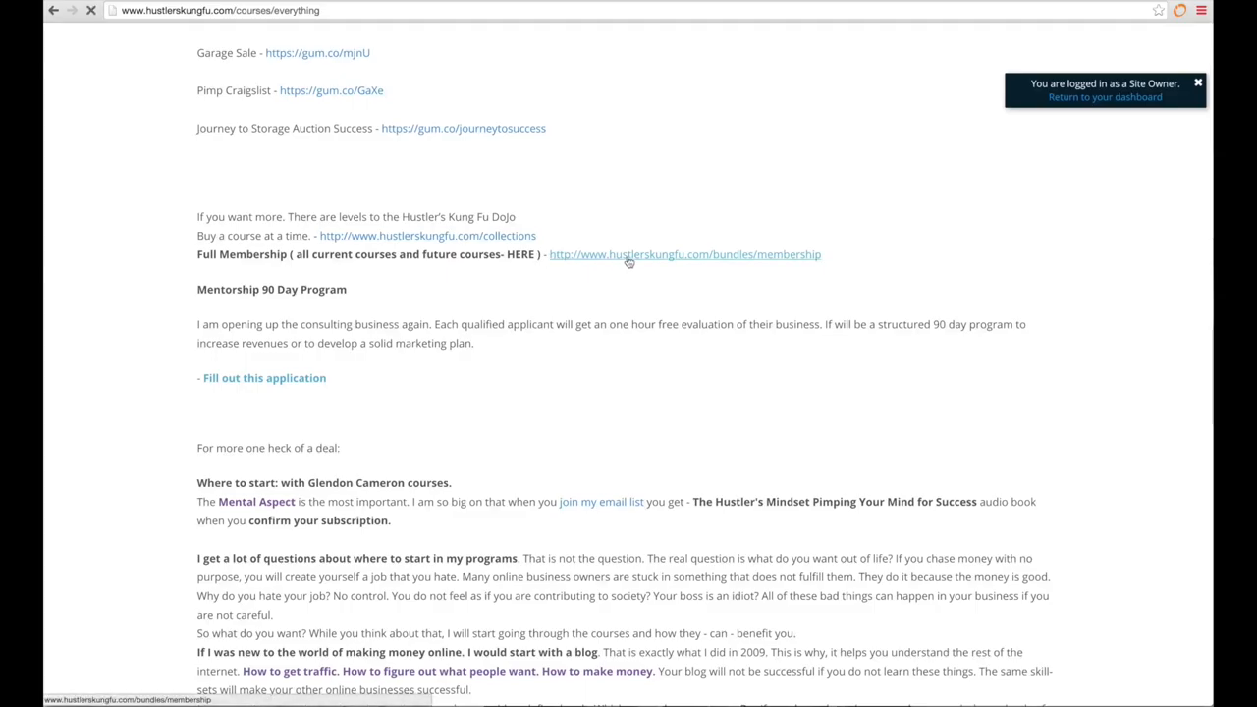
left_click(684, 256)
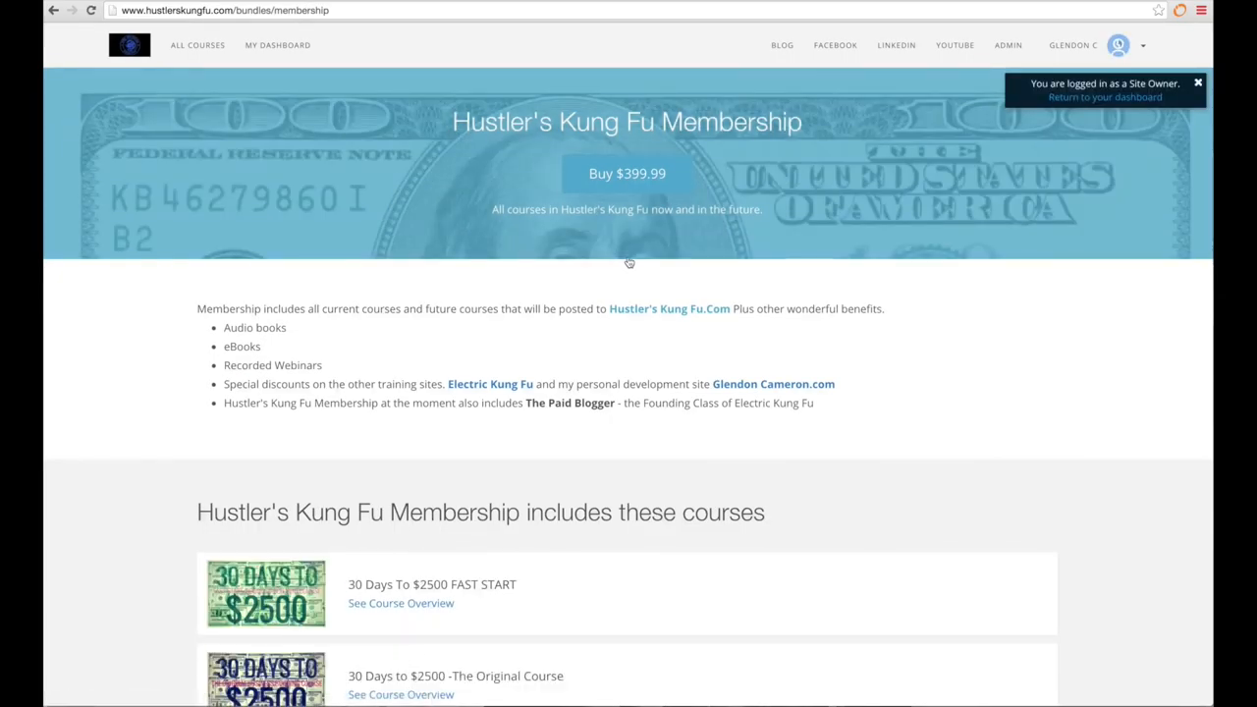
Review the $399.99 membership's included courses down to The Hustler's Mindset User's Manual.
scroll("down", 3)
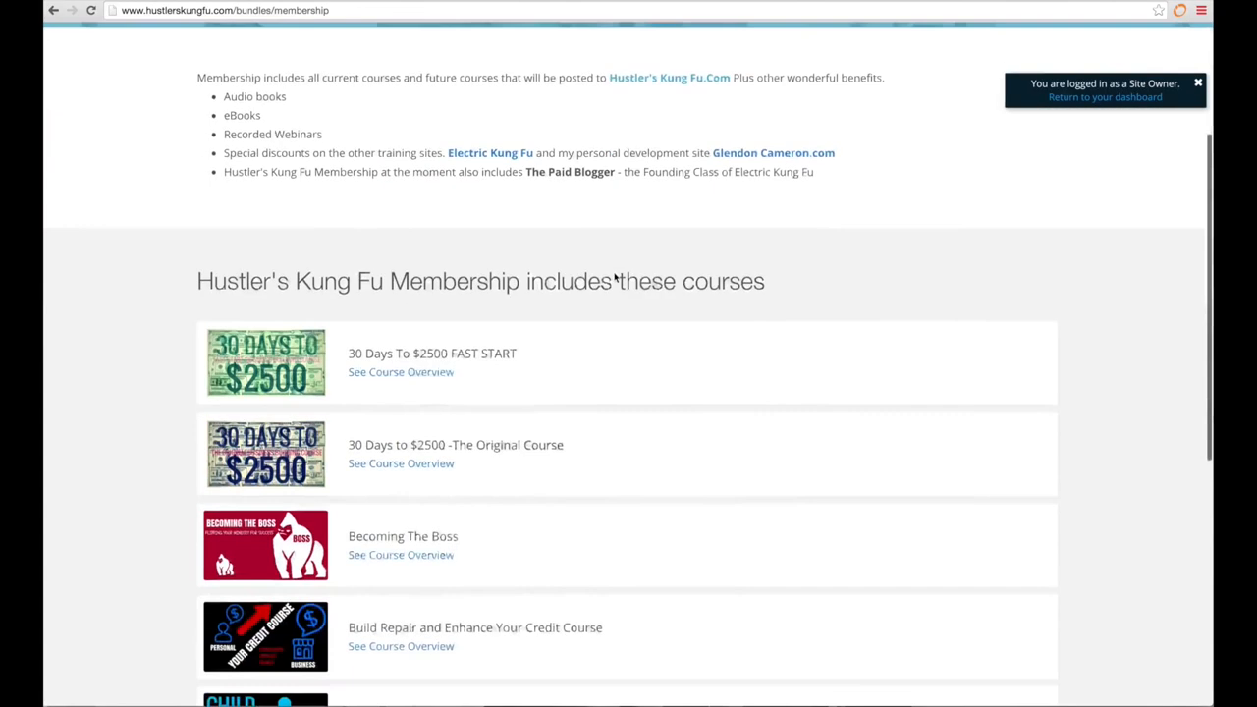
scroll("down", 3)
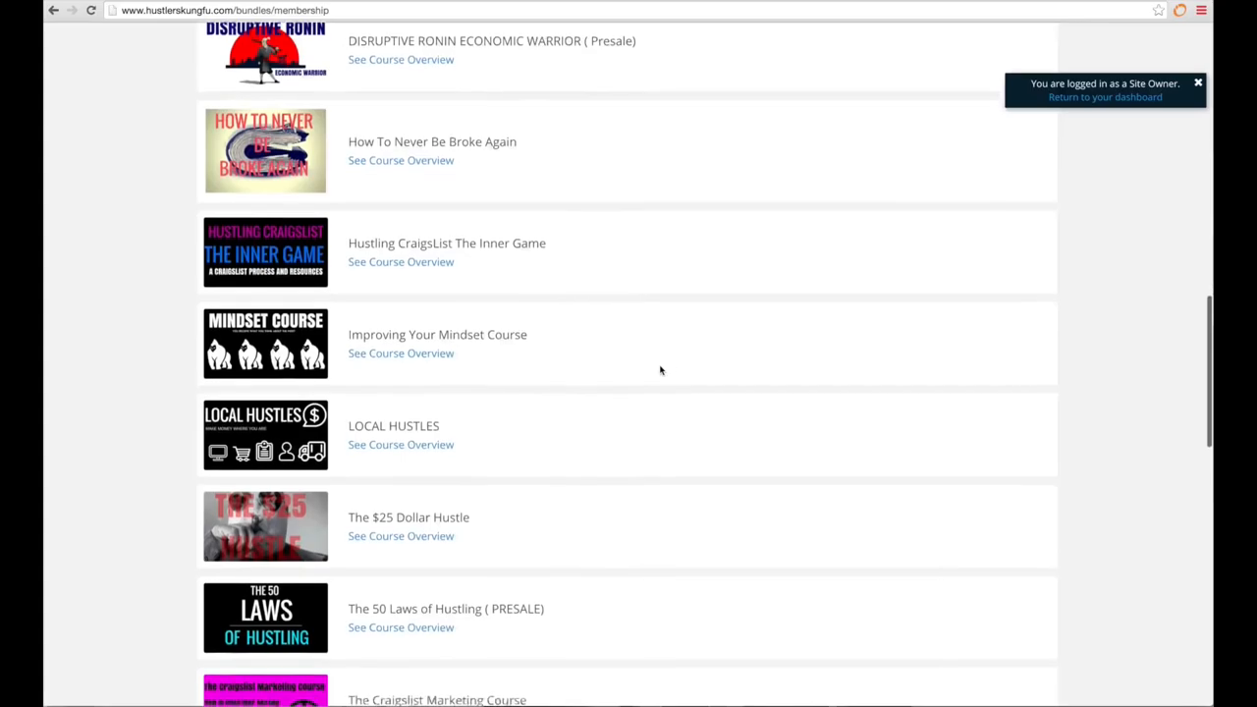
scroll("down", 3)
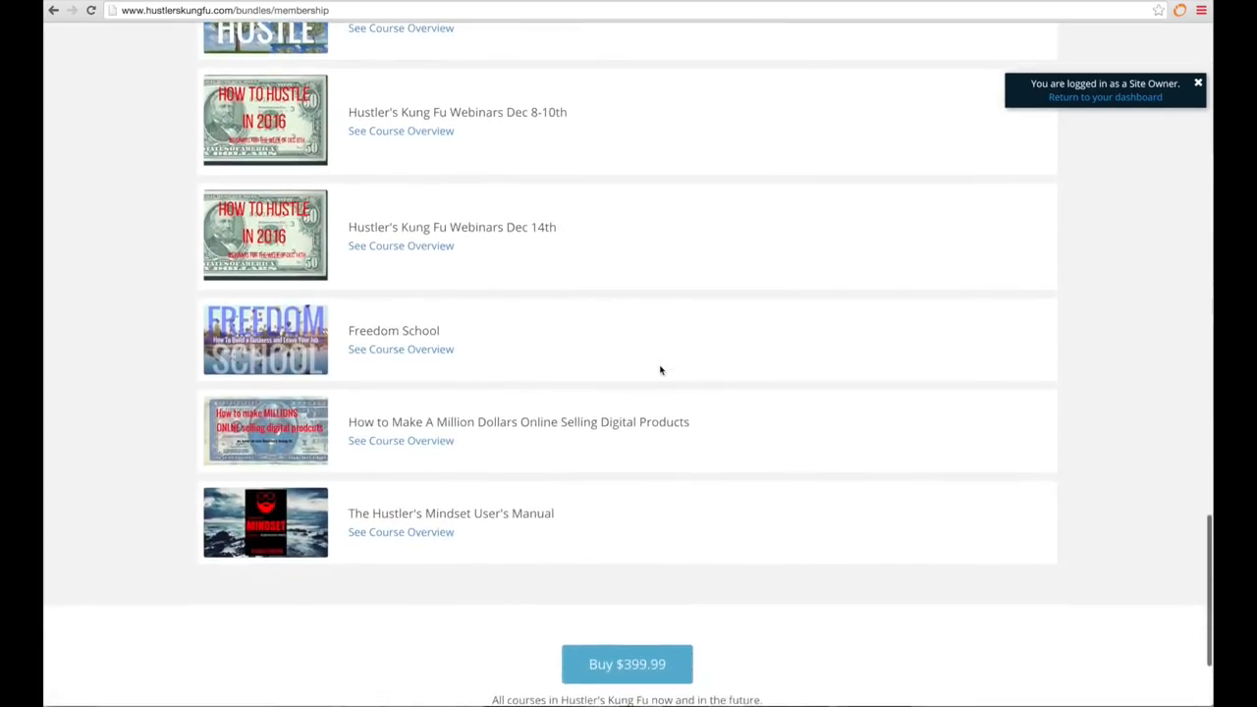
scroll("up", 3)
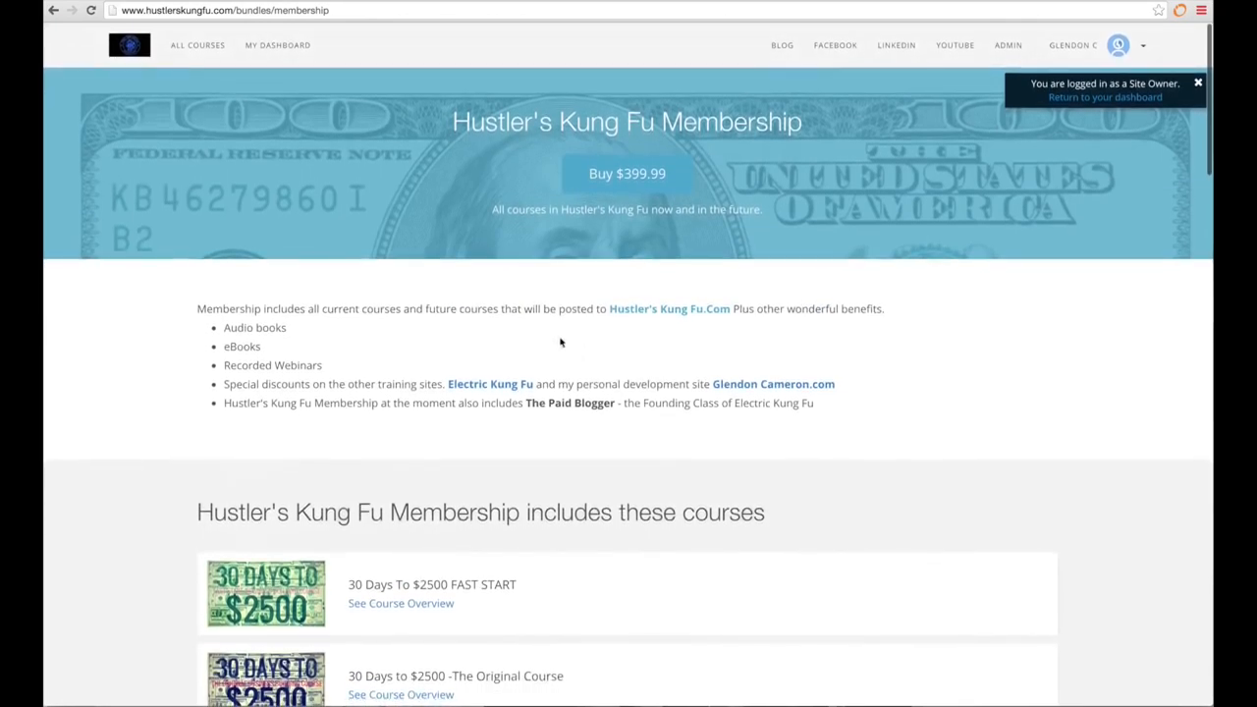
mouse_move(510, 165)
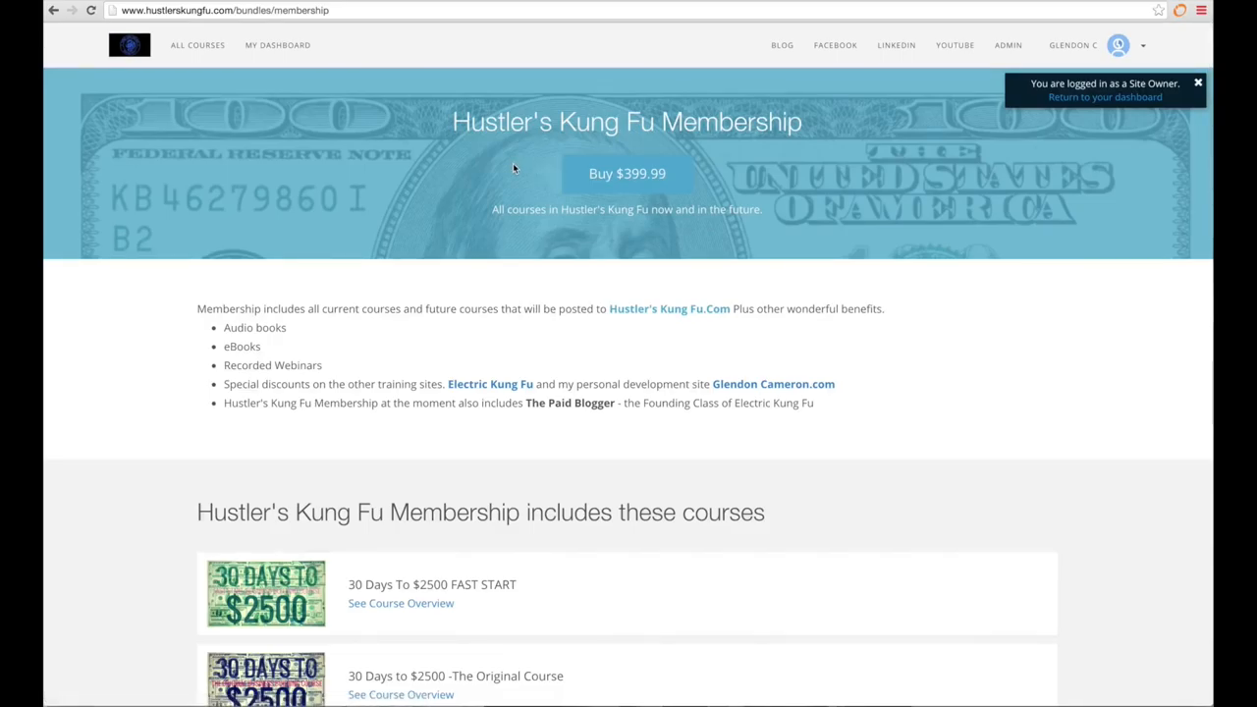
mouse_move(527, 175)
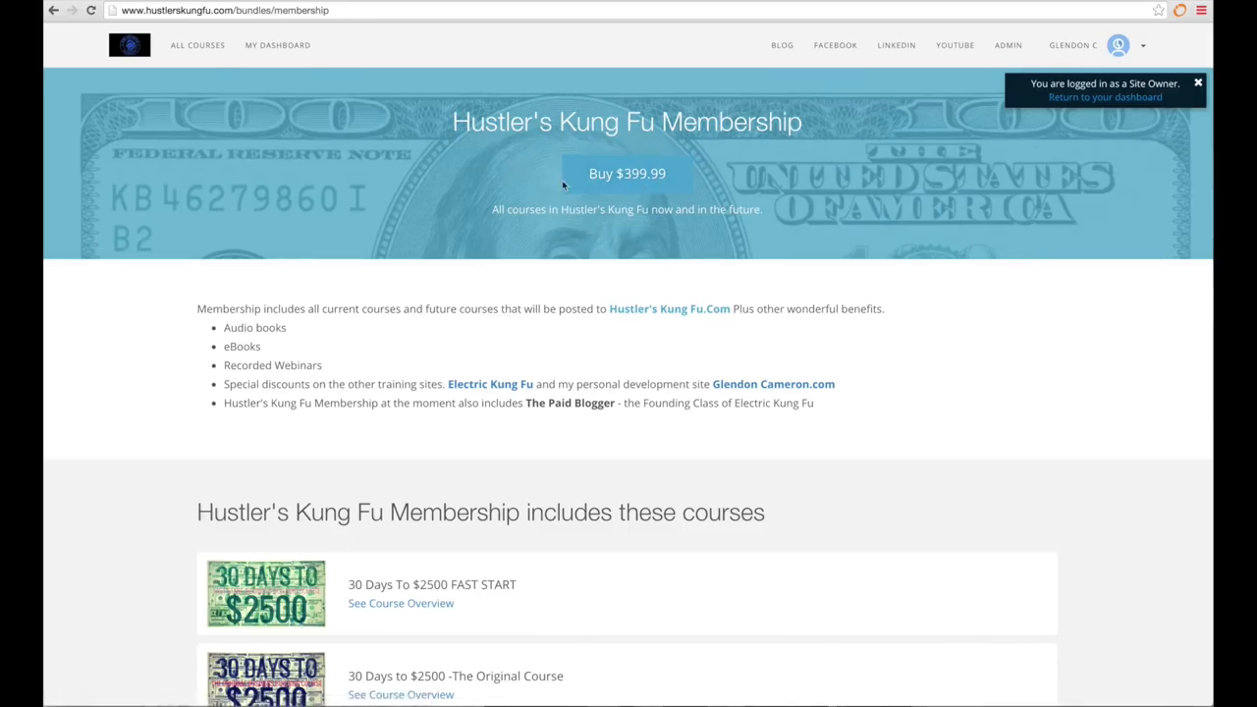
mouse_move(741, 195)
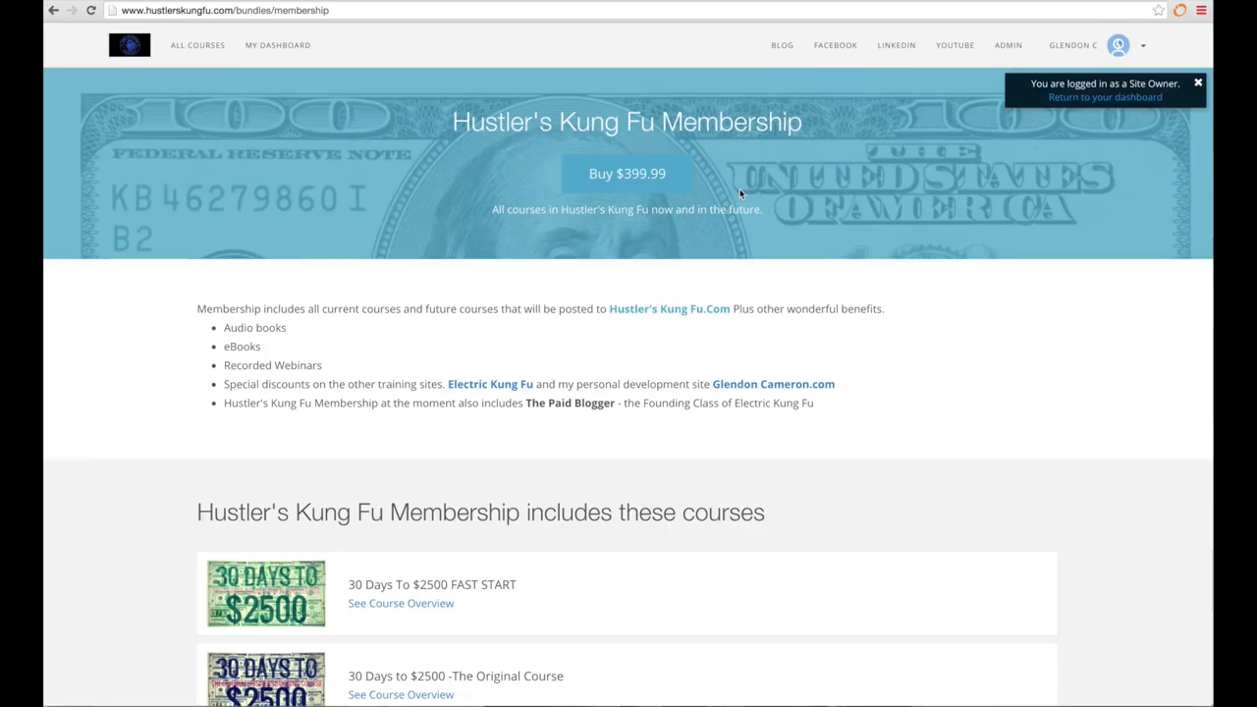
mouse_move(399, 130)
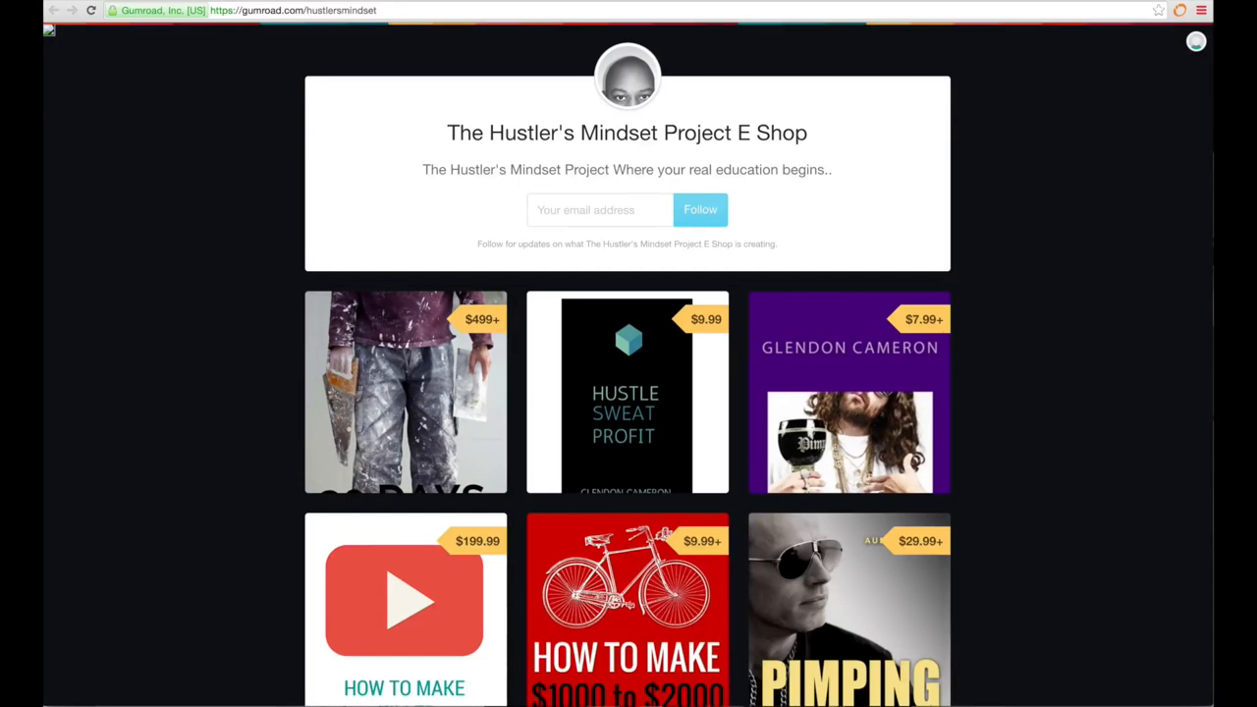
mouse_move(386, 41)
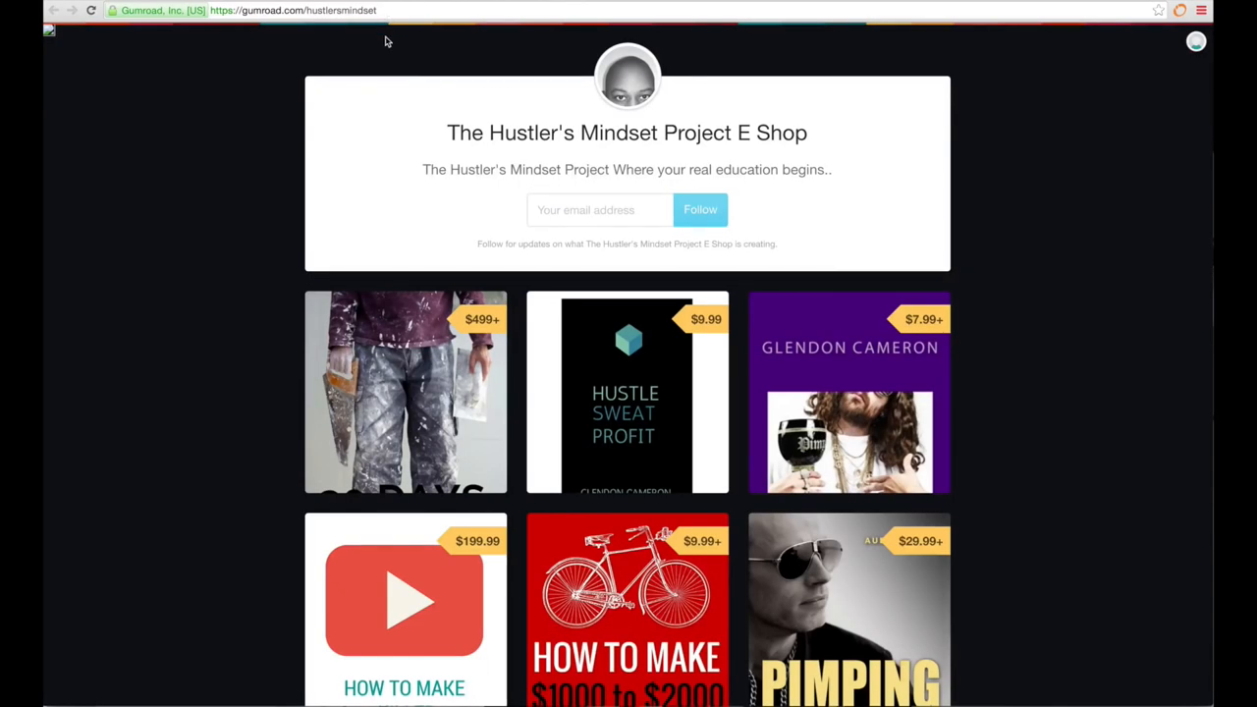
mouse_move(407, 39)
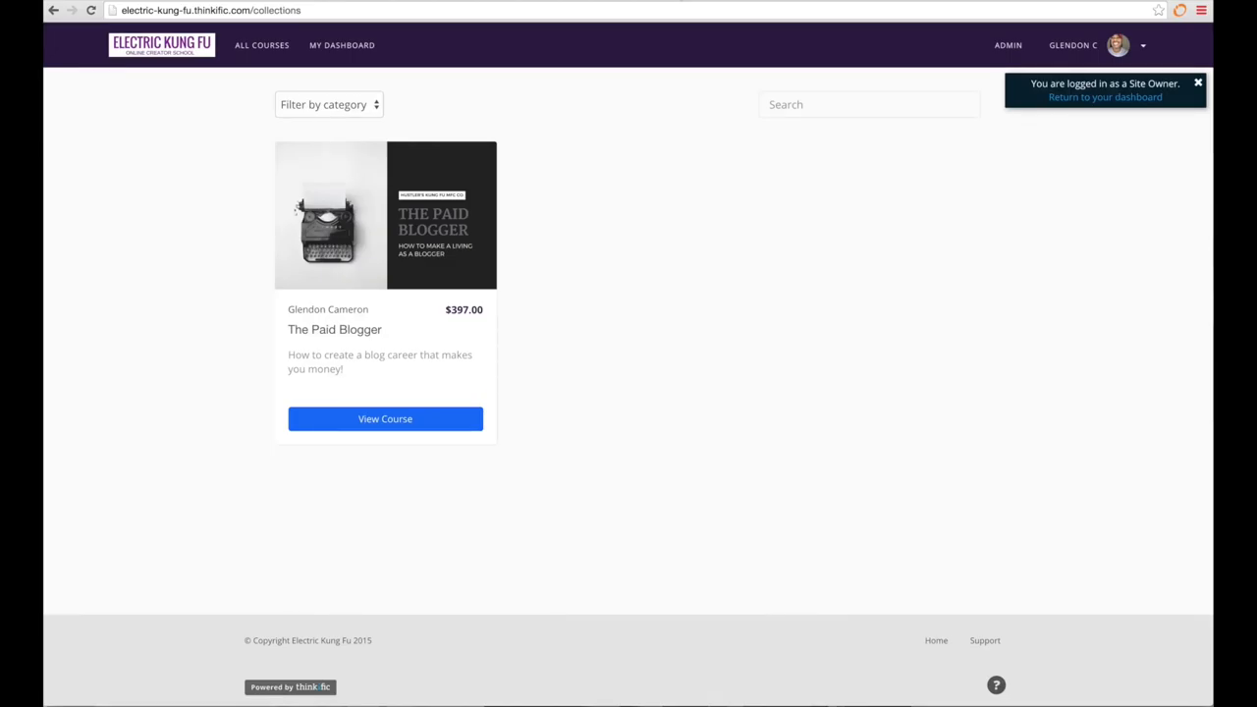
mouse_move(483, 255)
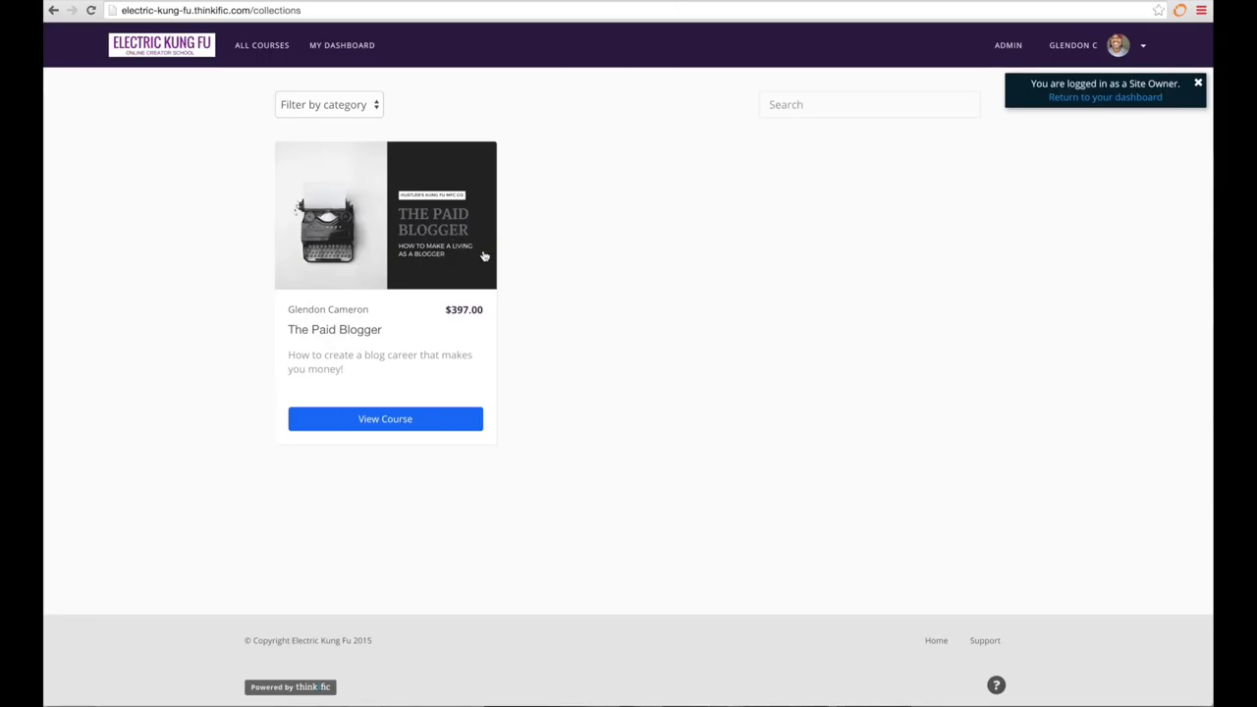
mouse_move(468, 258)
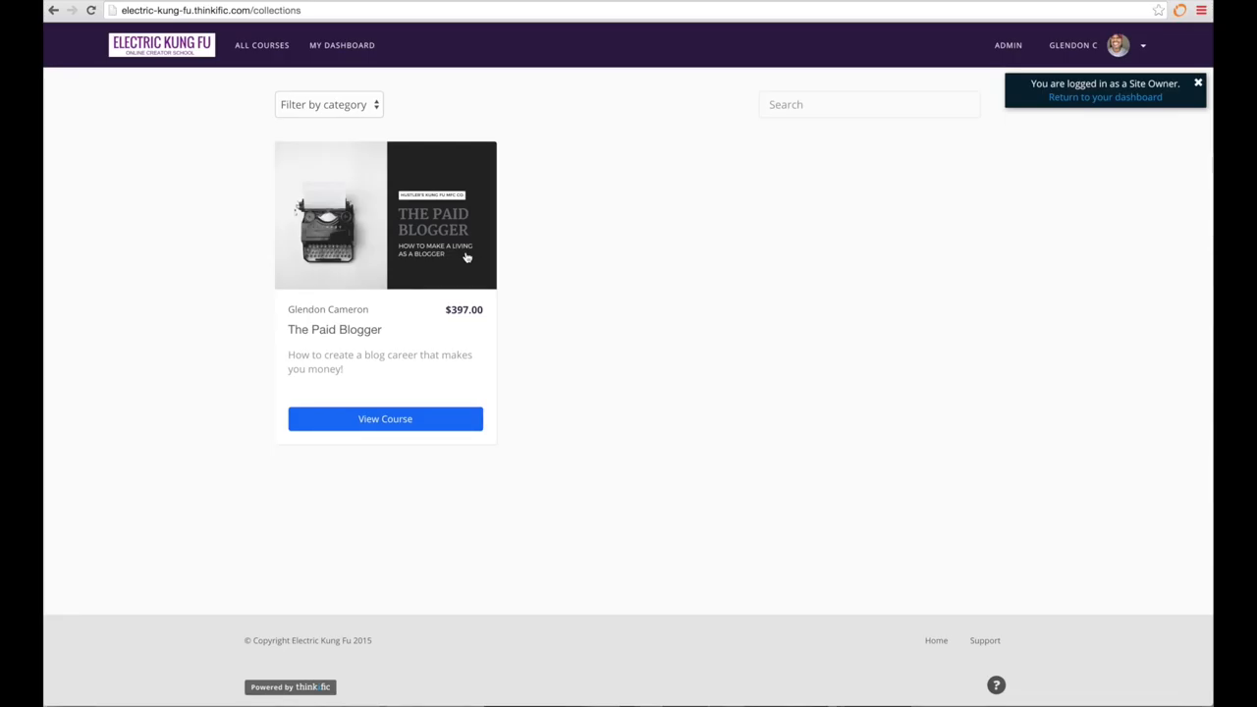
mouse_move(161, 45)
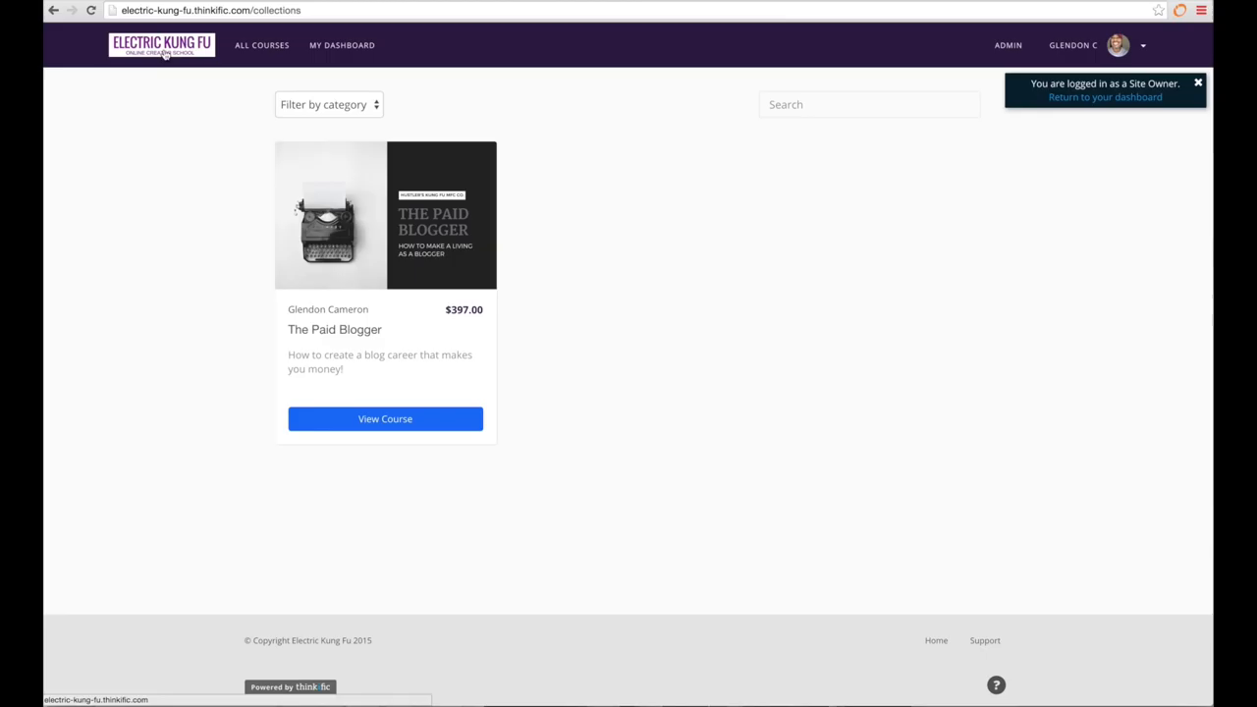
mouse_move(357, 232)
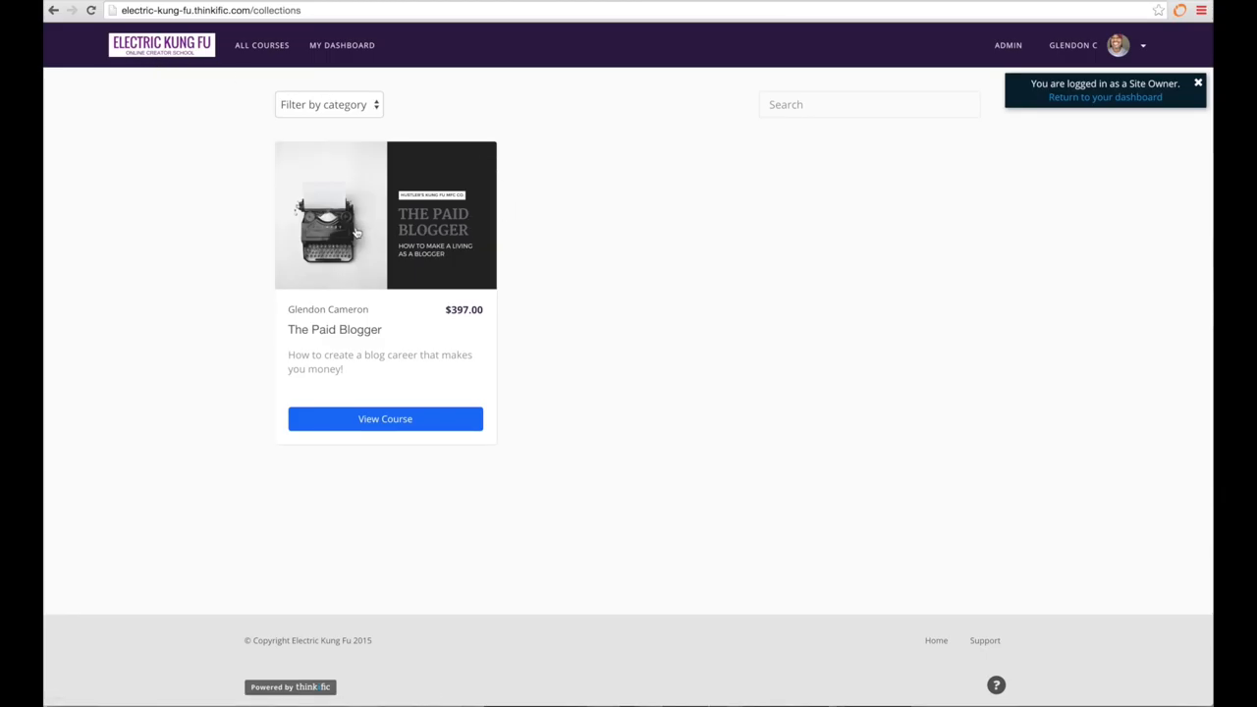
mouse_move(560, 255)
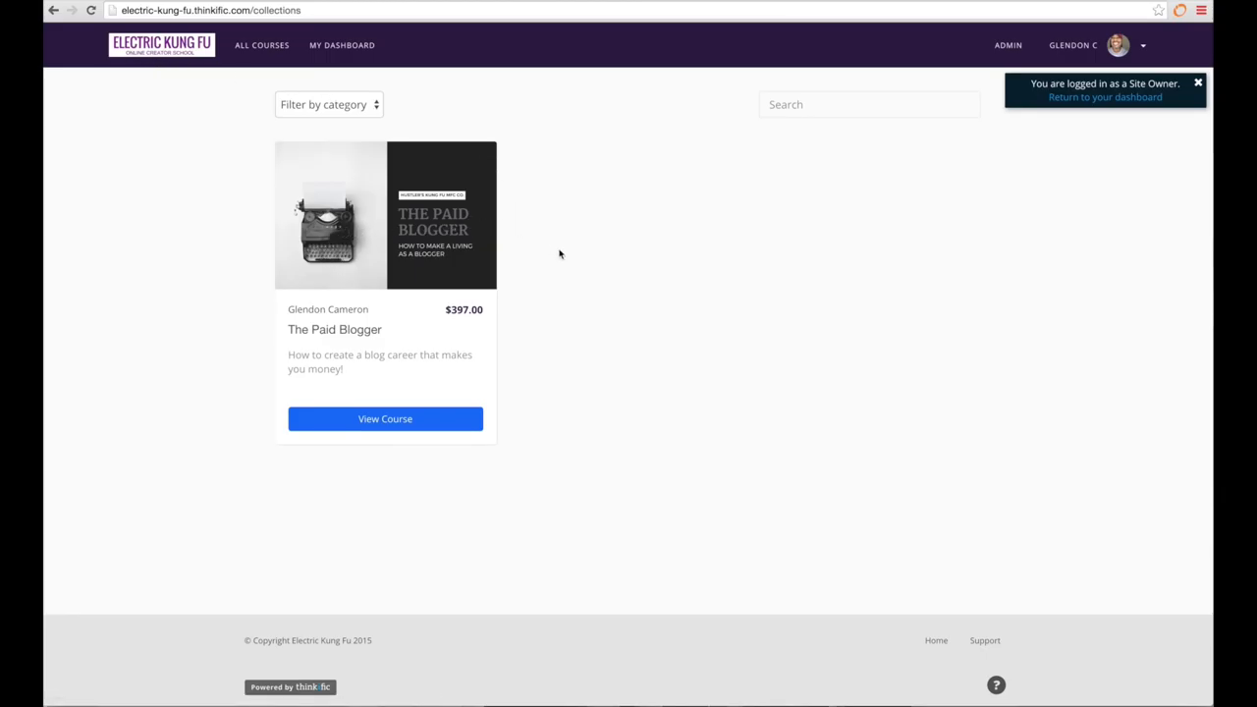
mouse_move(463, 271)
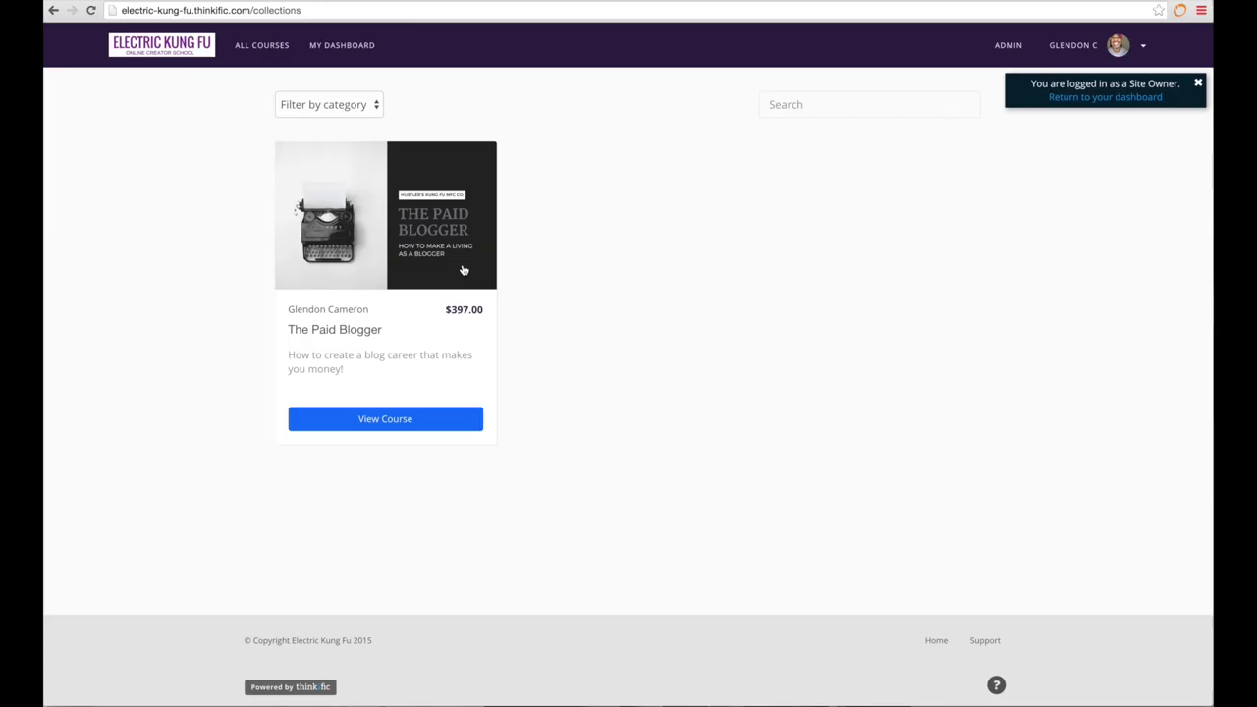
mouse_move(535, 243)
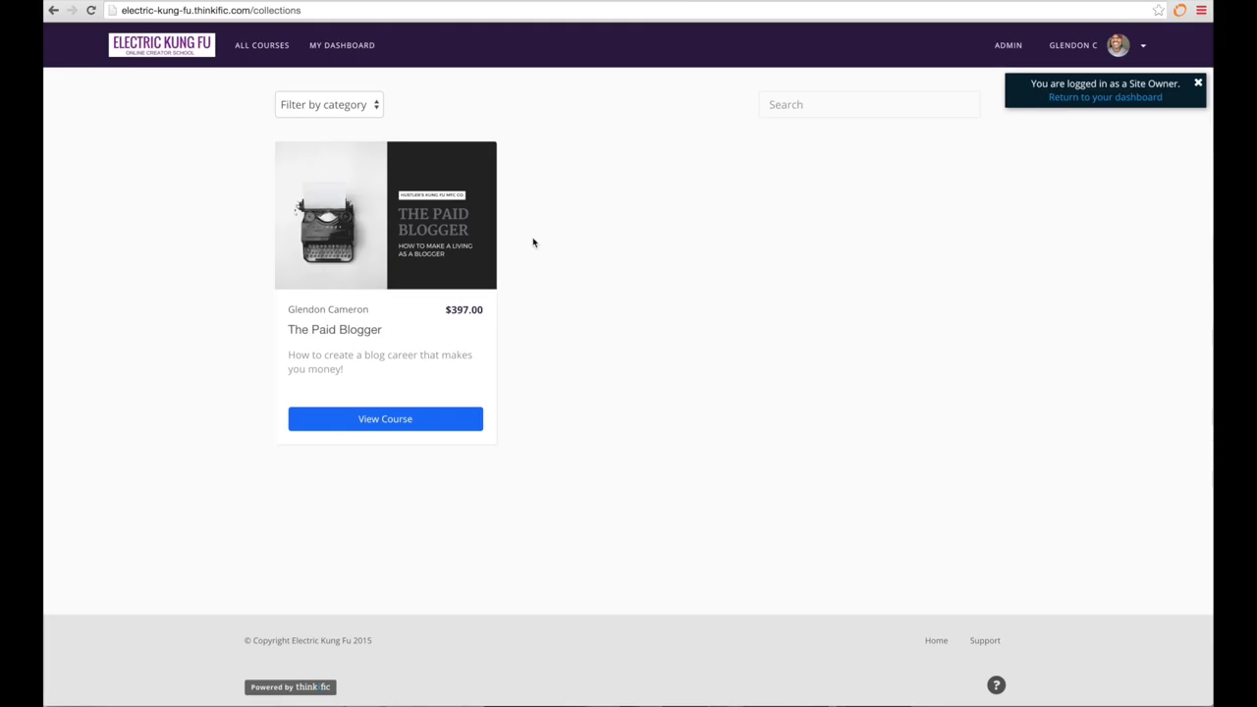
mouse_move(573, 18)
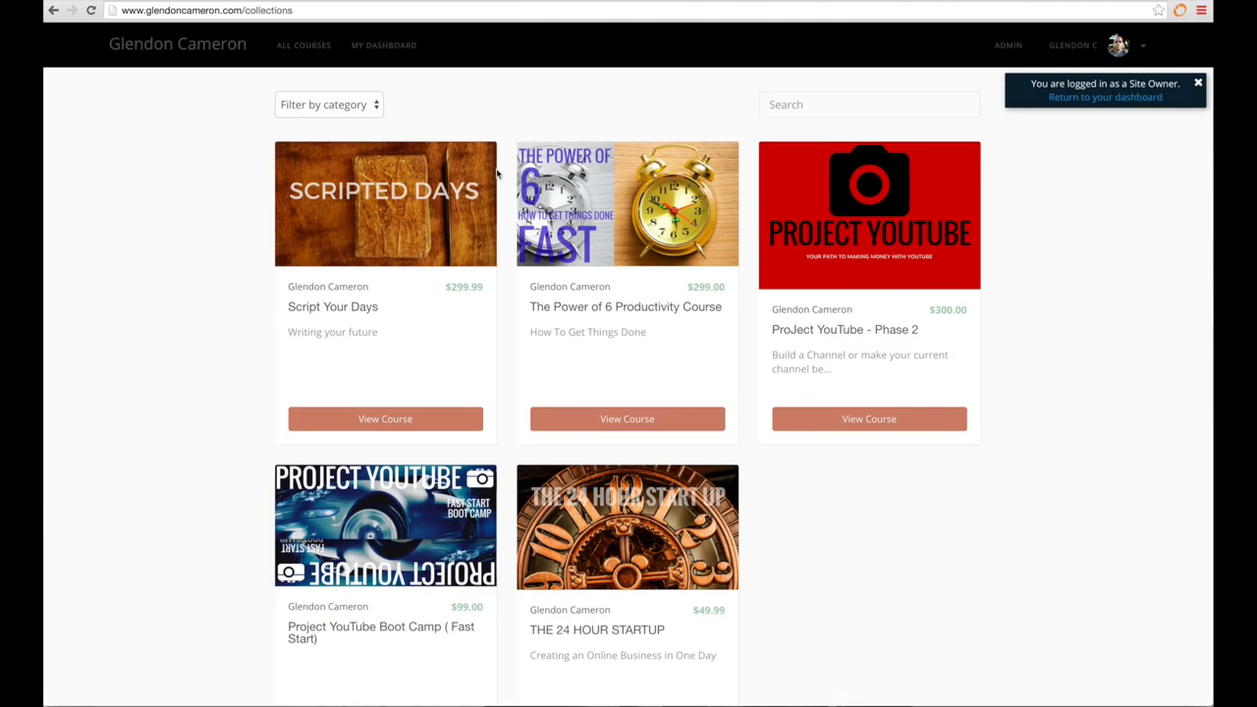
mouse_move(287, 197)
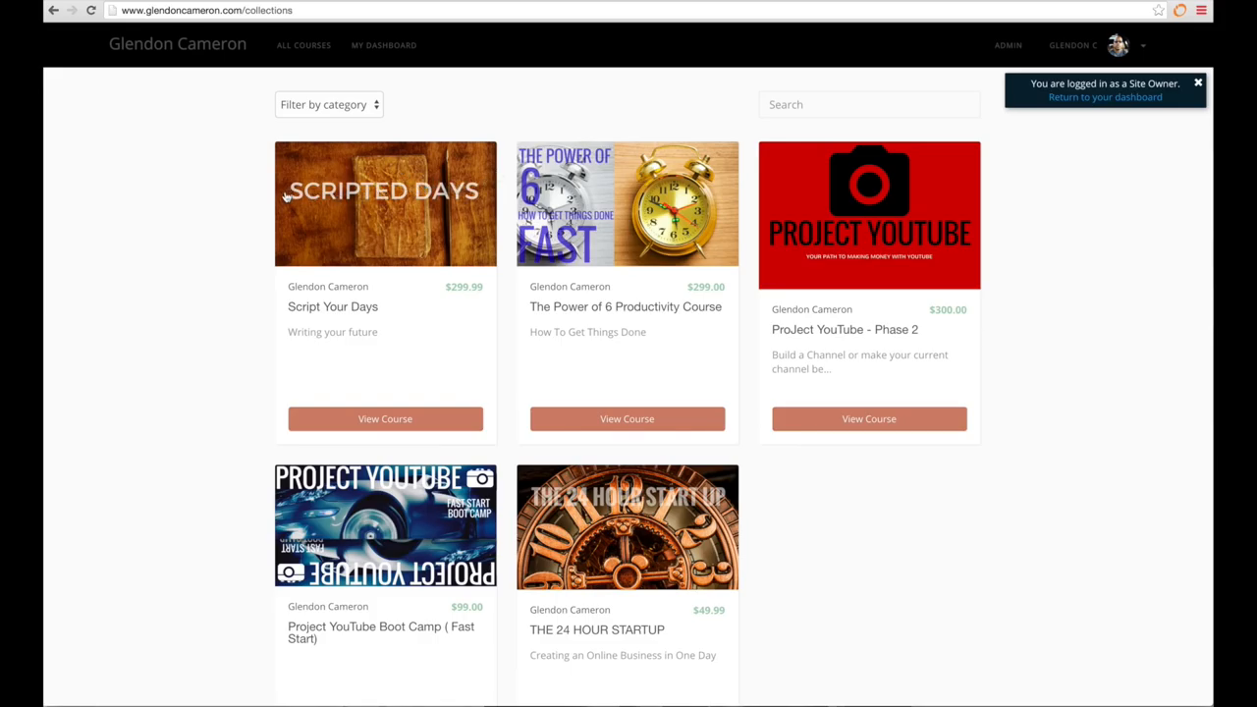
mouse_move(607, 216)
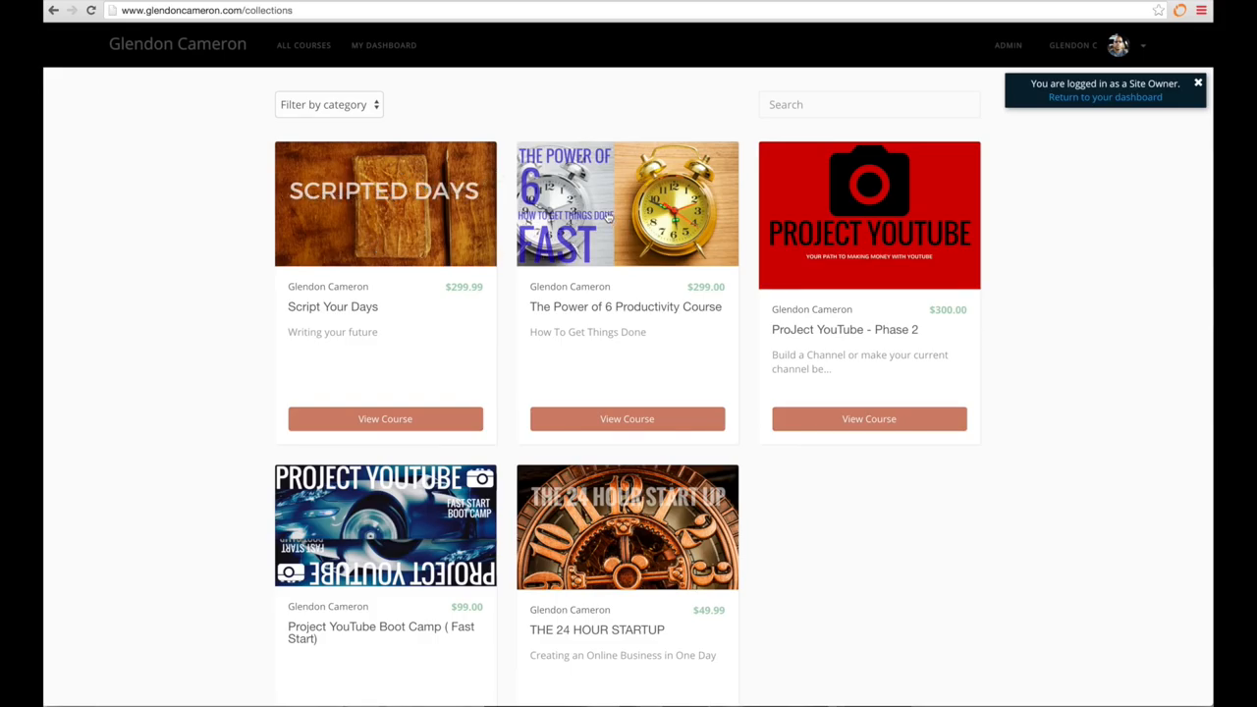
mouse_move(829, 228)
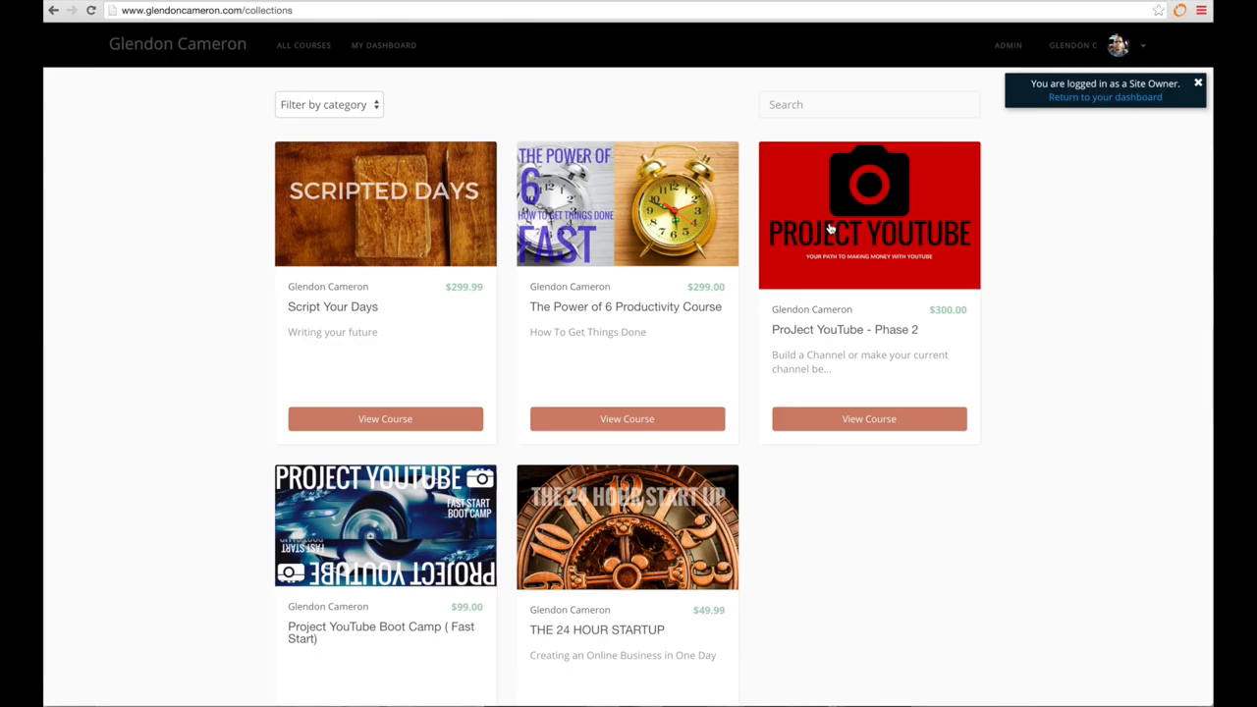
mouse_move(880, 243)
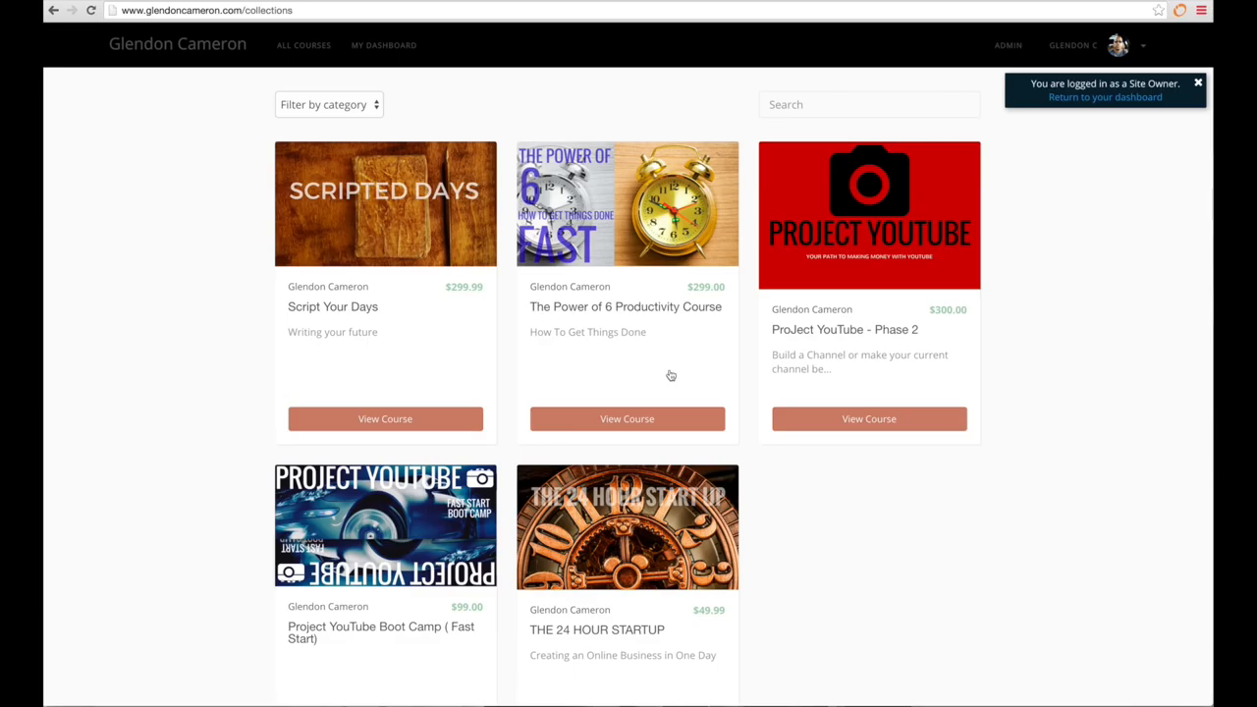
mouse_move(770, 306)
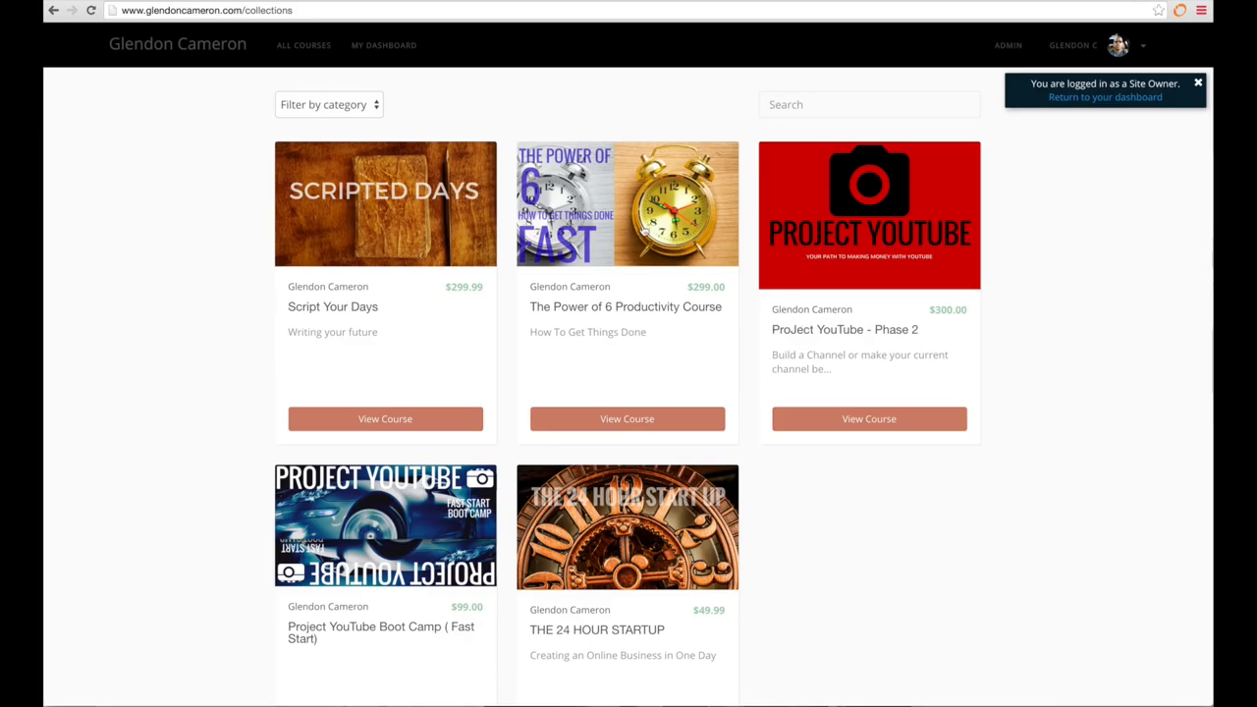
mouse_move(344, 129)
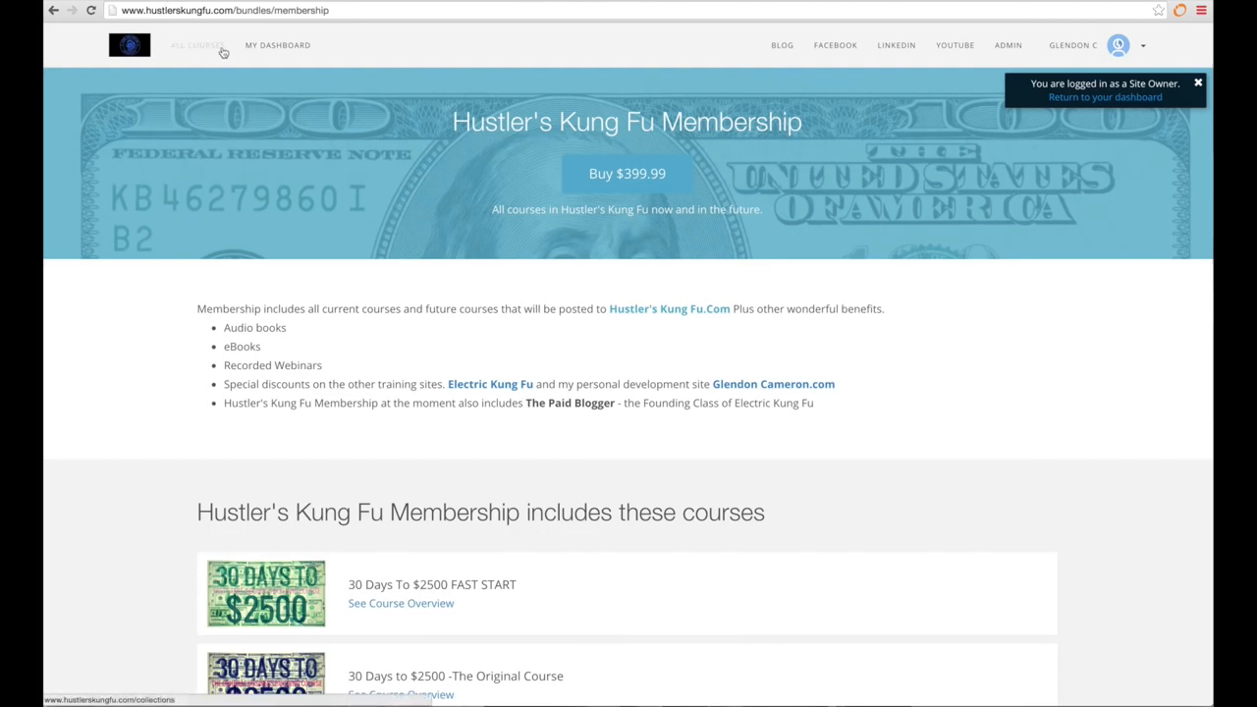
Go to All Courses to show the full Hustler's Kung Fu course catalogue.
left_click(197, 45)
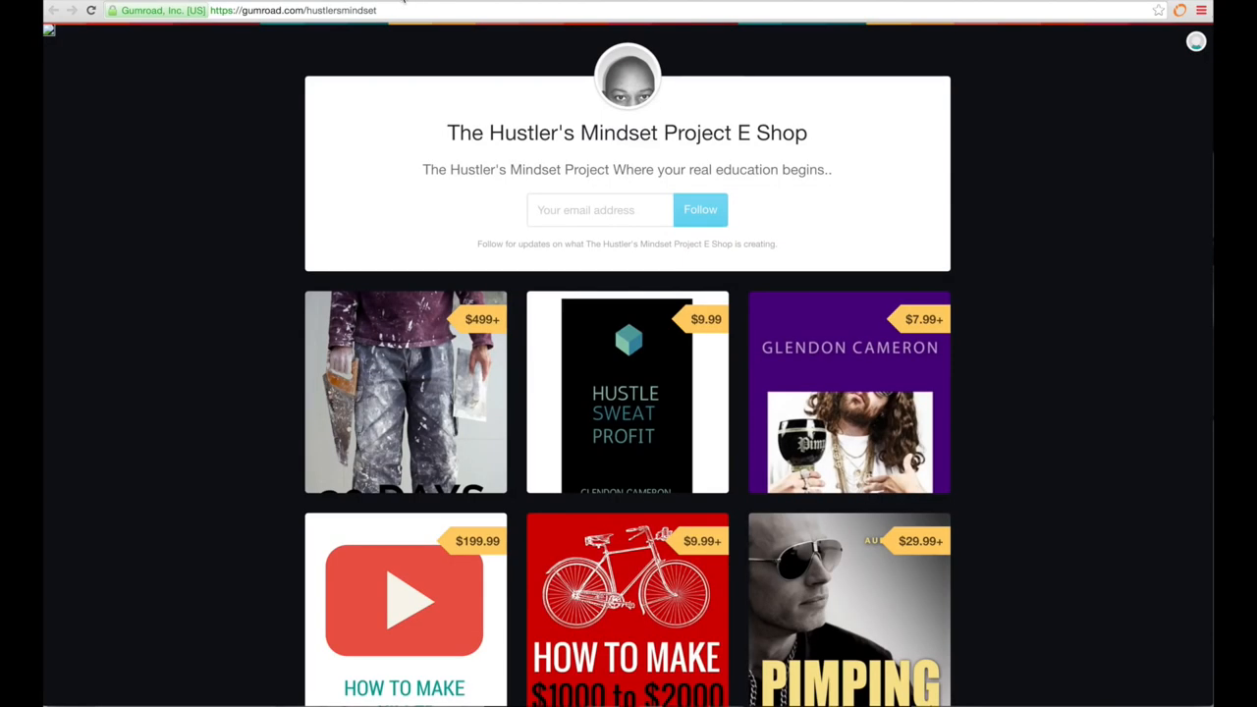
mouse_move(627, 393)
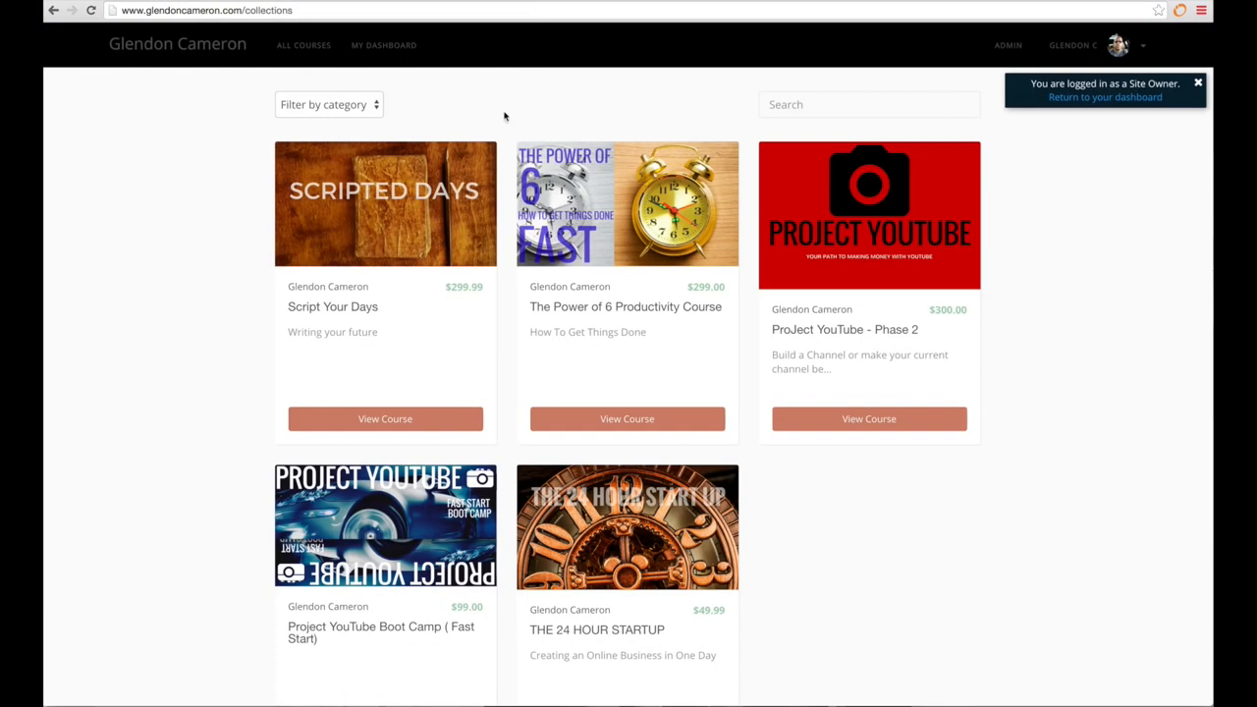
mouse_move(794, 304)
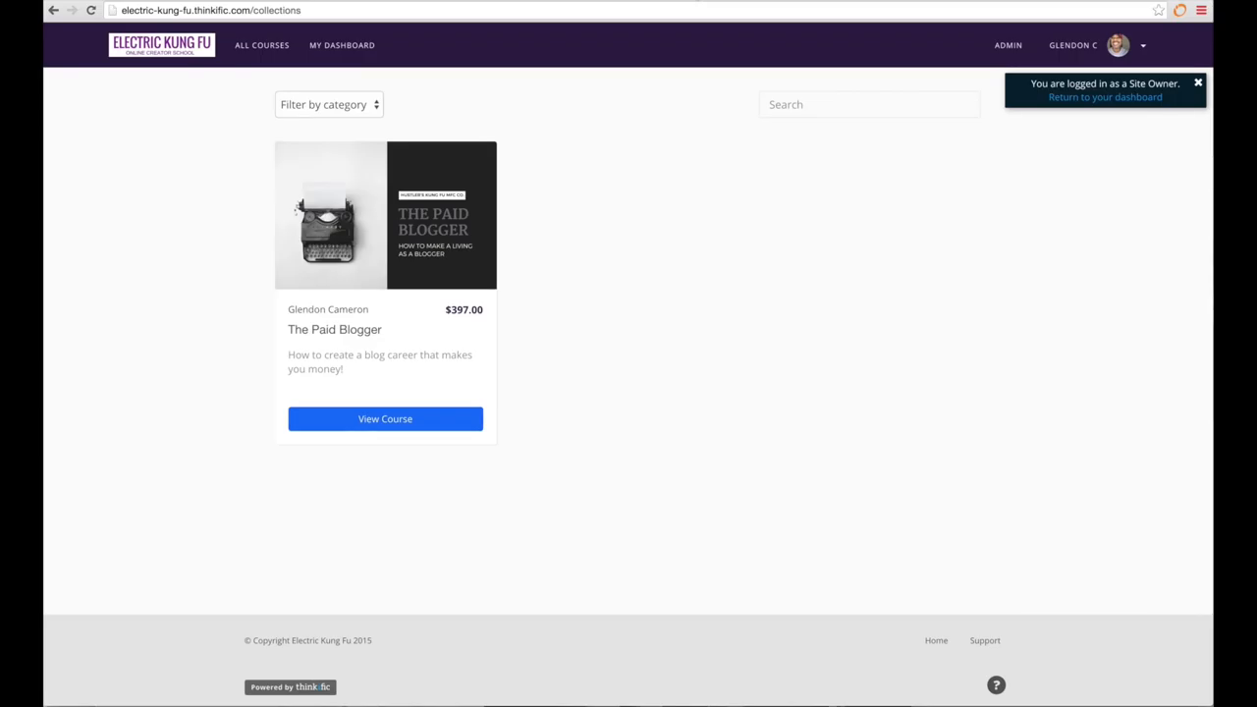
mouse_move(503, 25)
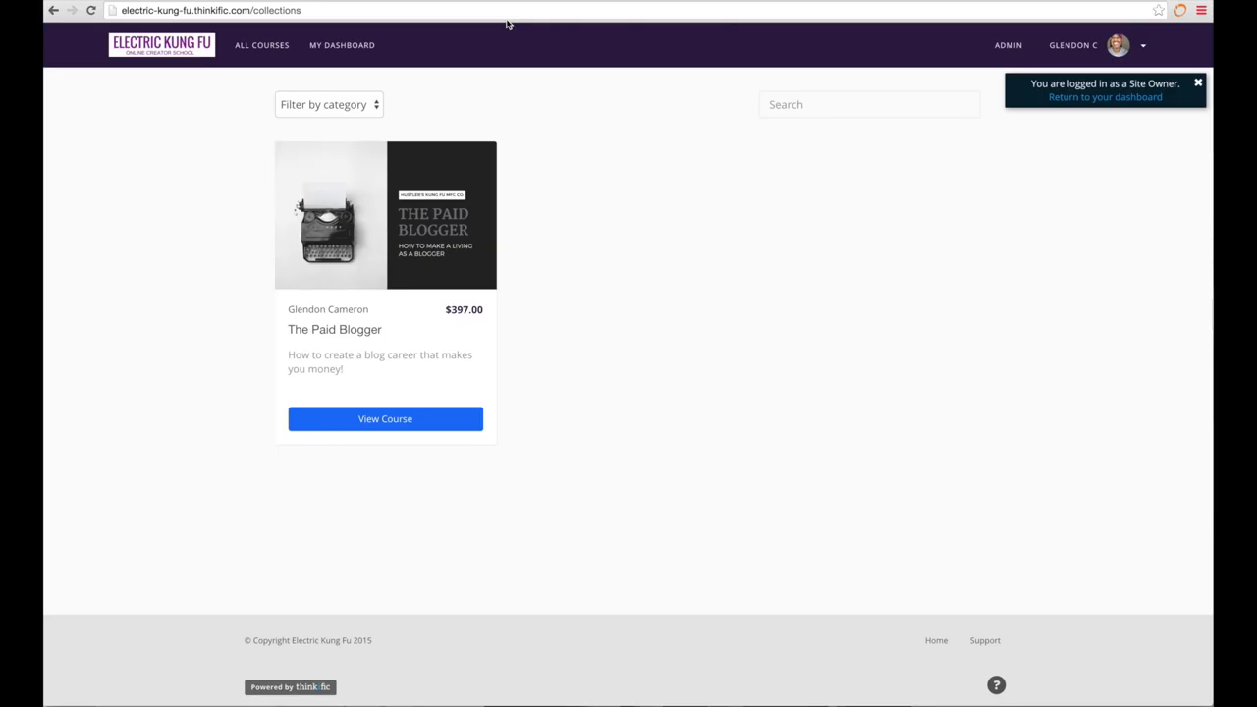
mouse_move(495, 26)
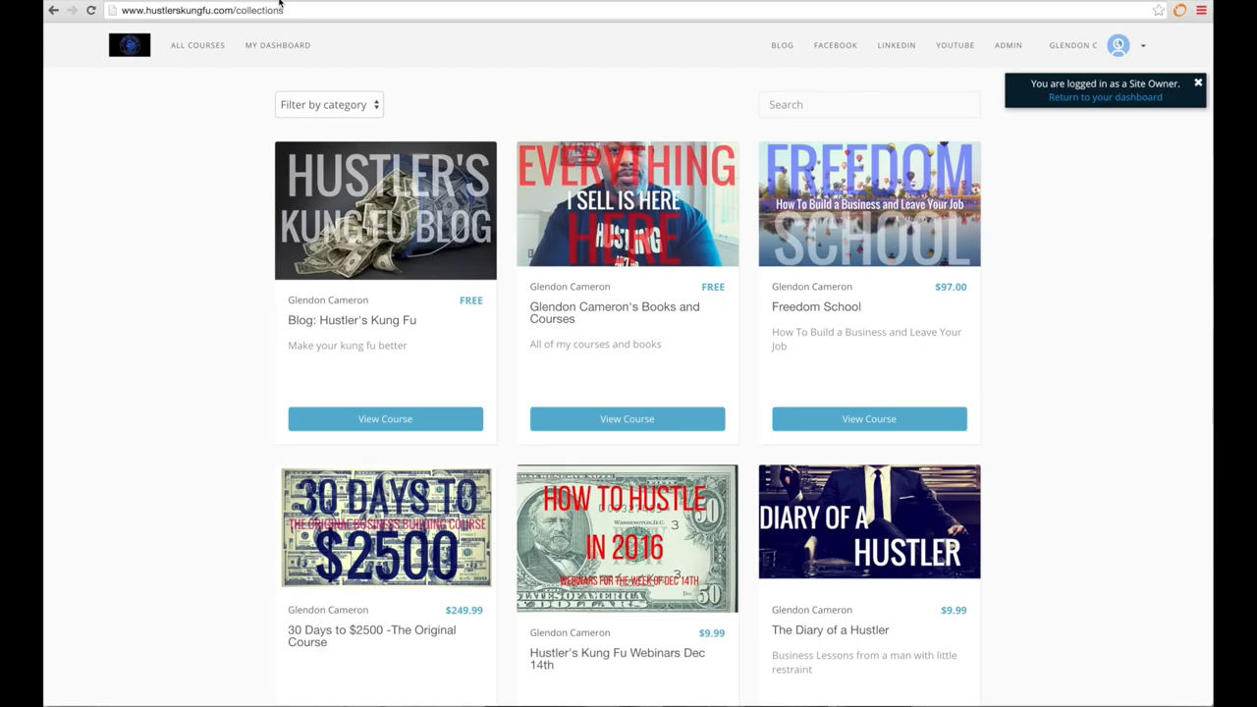
mouse_move(279, 6)
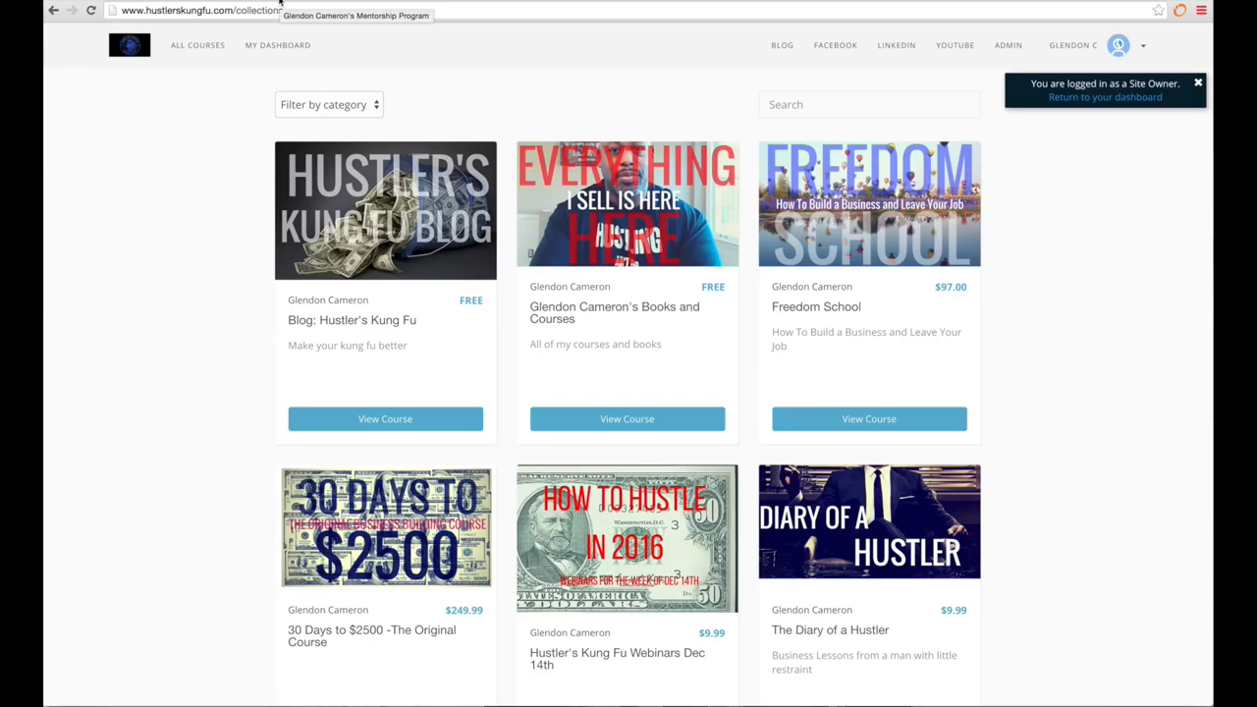
mouse_move(422, 175)
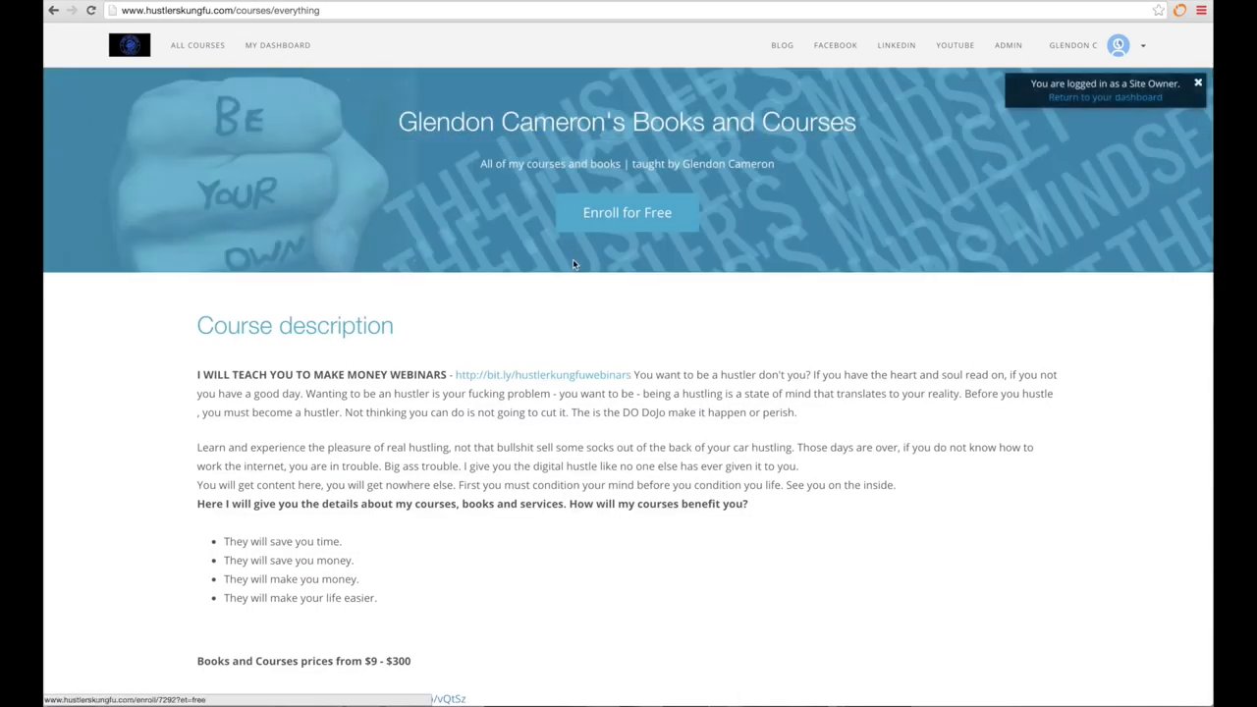
Follow the Books and Courses membership link to the $399.99 bundle, then go on to the Freedom School page.
scroll("down", 3)
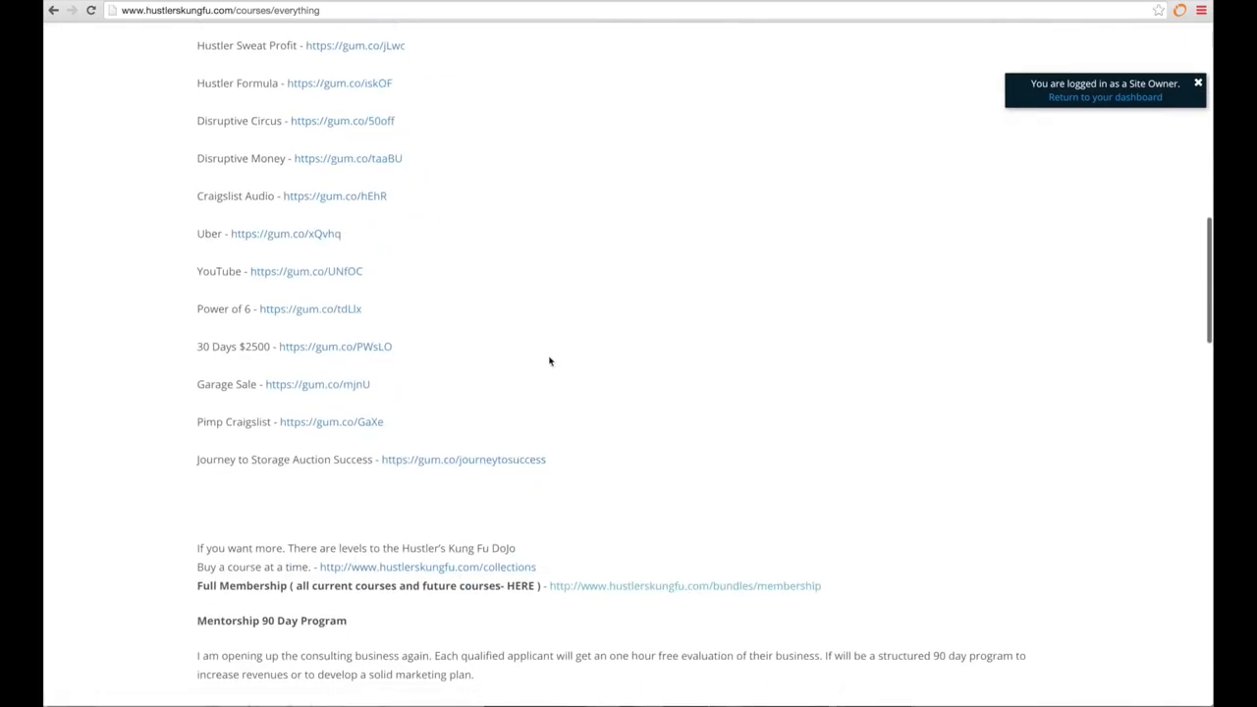
scroll("down", 3)
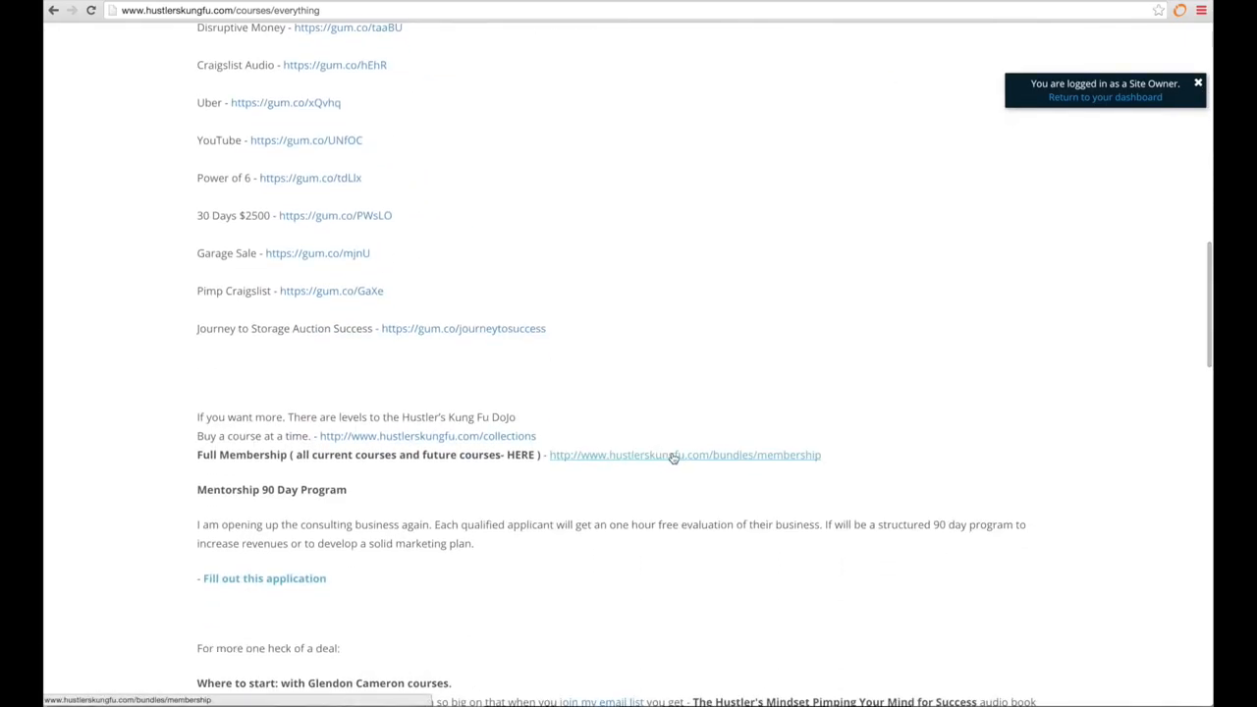
left_click(684, 456)
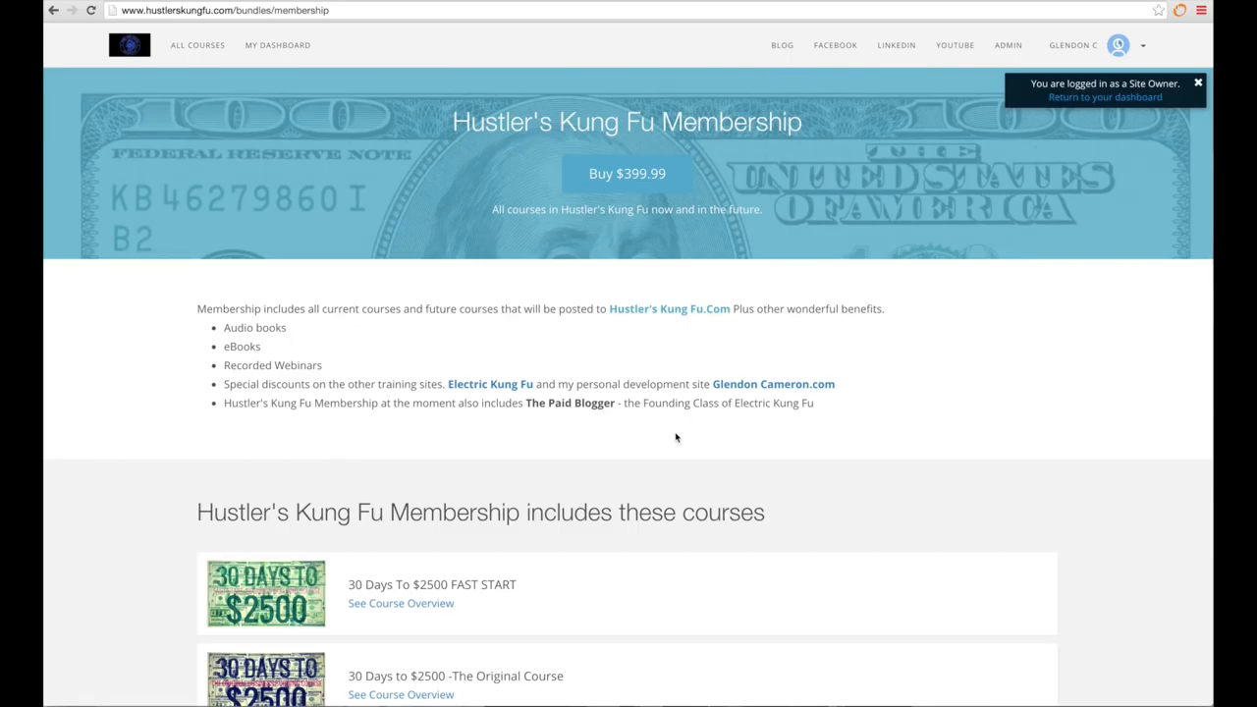
mouse_move(588, 377)
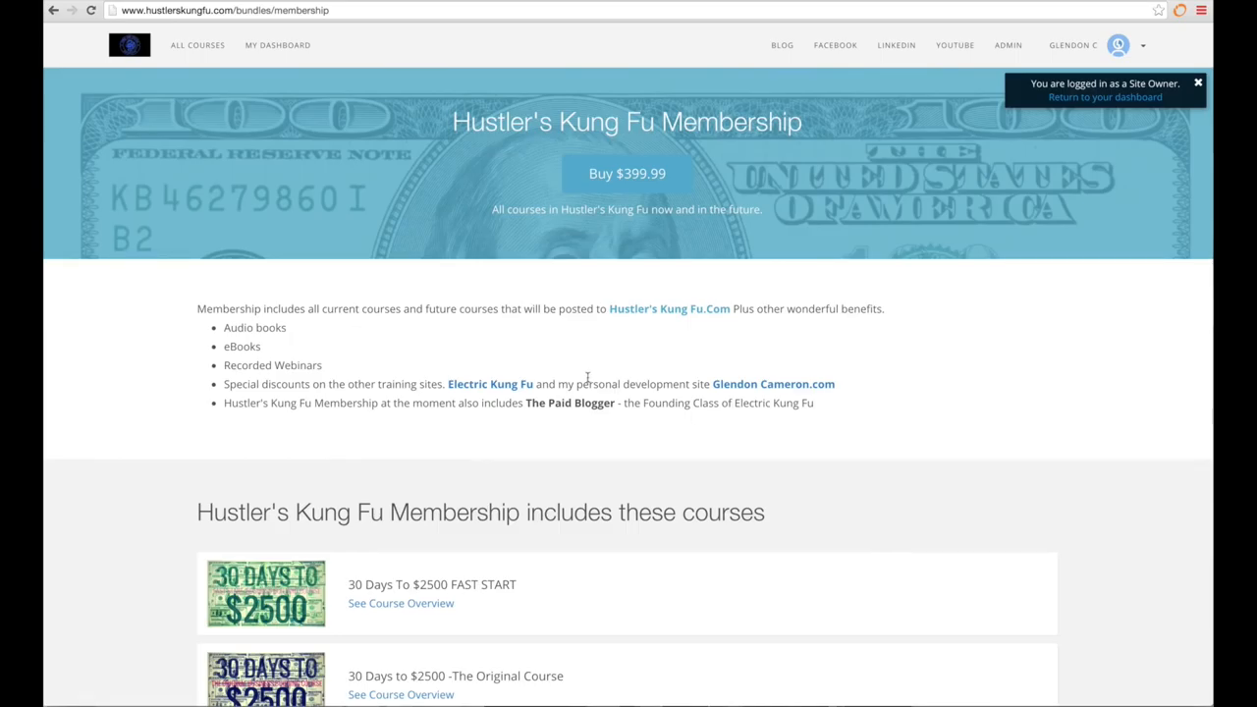
scroll("down", 3)
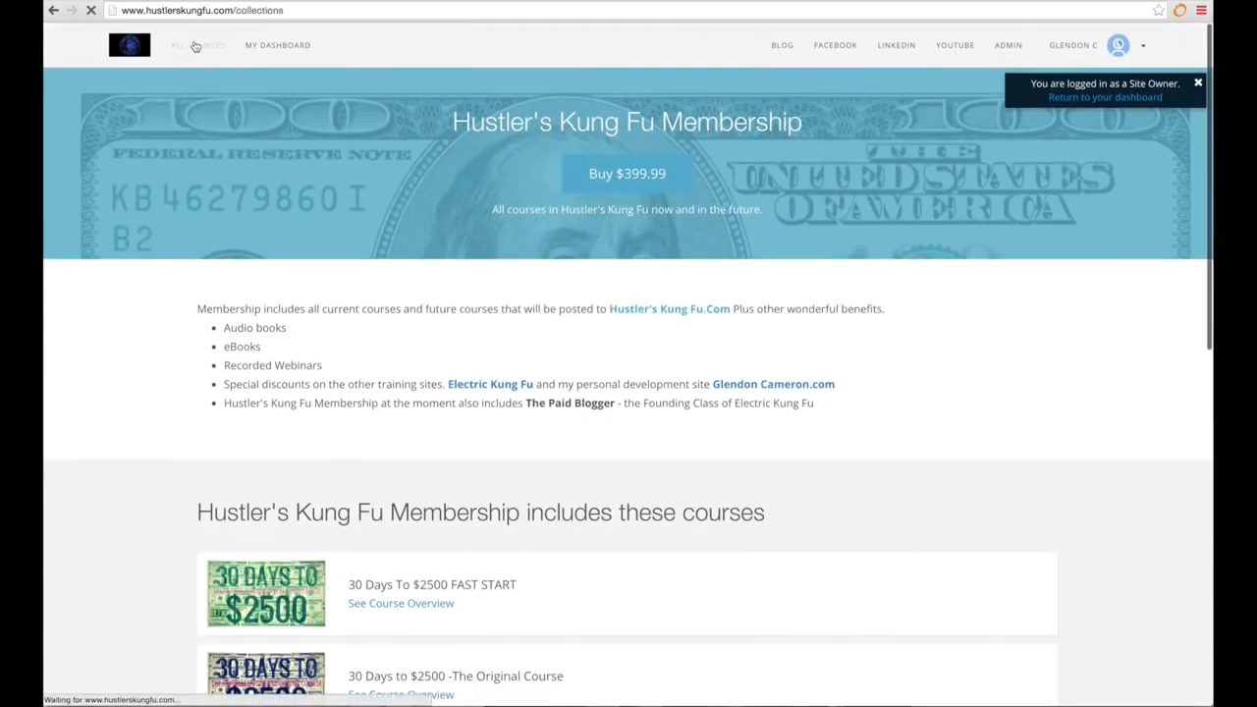
left_click(197, 45)
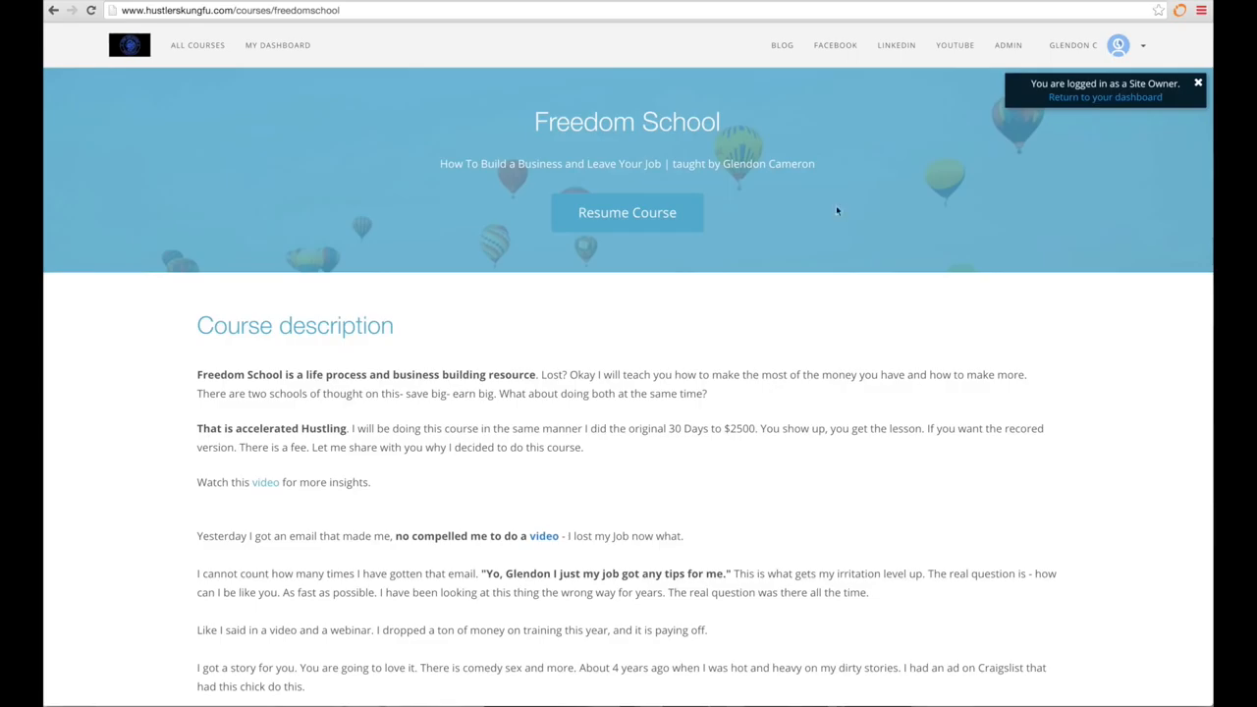
mouse_move(743, 212)
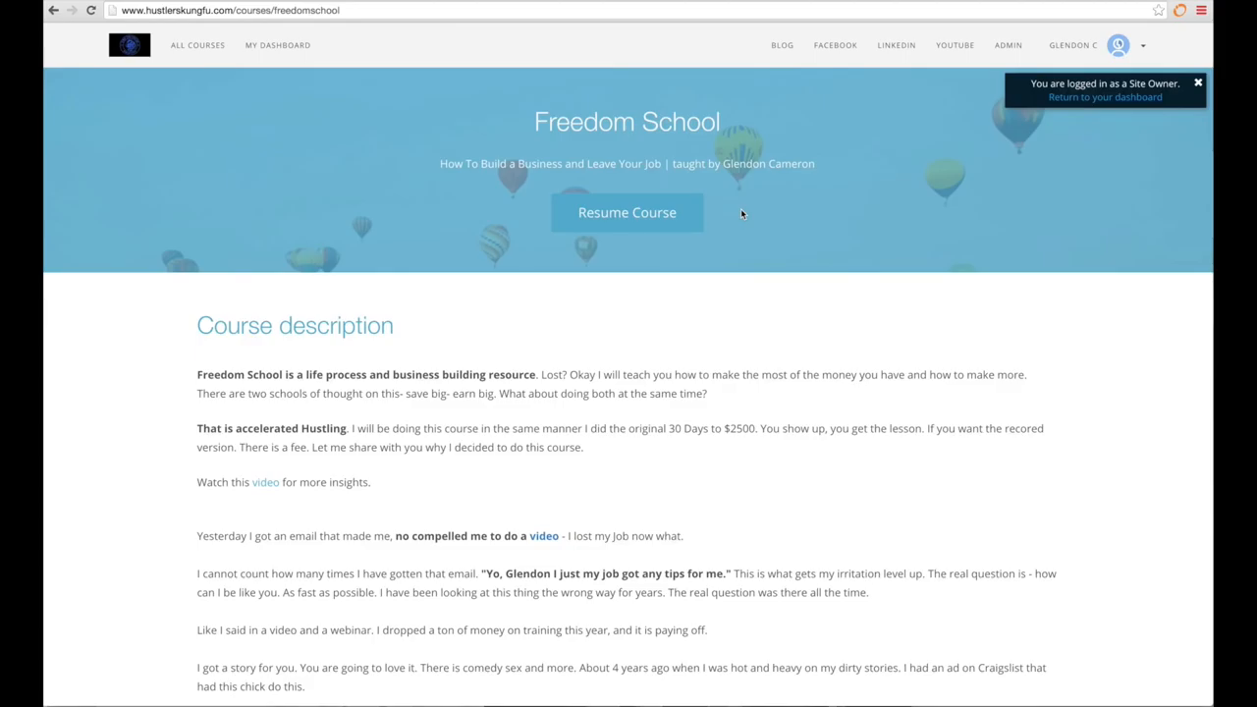
mouse_move(719, 210)
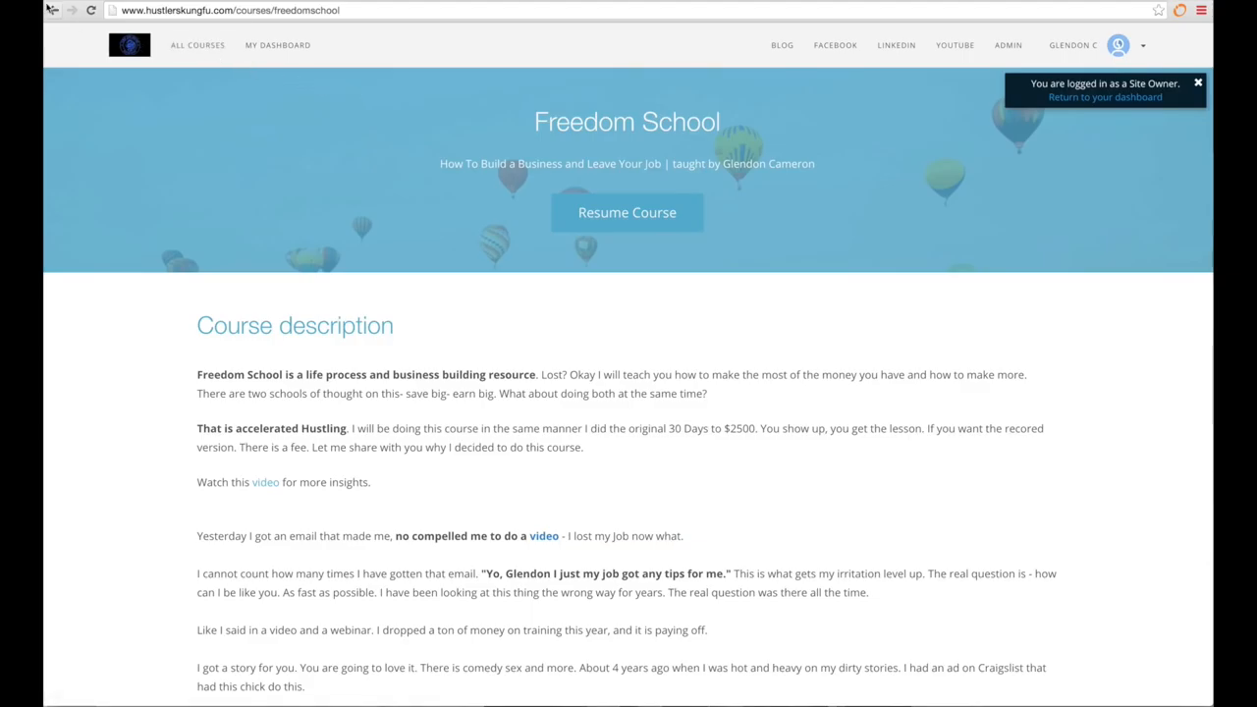
mouse_move(53, 10)
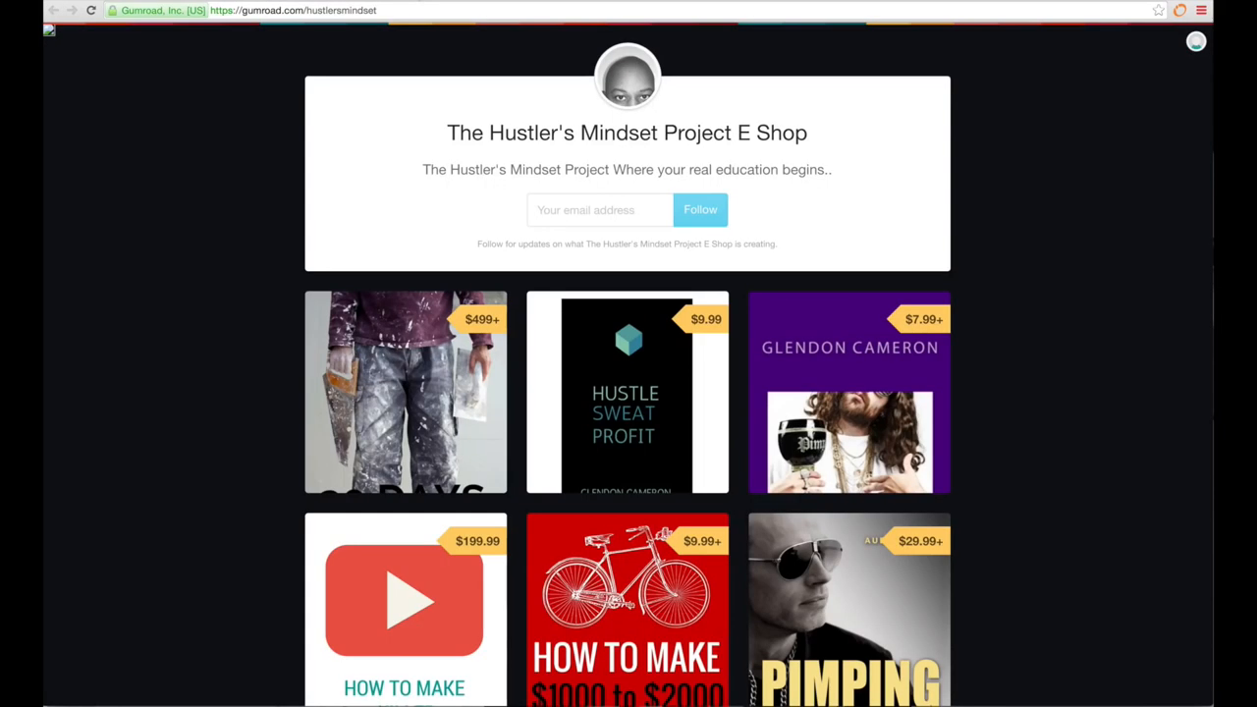
mouse_move(499, 103)
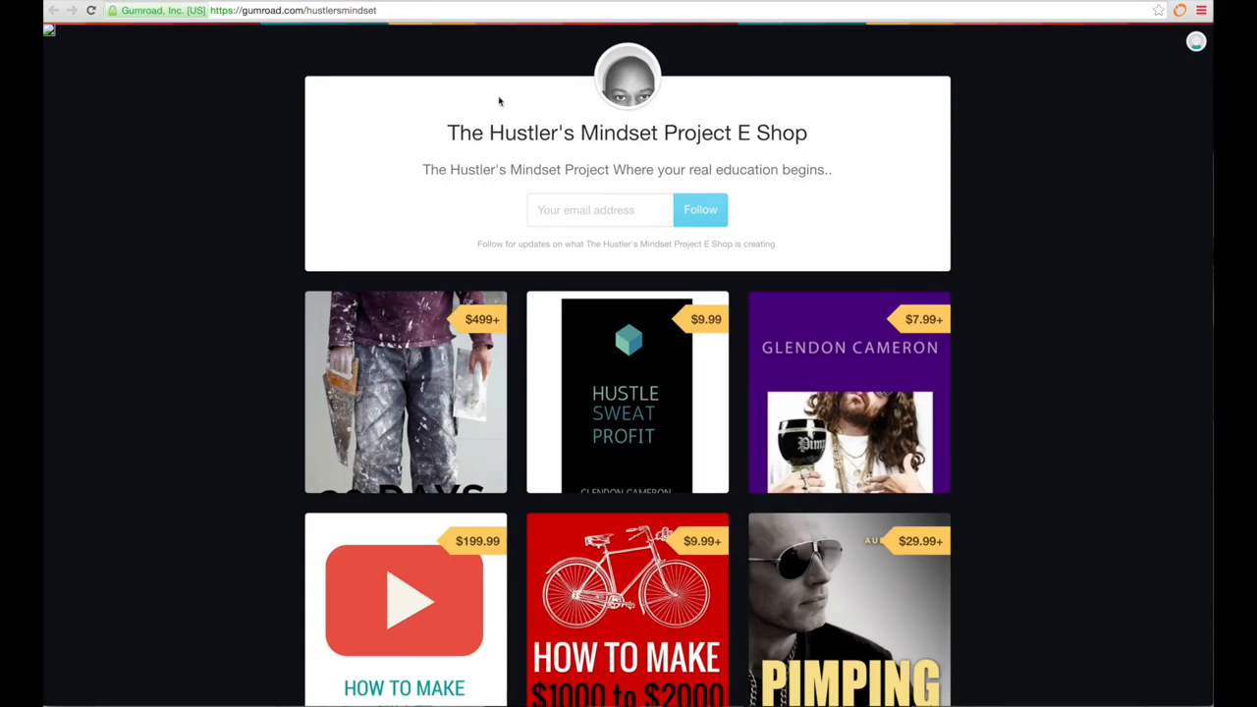
mouse_move(574, 4)
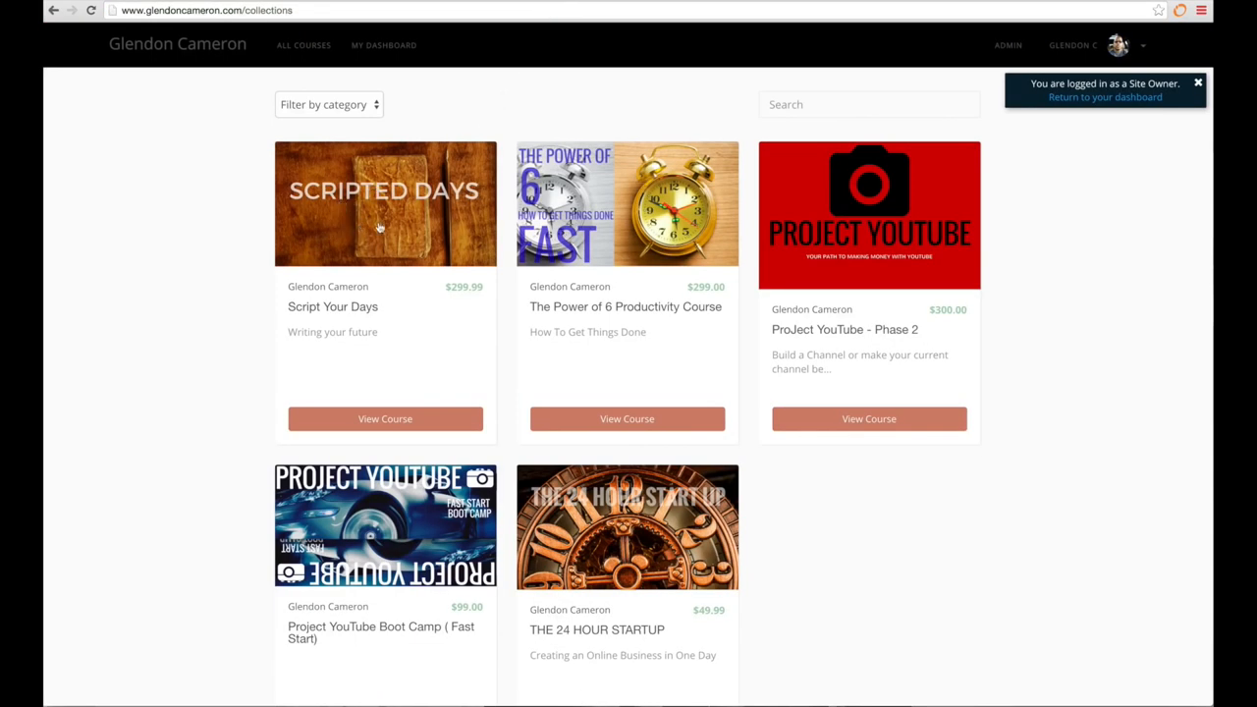
mouse_move(440, 228)
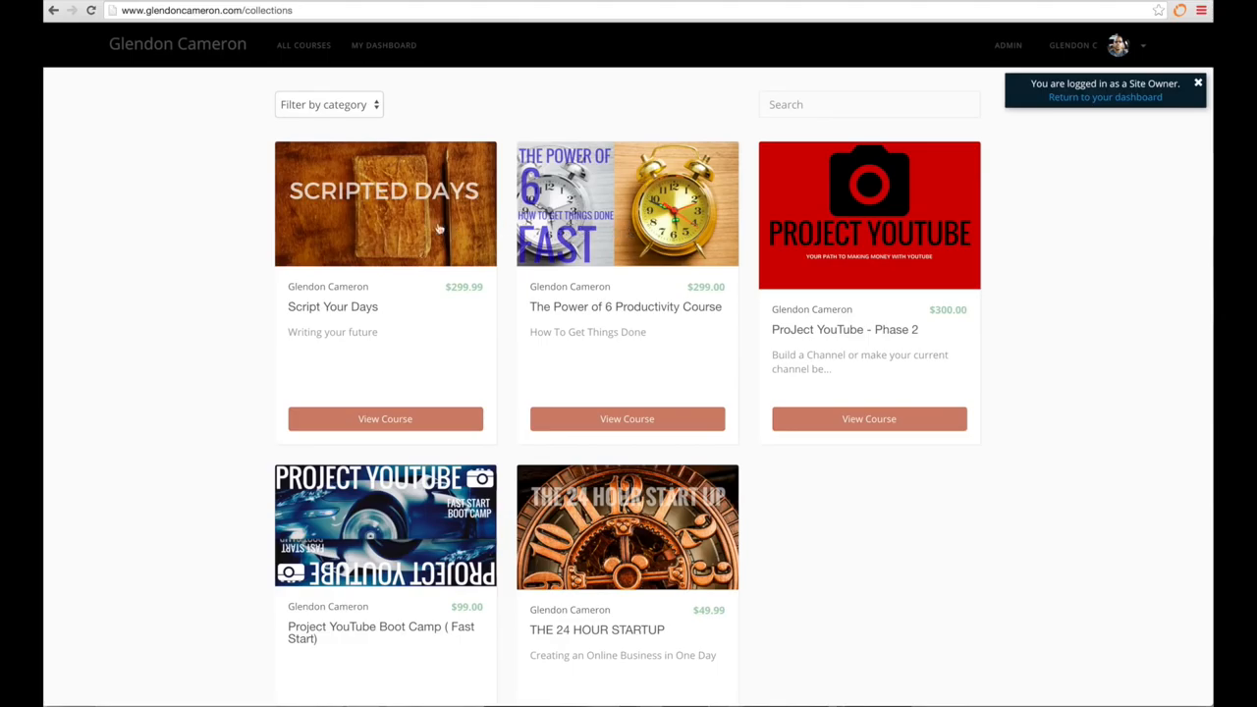
mouse_move(837, 194)
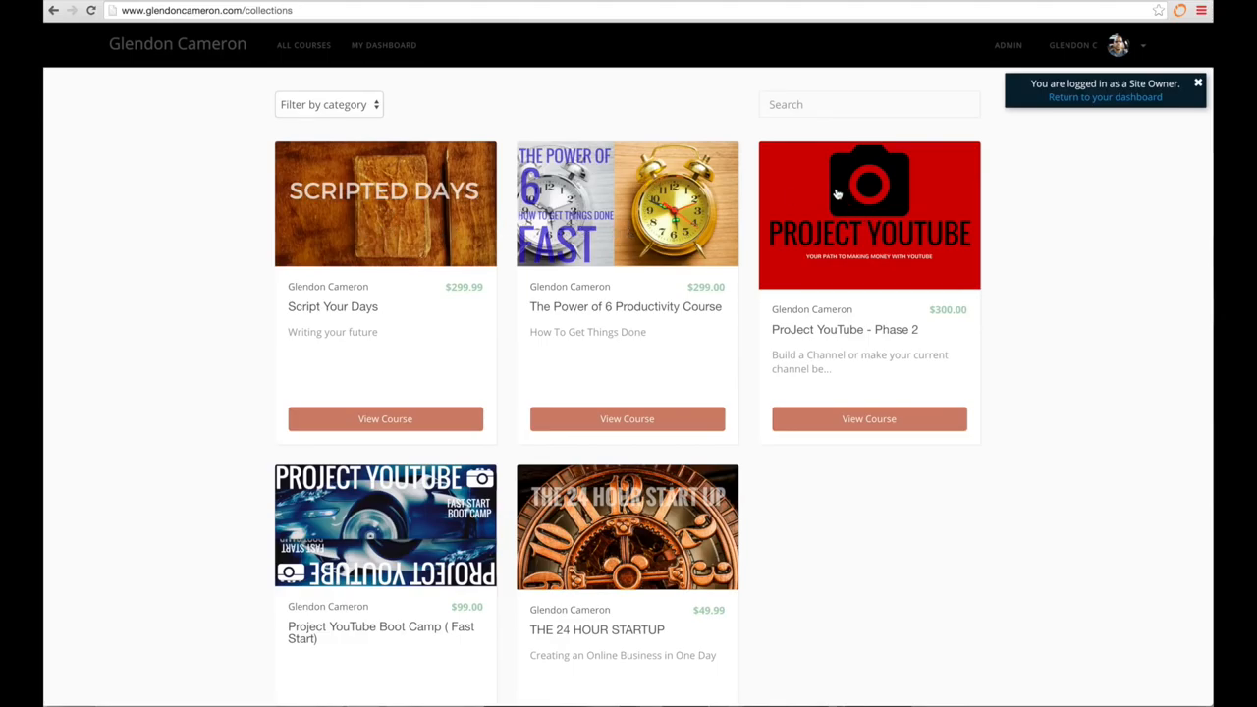
mouse_move(656, 12)
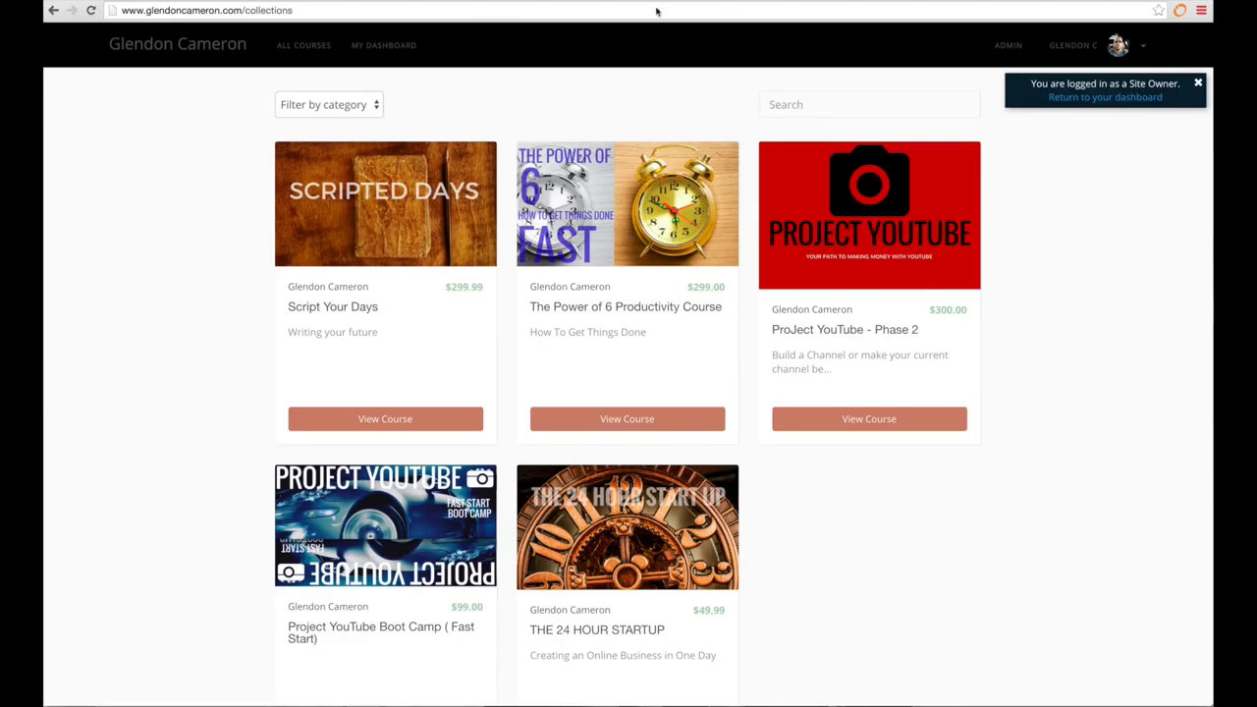
mouse_move(625, 543)
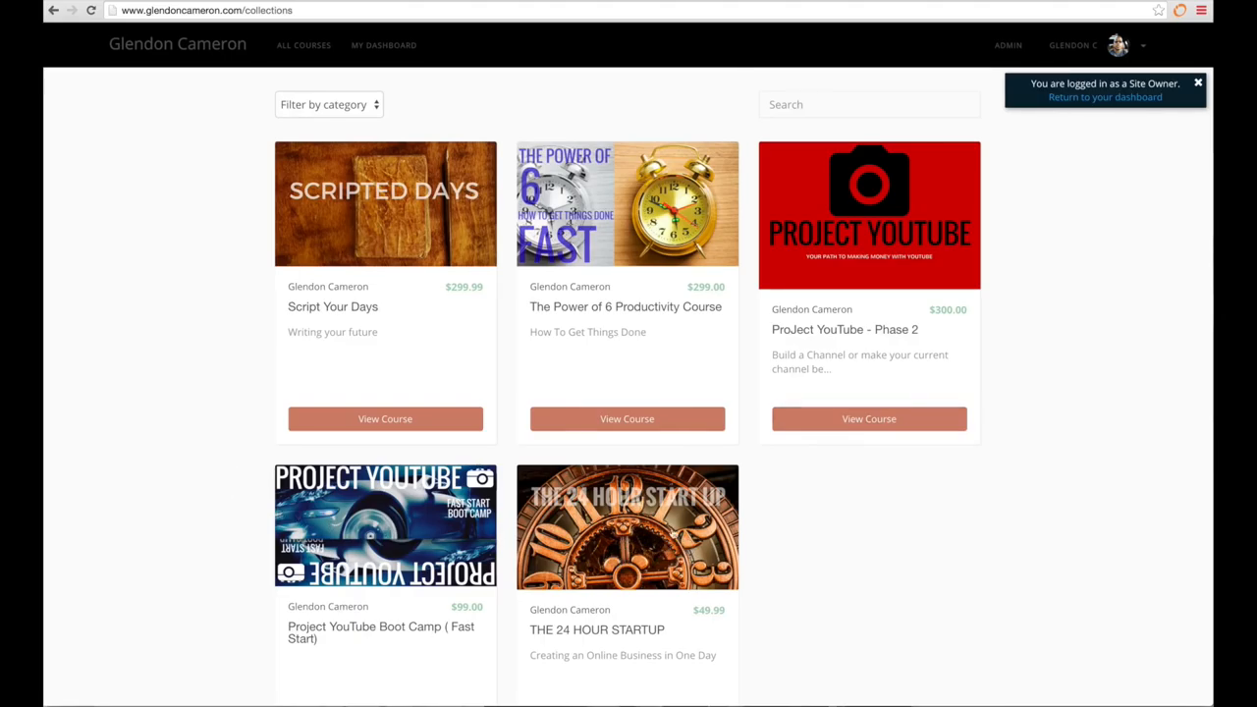
mouse_move(507, 354)
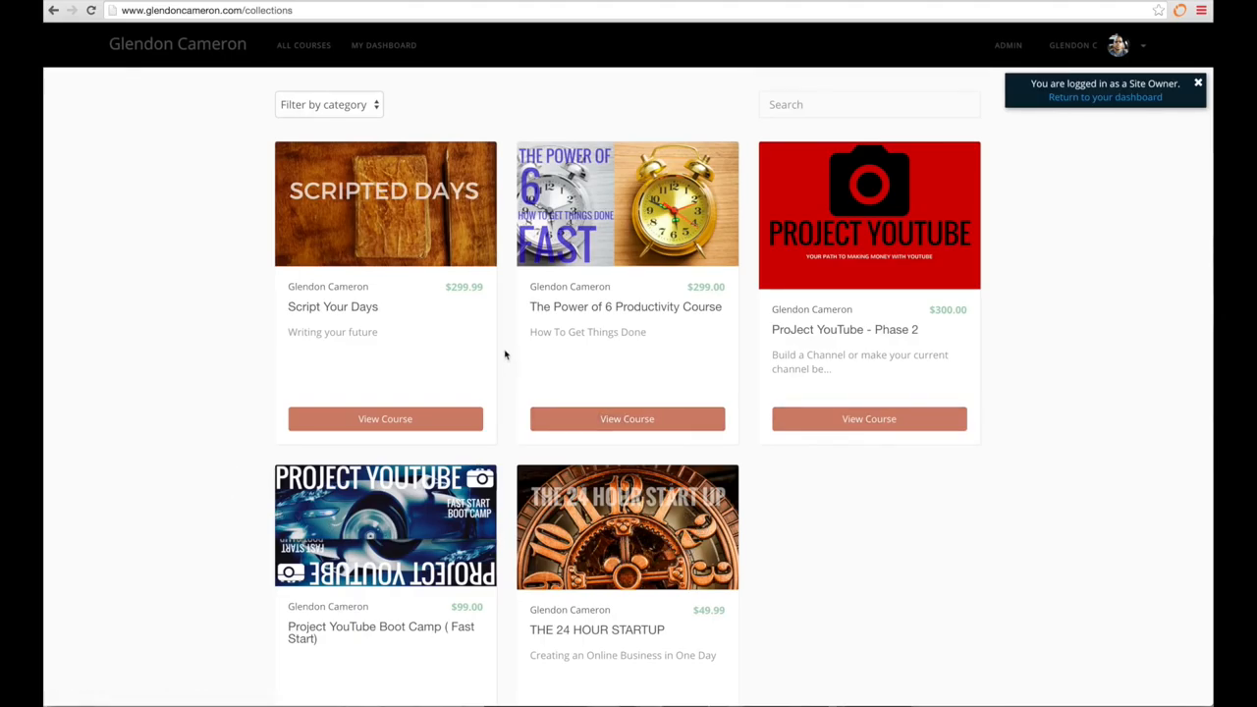
mouse_move(507, 330)
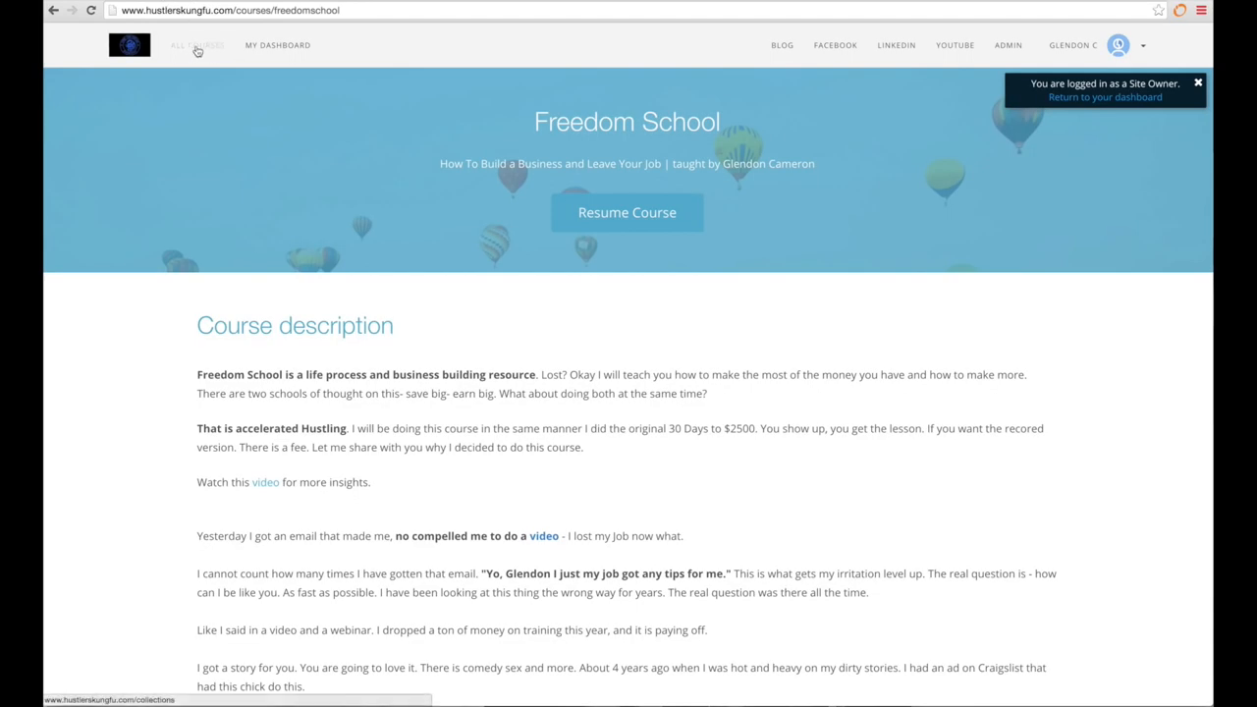
Show the full Hustler's Kung Fu course catalogue via All Courses.
left_click(196, 45)
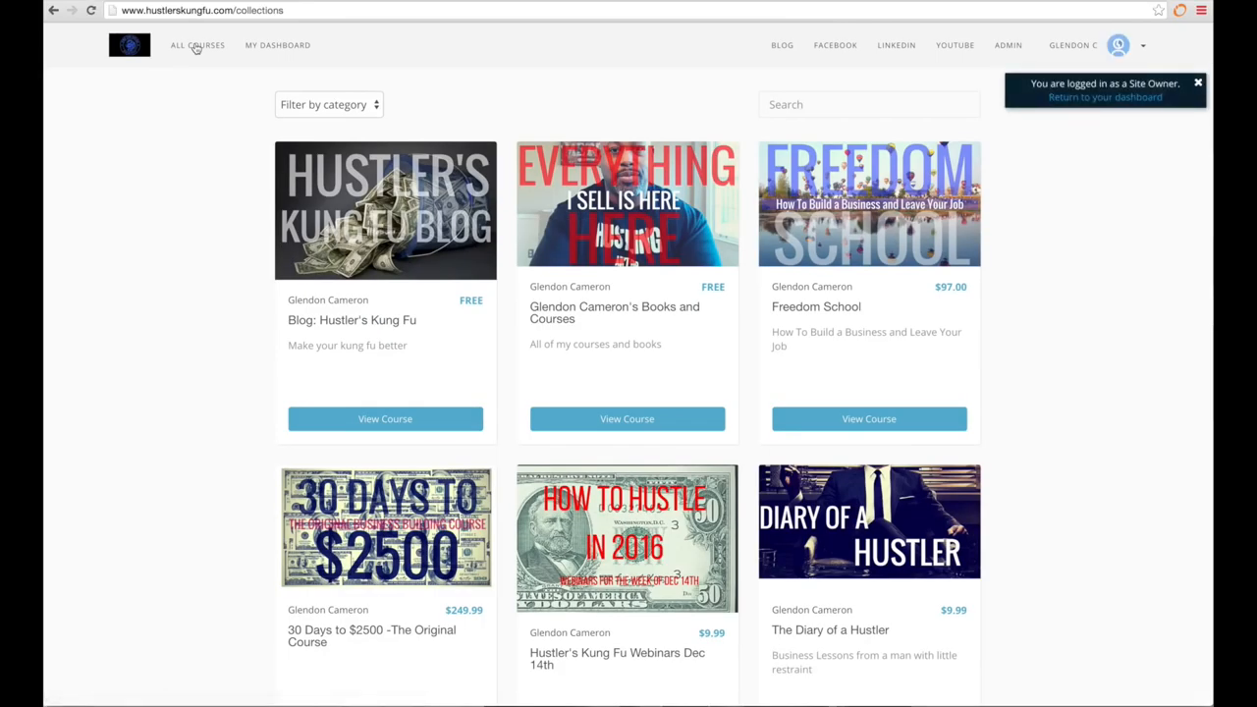
mouse_move(637, 4)
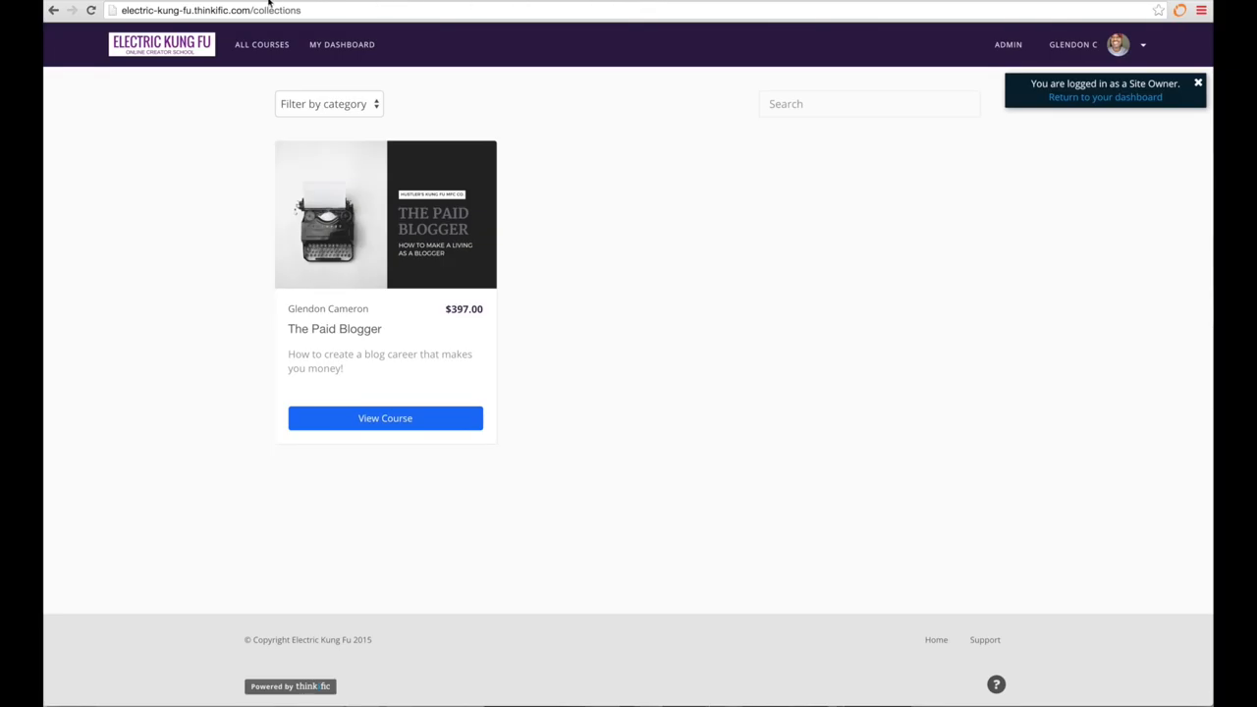
Switch browser tabs between the Thinkific collections page and the hustlerskungfu.com catalogue.
left_click(200, 9)
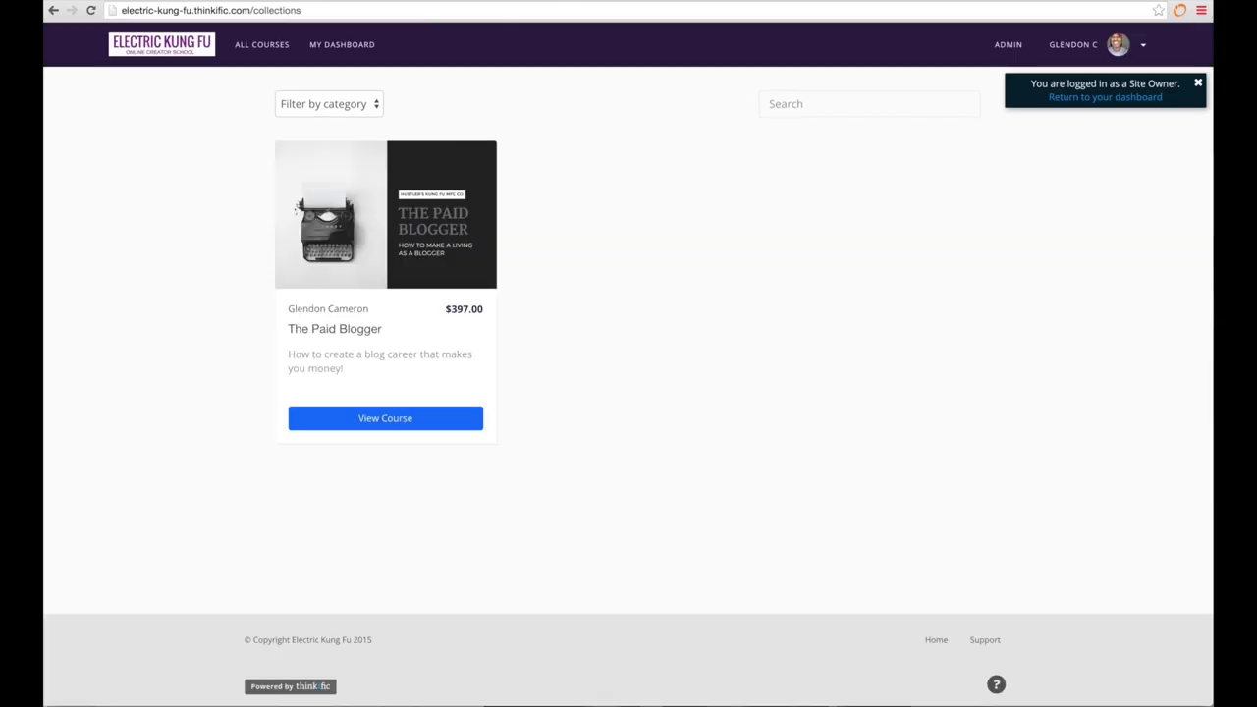
mouse_move(397, 315)
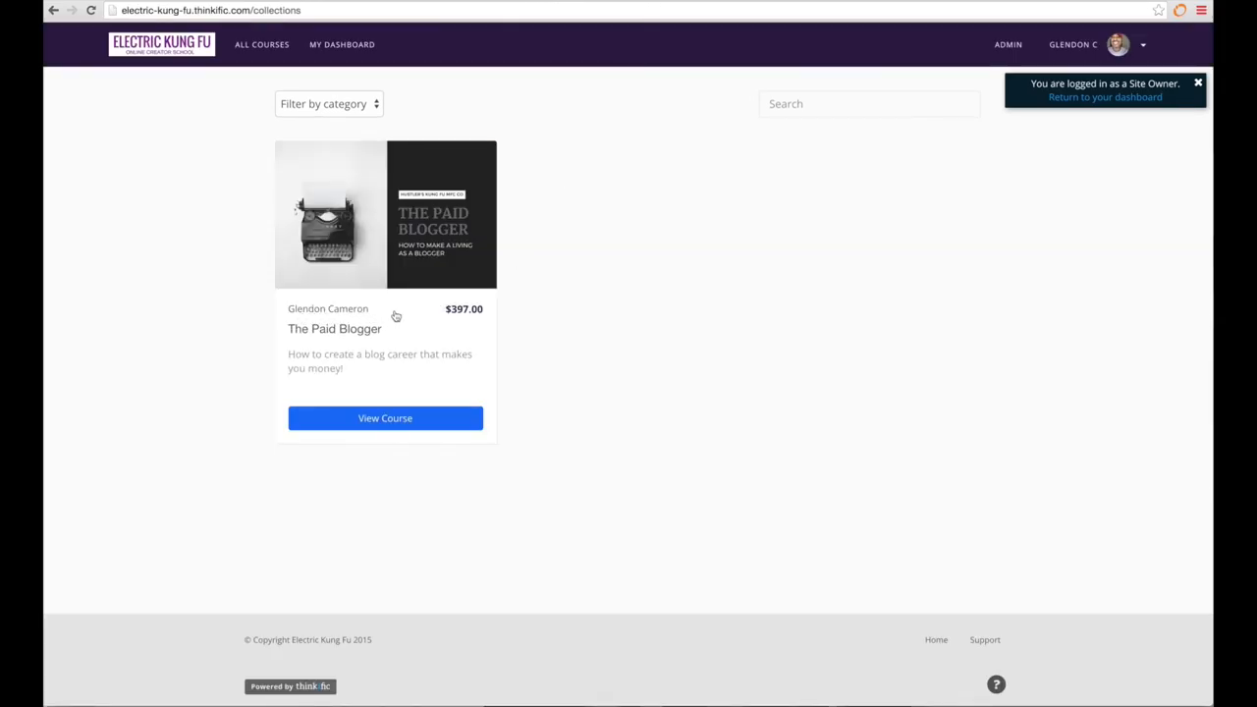
mouse_move(354, 299)
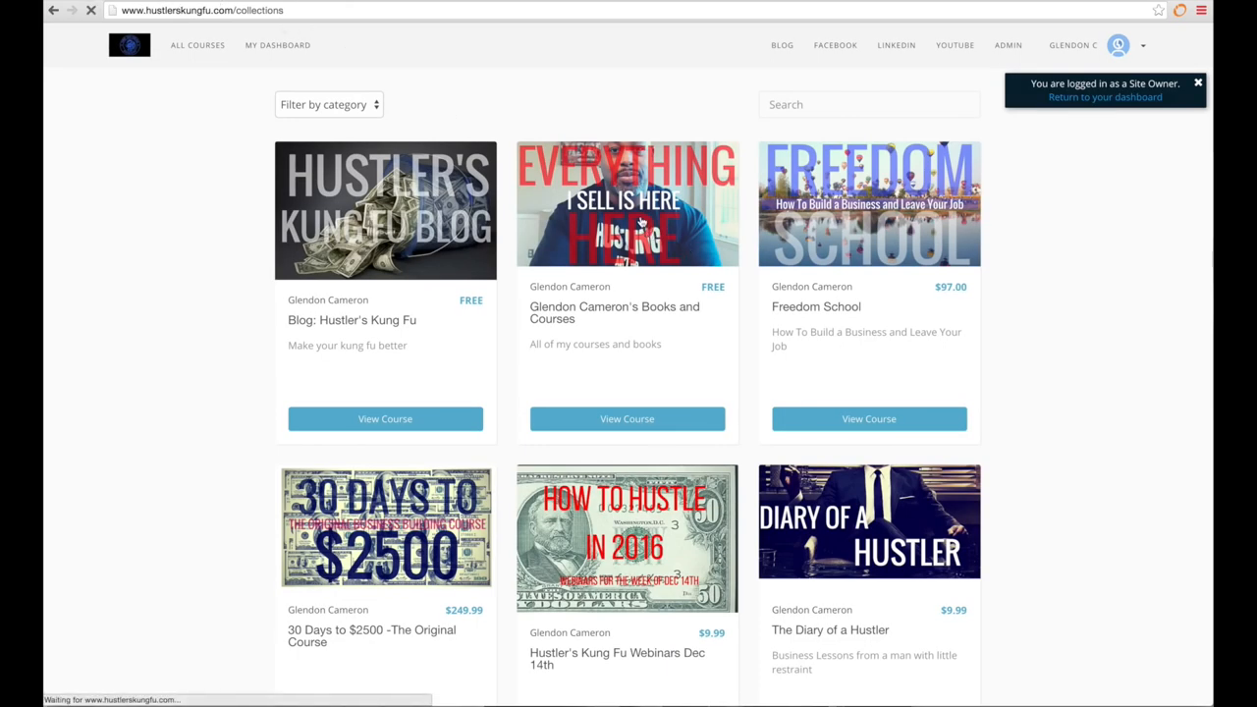
Reach the Hustler's Kung Fu Membership bundle ($399.99) from Books and Courses and review its included courses.
left_click(627, 419)
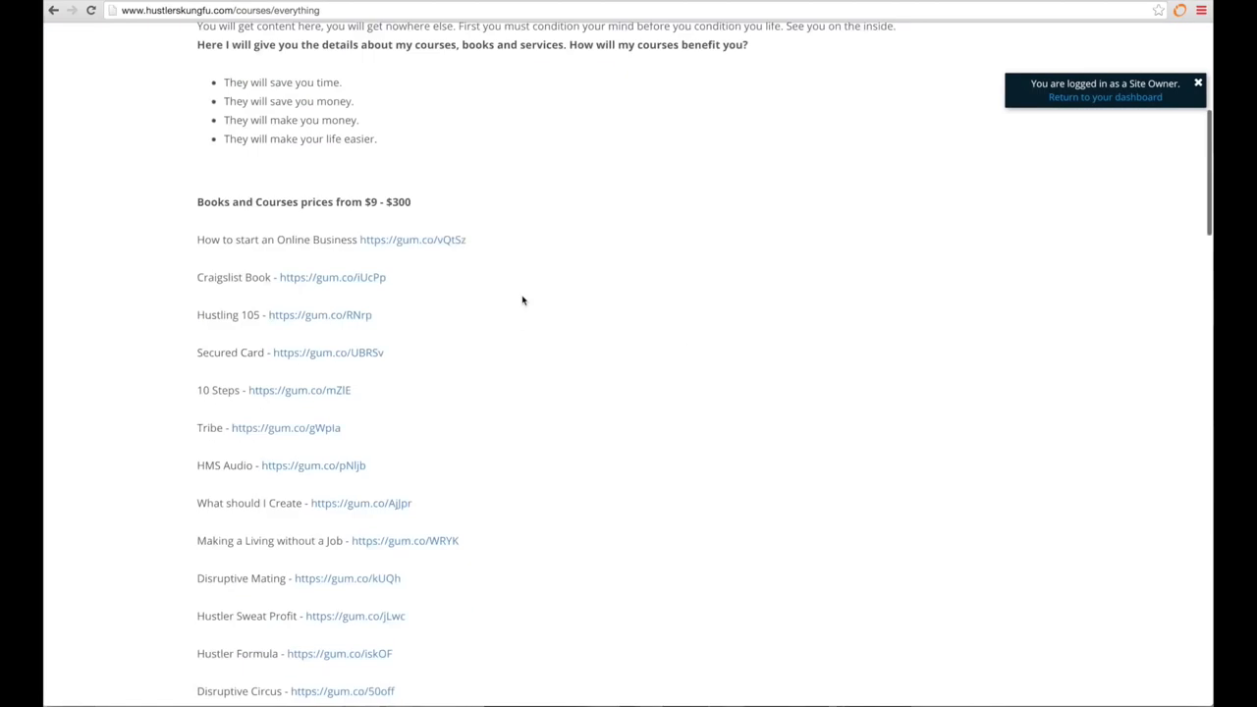
scroll("down", 3)
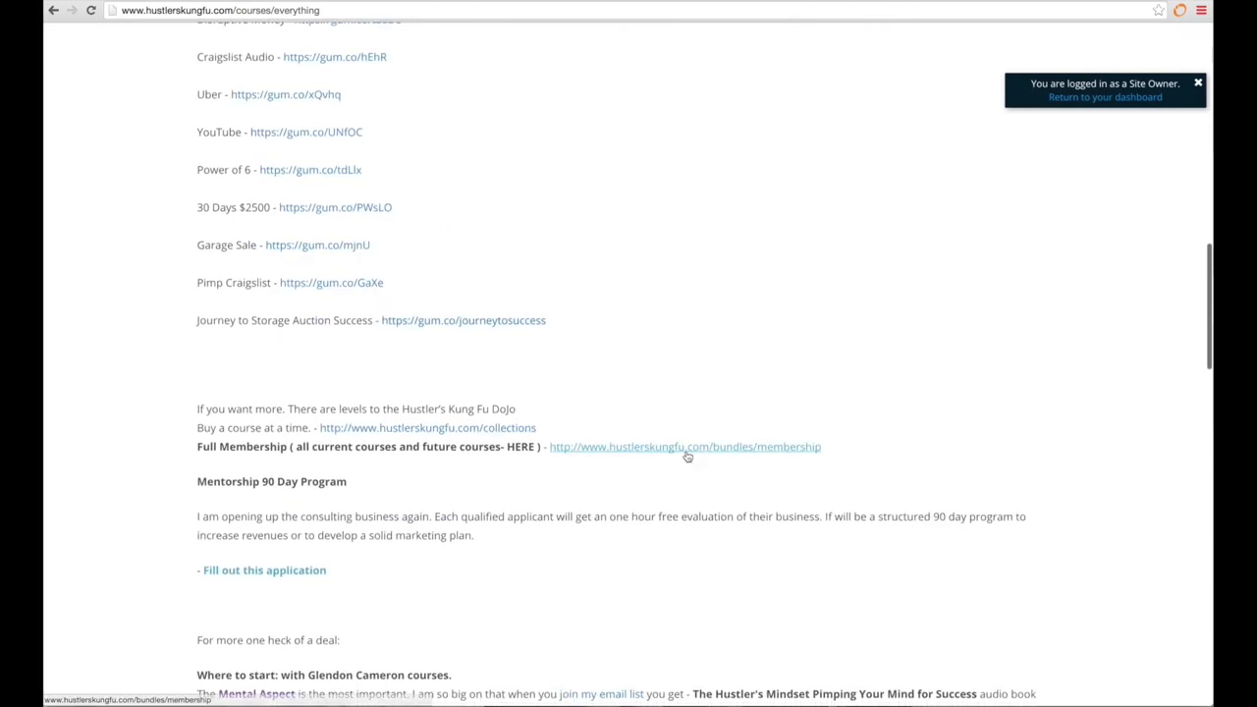
left_click(684, 446)
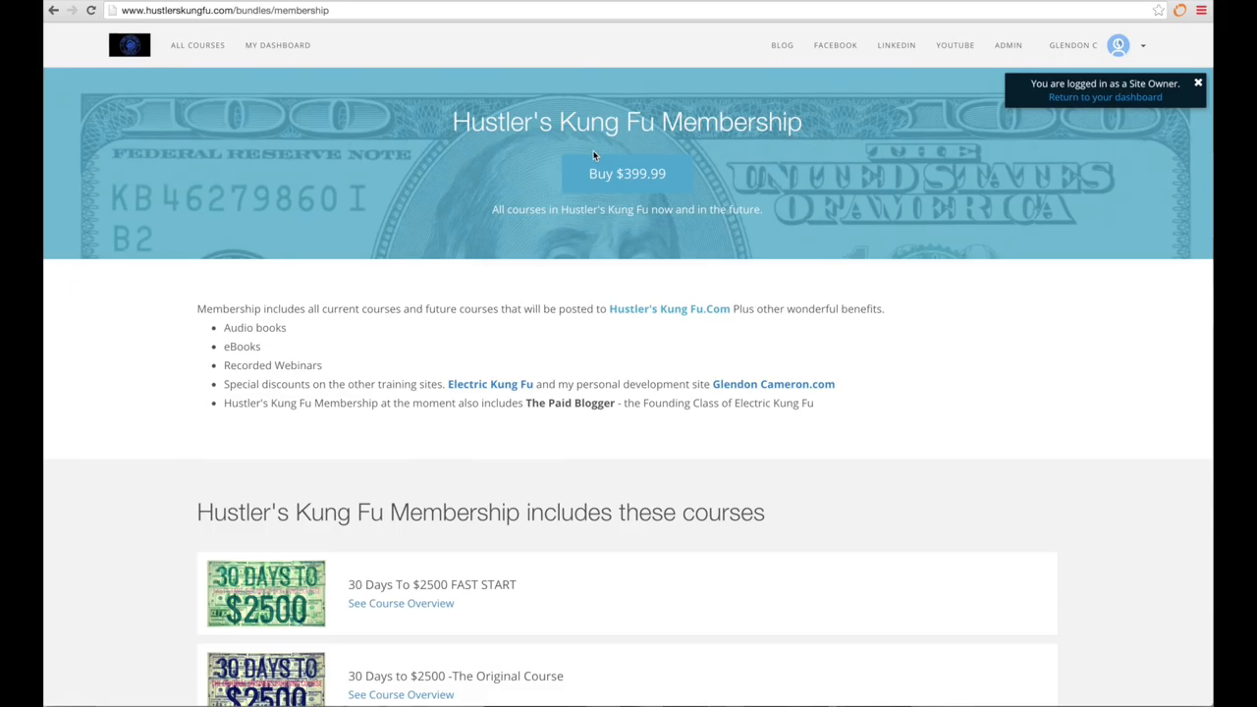
scroll("down", 3)
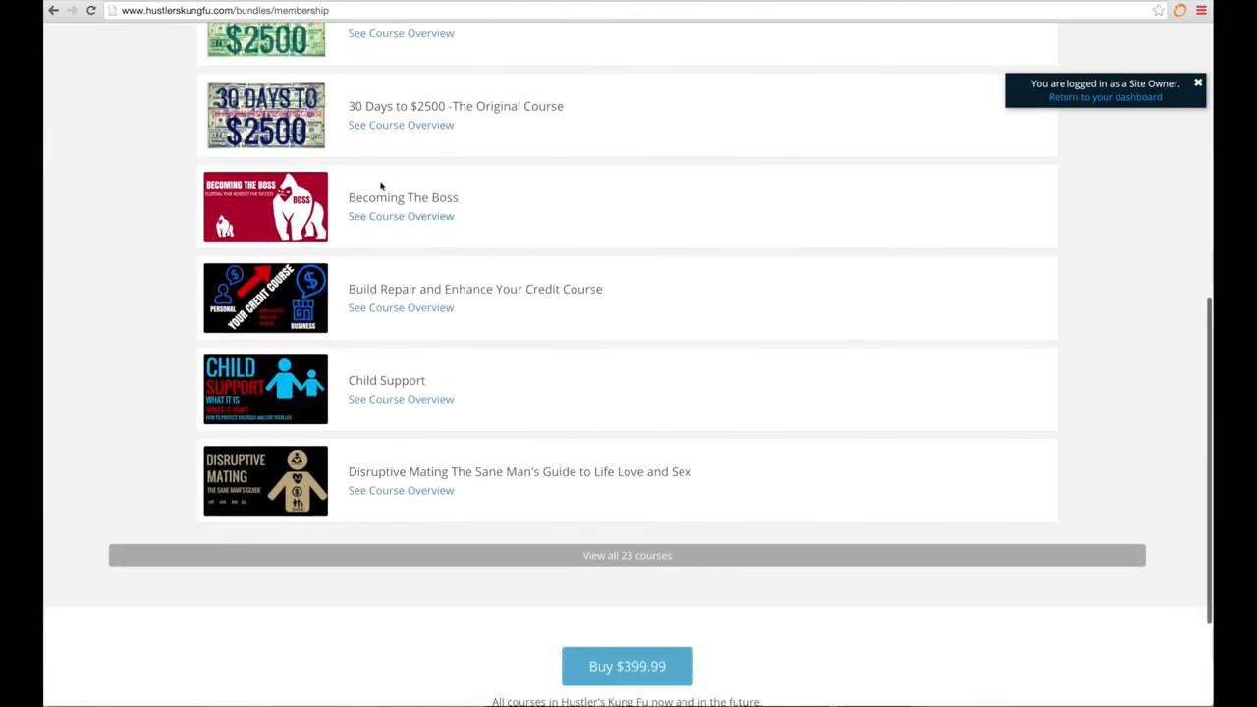
scroll("up", 3)
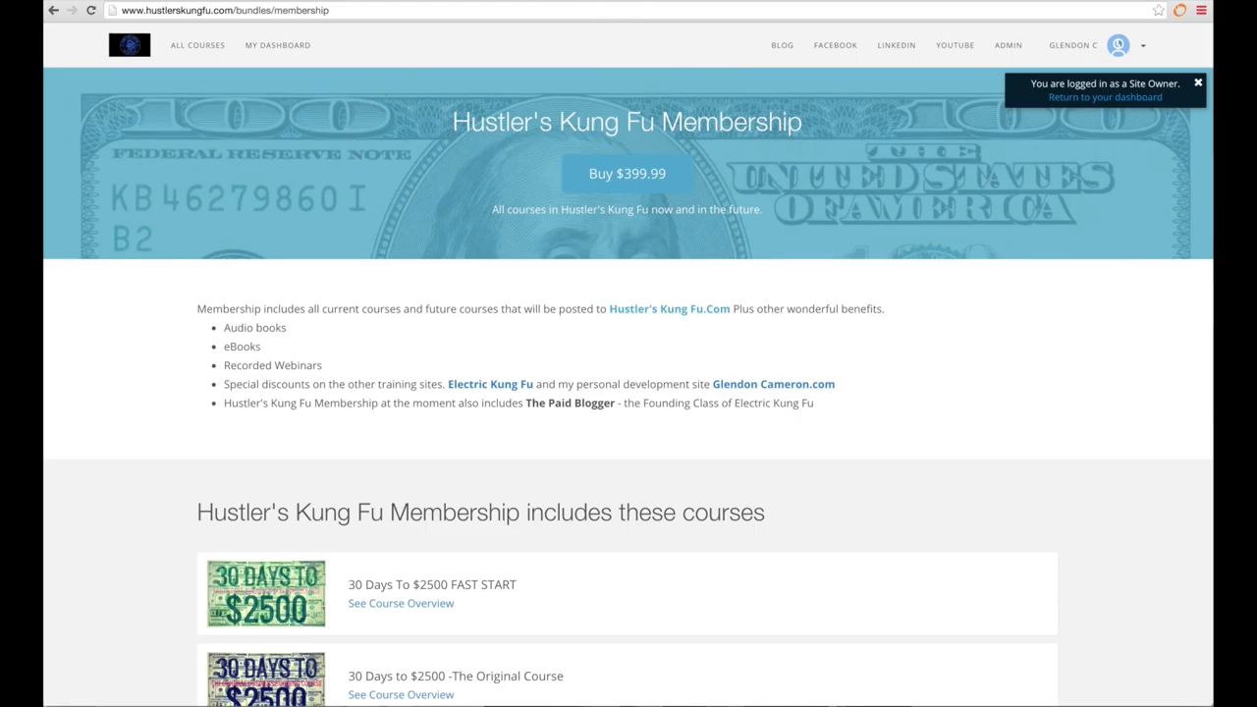
Switch to the Electric Kung Fu Thinkific collections page showing The Paid Blogger at $397.
left_click(491, 383)
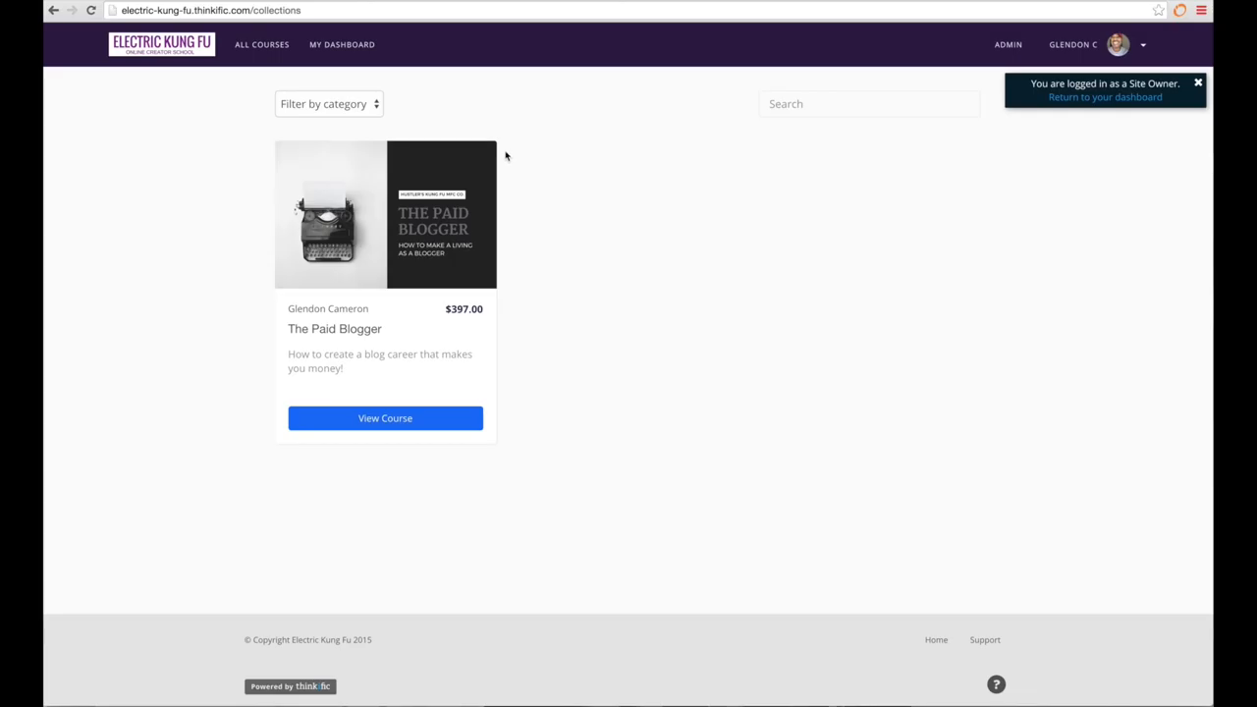
mouse_move(318, 232)
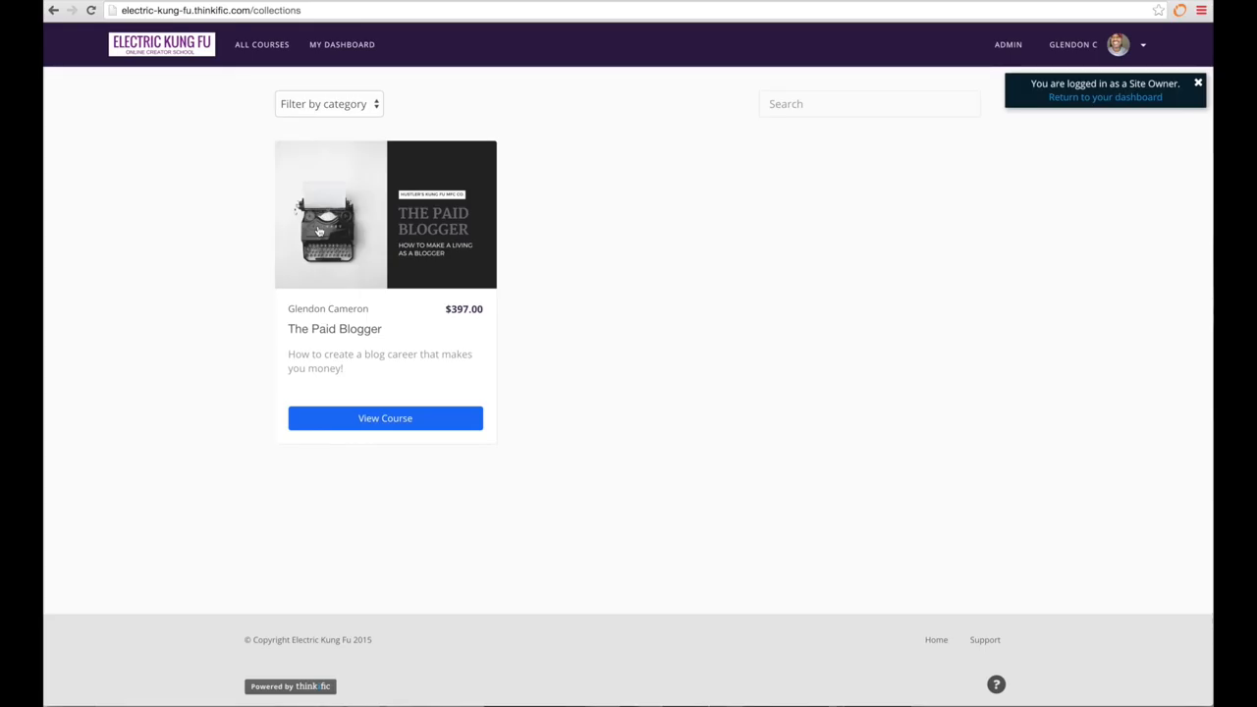
mouse_move(556, 350)
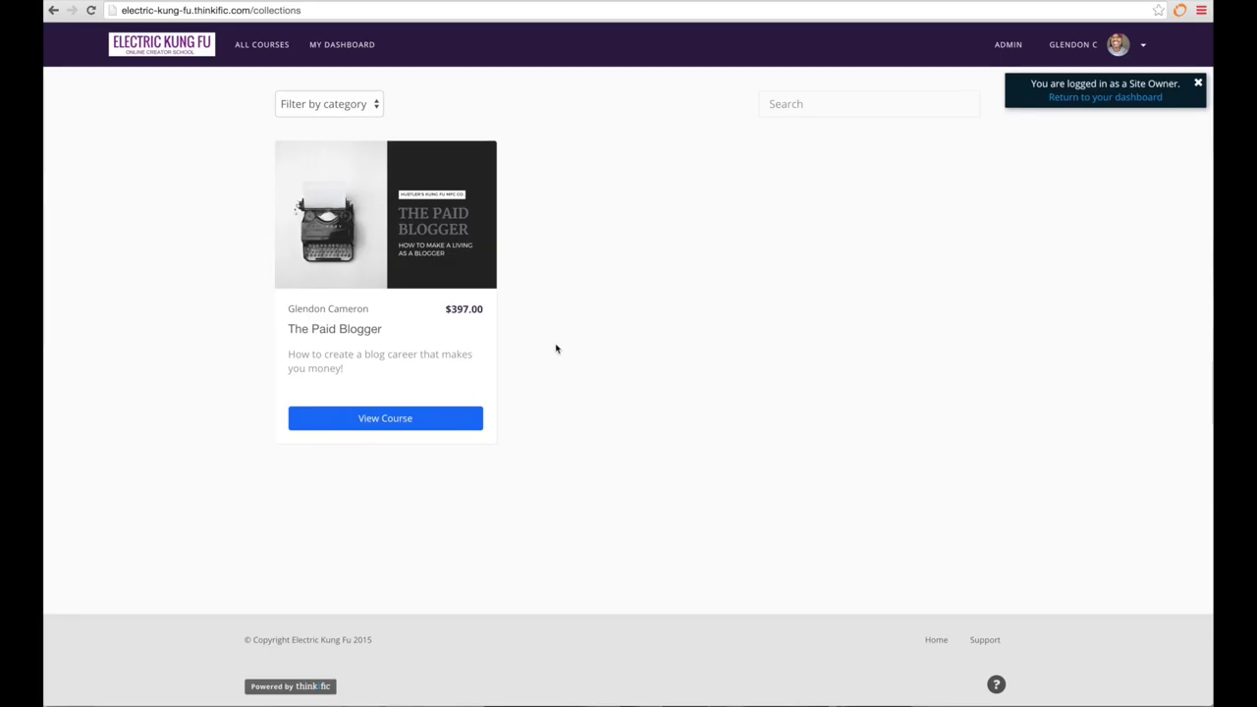